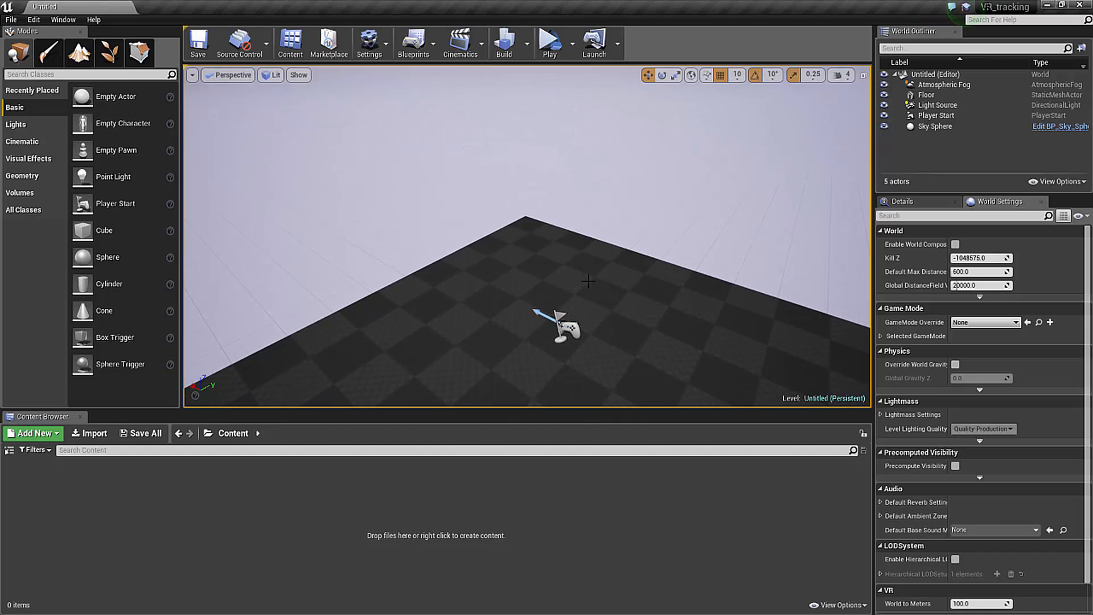
Create the VivePawn Pawn Blueprint from the Content Browser and start a second Blueprint class.
{"action": "left_click", "coordinate": [563, 328]}
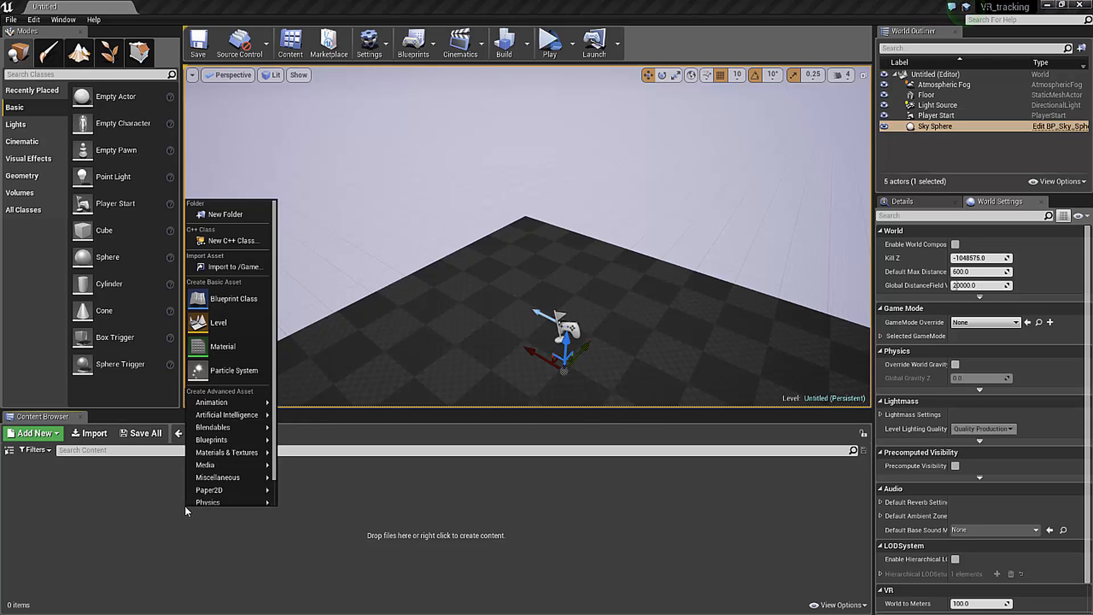
{"action": "mouse_move", "coordinate": [230, 299]}
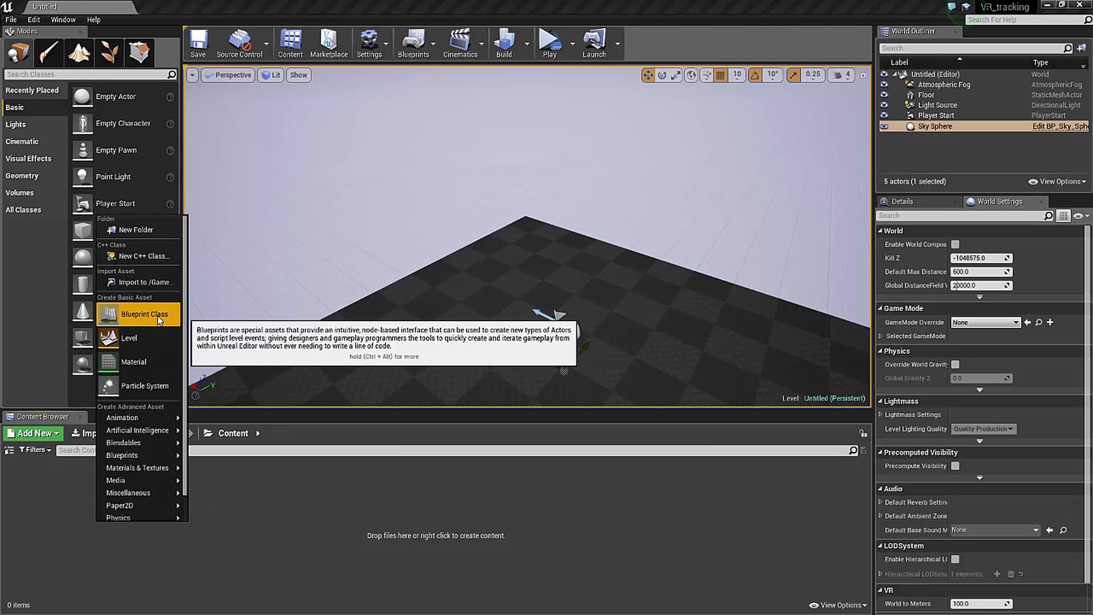
{"action": "left_click", "coordinate": [144, 314]}
{"action": "type", "text": "VivePawn"}
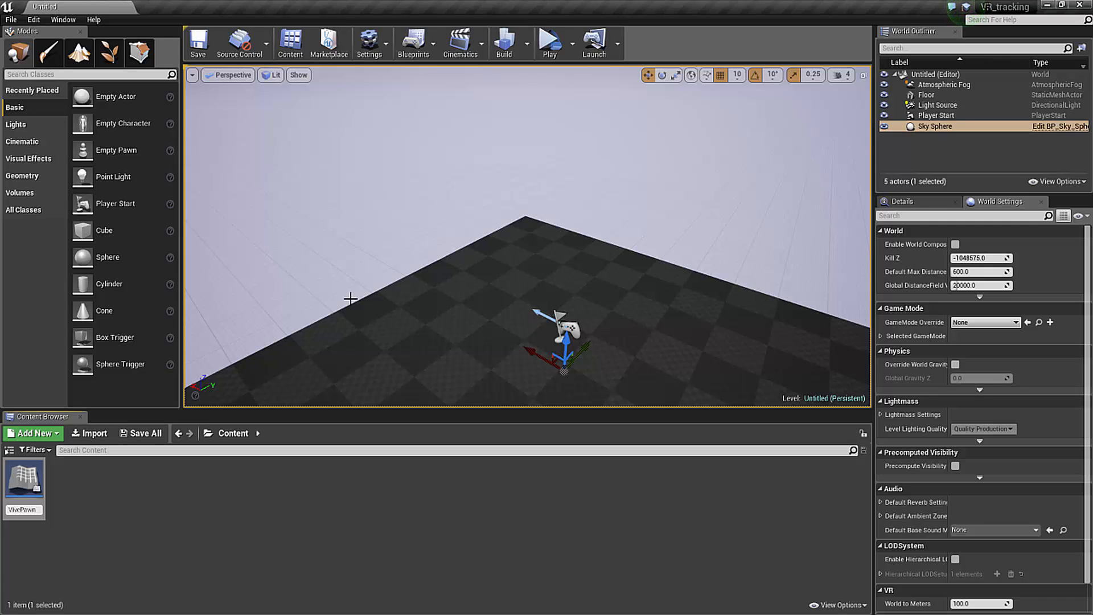
{"action": "left_click", "coordinate": [33, 433]}
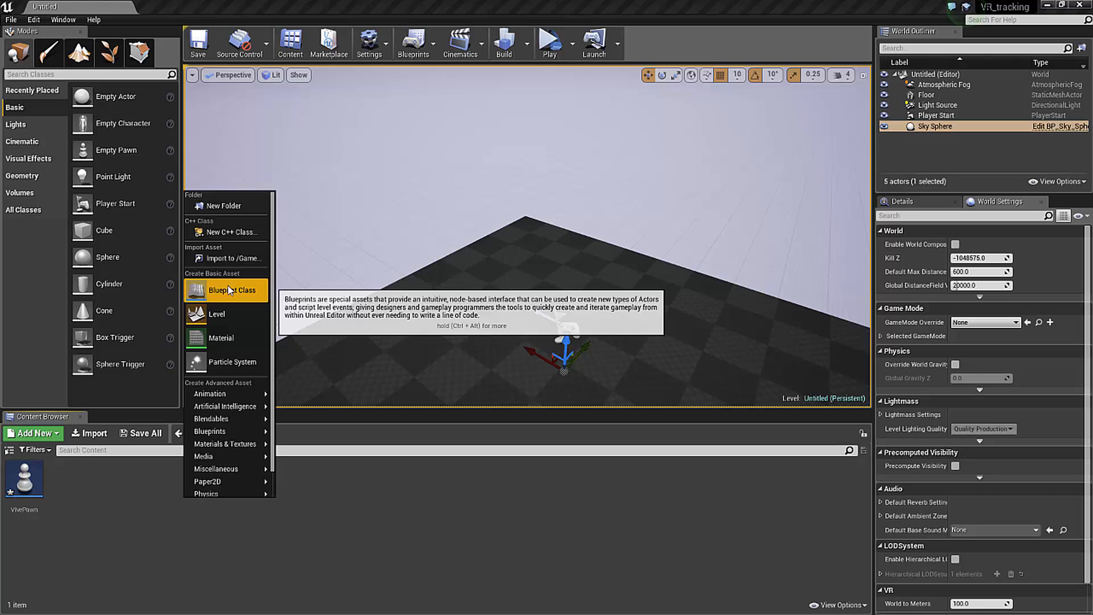
{"action": "left_click", "coordinate": [226, 290]}
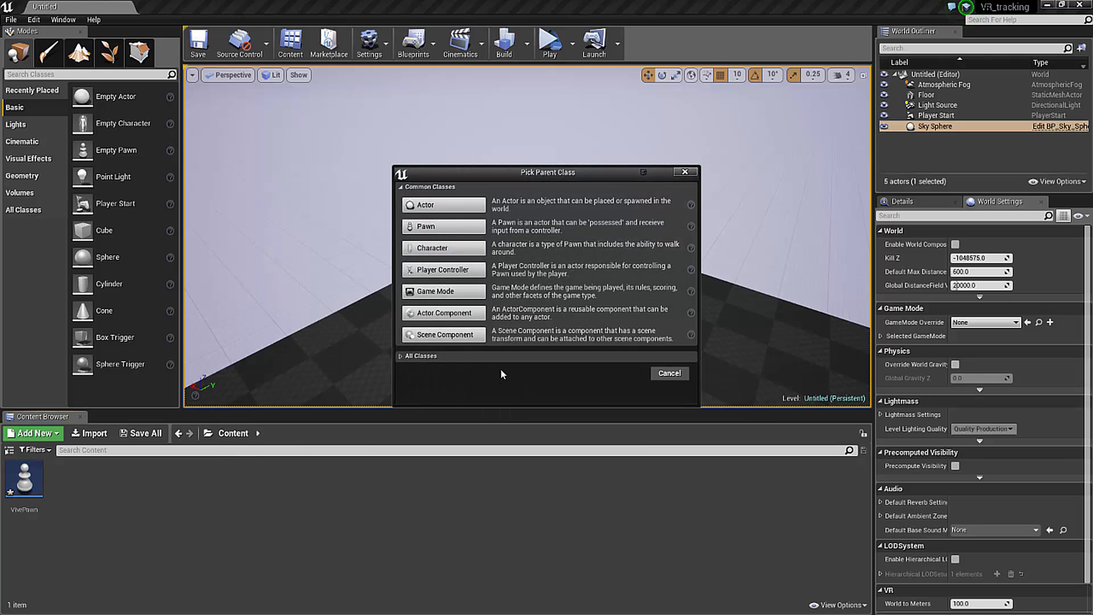
{"action": "mouse_move", "coordinate": [443, 269]}
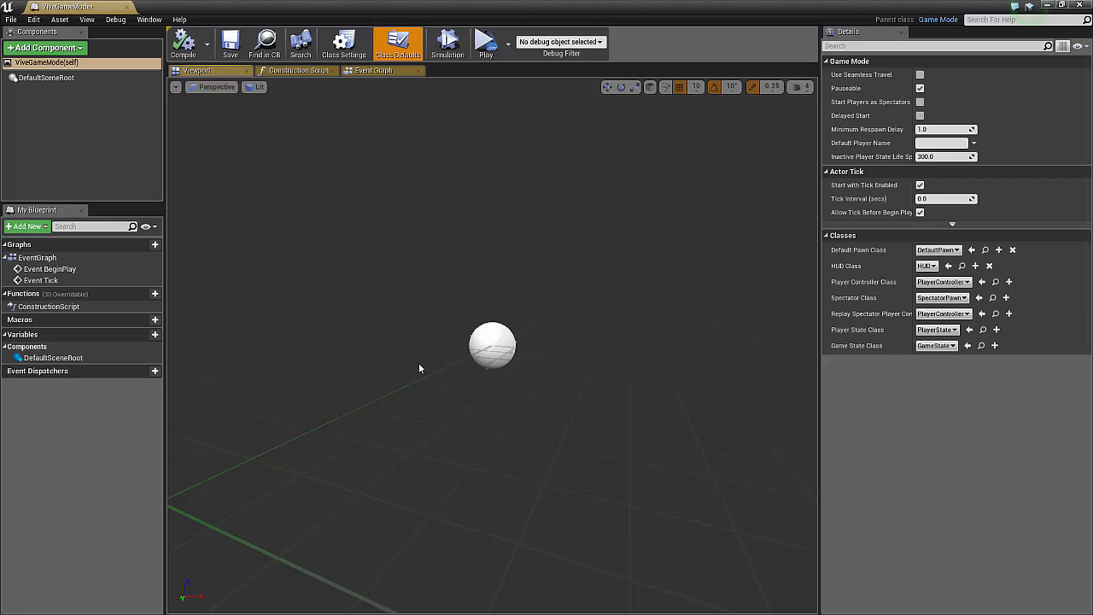
{"action": "mouse_move", "coordinate": [882, 255]}
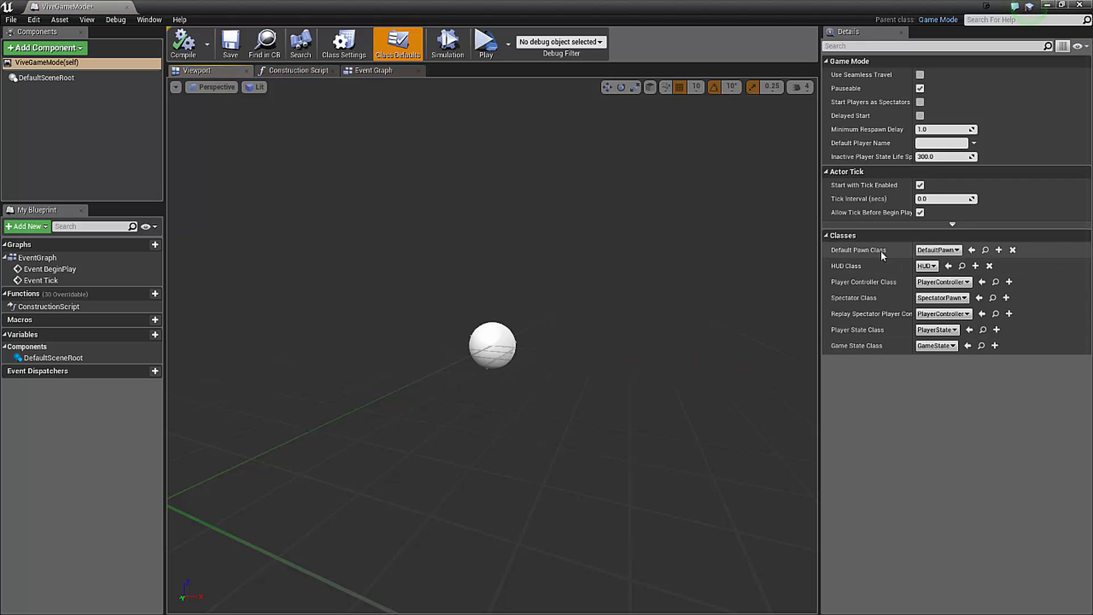
{"action": "mouse_move", "coordinate": [872, 252]}
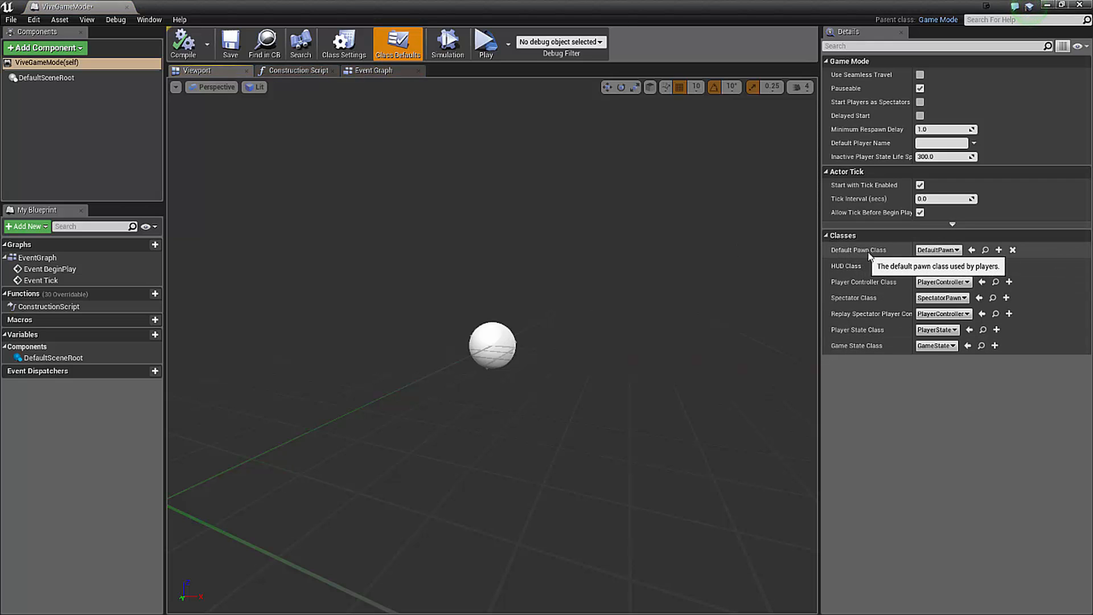
Set ViveGameMode's Default Pawn Class to VivePawn.
{"action": "left_click", "coordinate": [938, 249]}
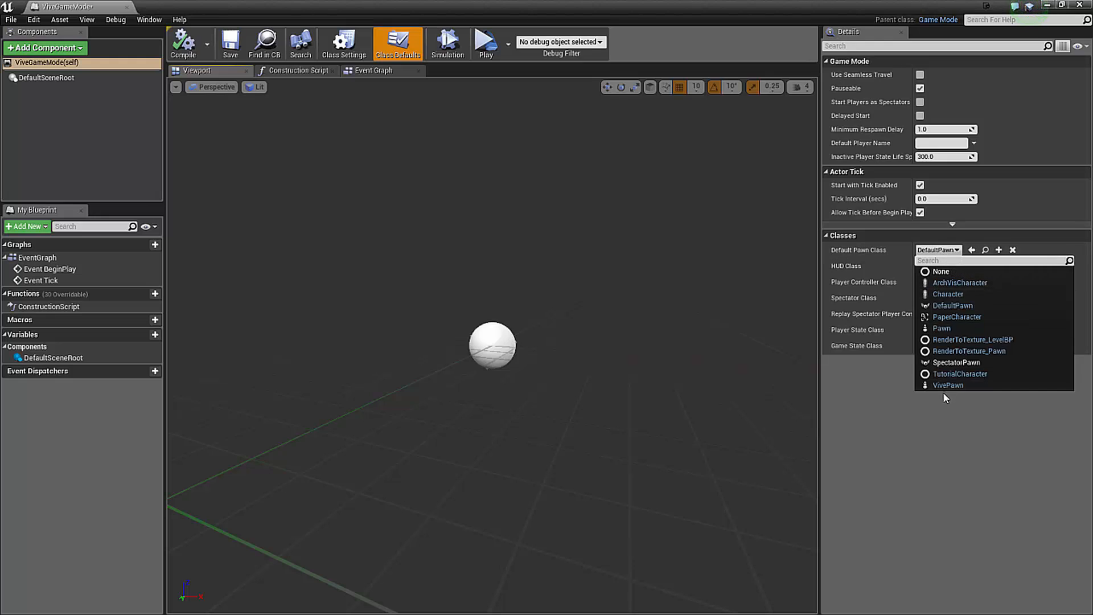
{"action": "left_click", "coordinate": [948, 386]}
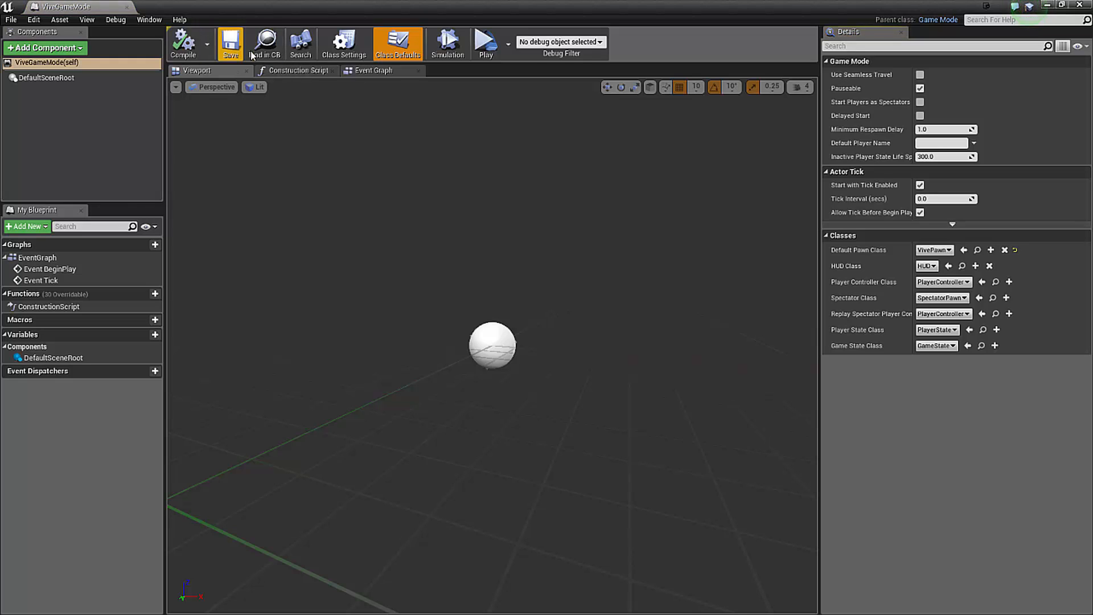
{"action": "mouse_move", "coordinate": [184, 44]}
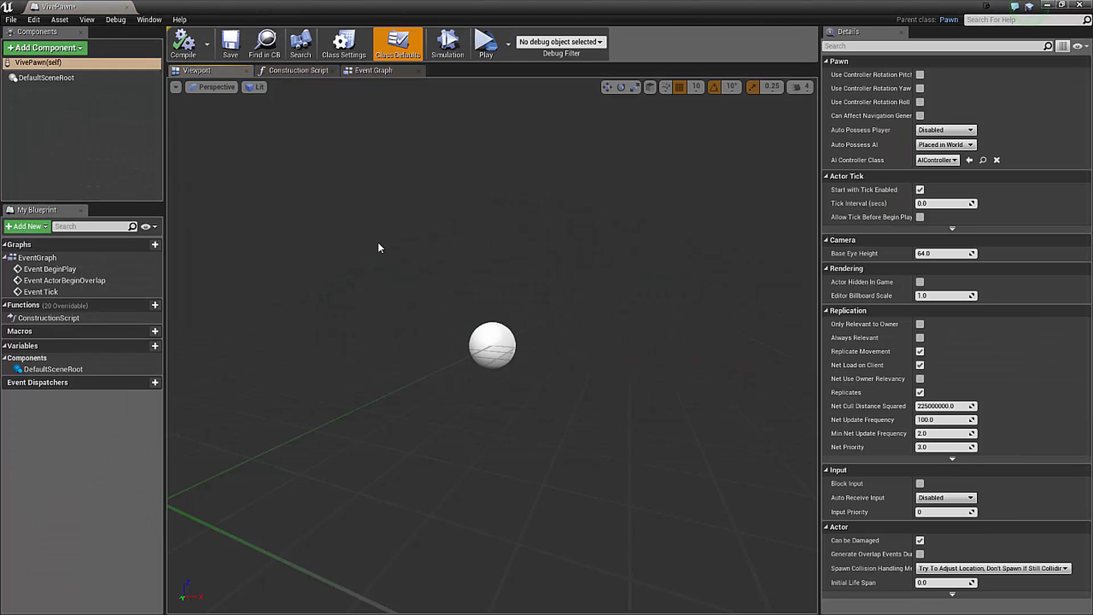
{"action": "mouse_move", "coordinate": [614, 356]}
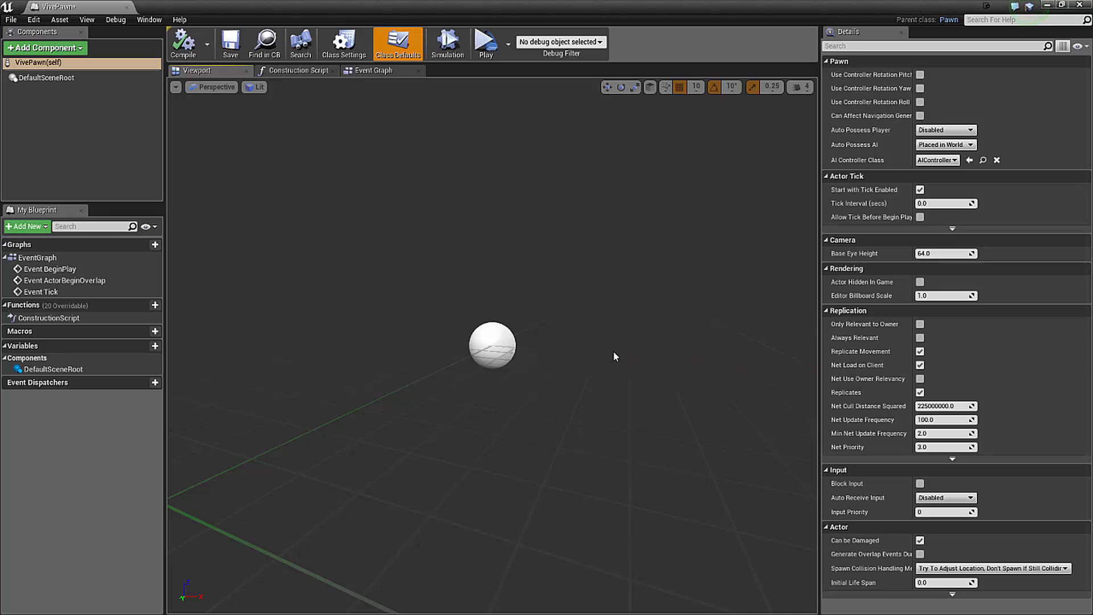
{"action": "mouse_move", "coordinate": [590, 272]}
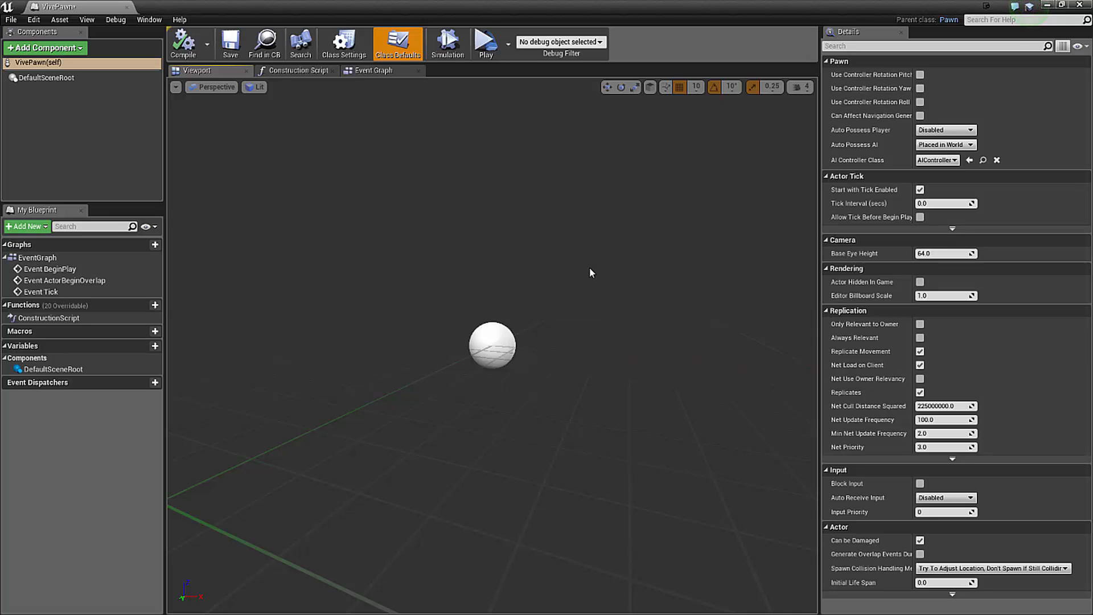
{"action": "mouse_move", "coordinate": [606, 292]}
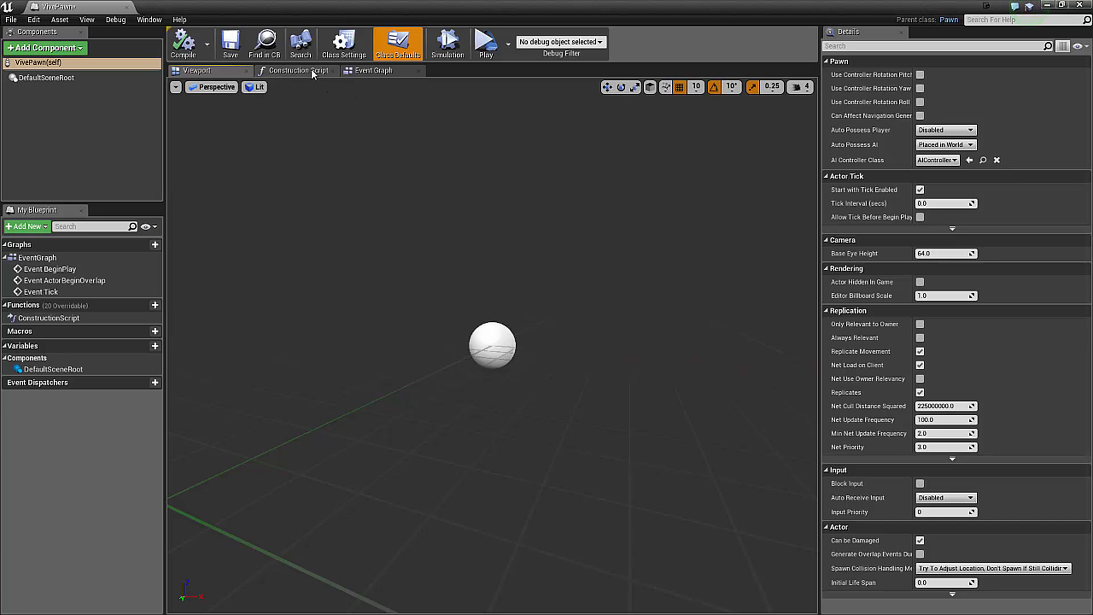
View VivePawn's Construction Script and Event Graph tabs.
{"action": "left_click", "coordinate": [296, 69]}
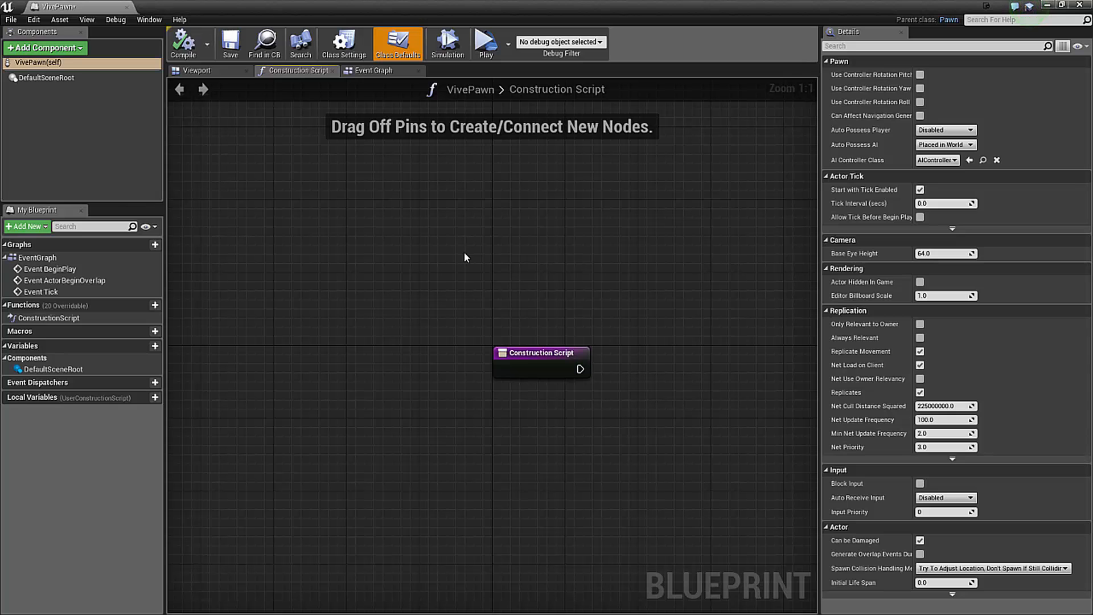
{"action": "left_click", "coordinate": [373, 70]}
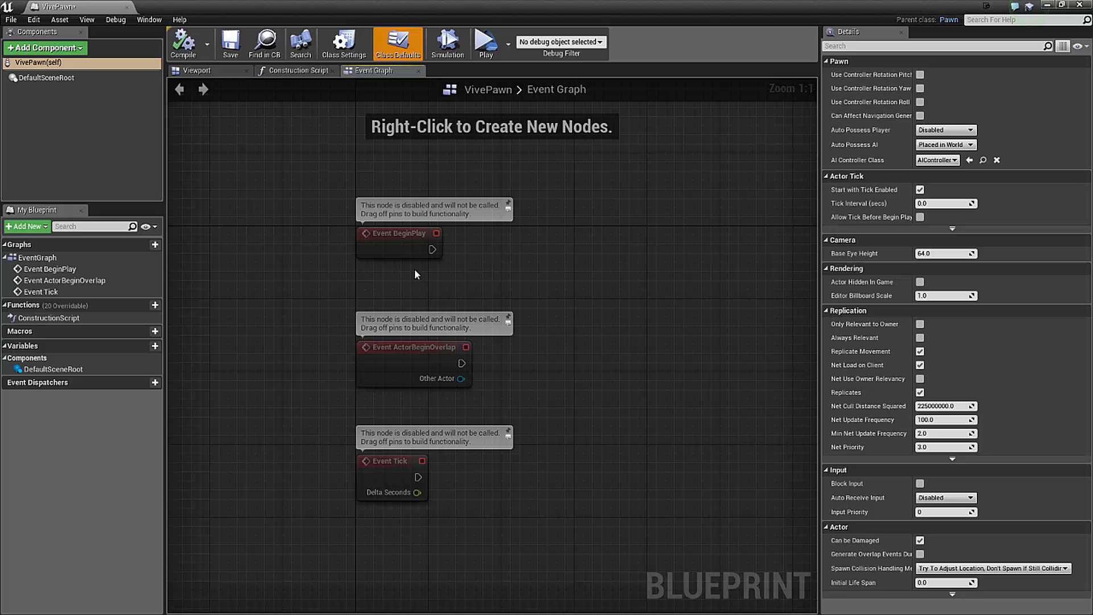
{"action": "mouse_move", "coordinate": [399, 225]}
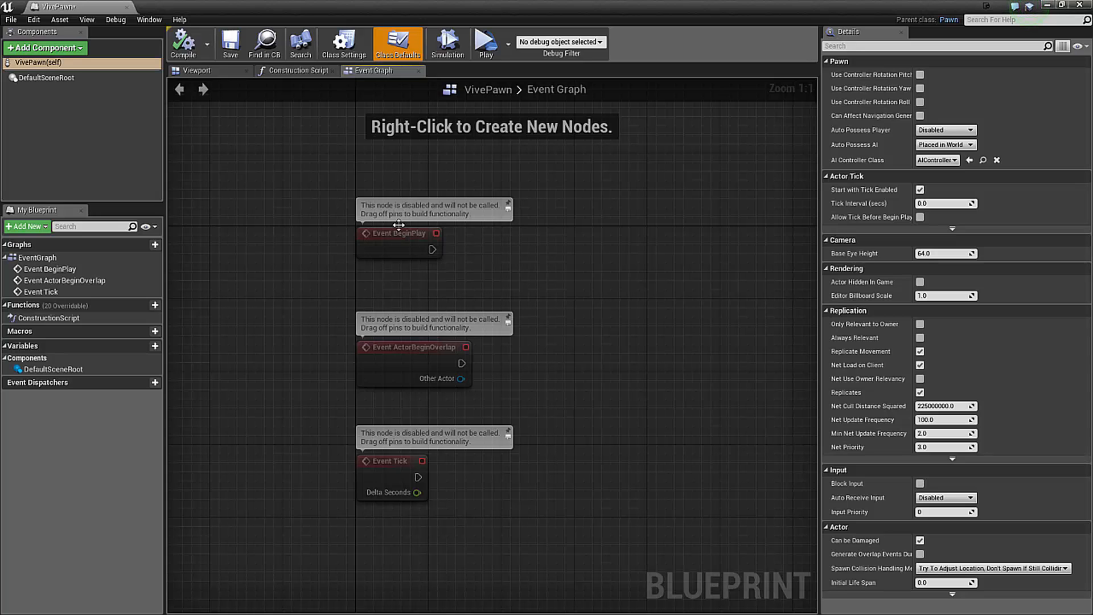
{"action": "mouse_move", "coordinate": [419, 251]}
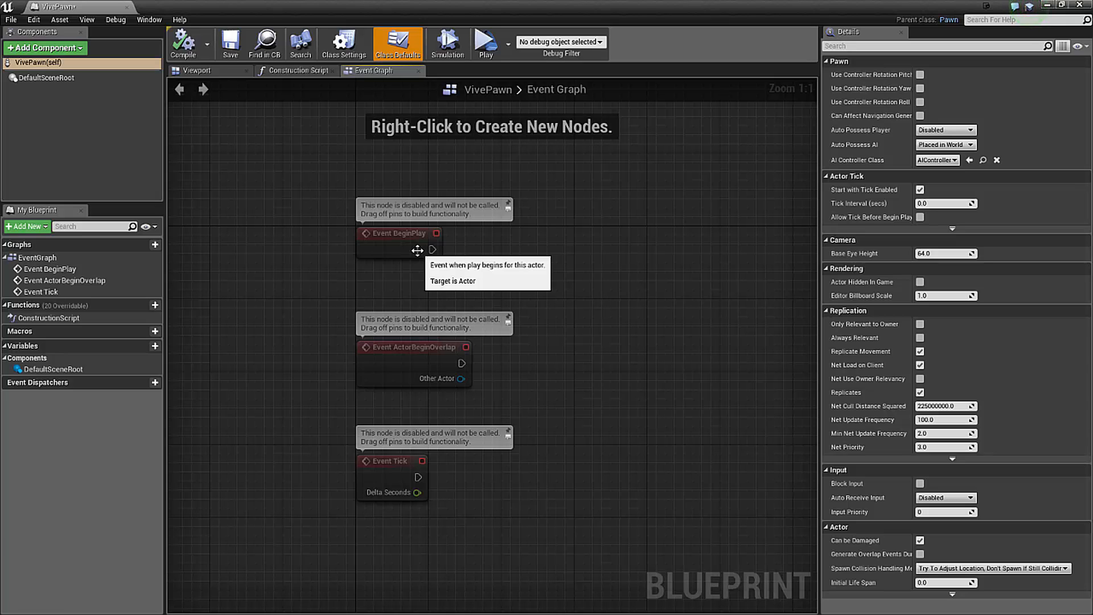
{"action": "mouse_move", "coordinate": [293, 182]}
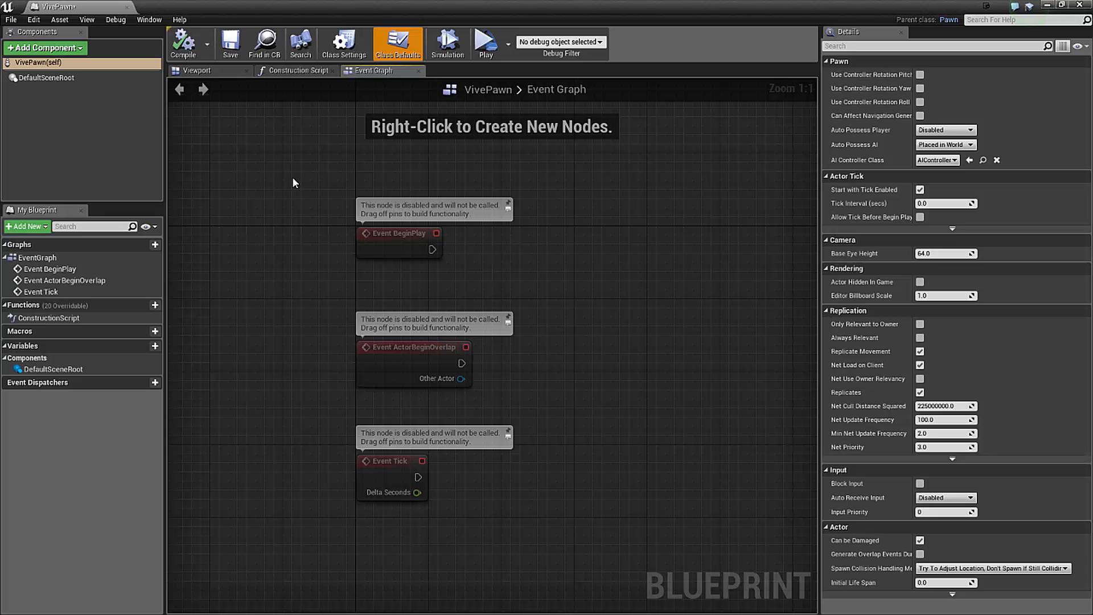
{"action": "mouse_move", "coordinate": [265, 100]}
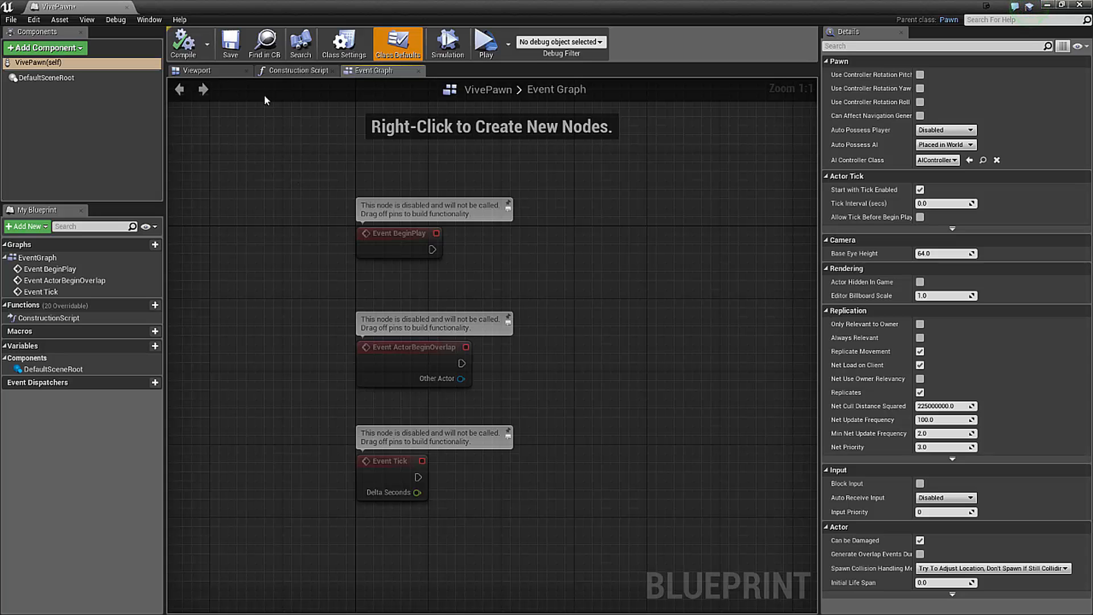
{"action": "left_click", "coordinate": [198, 69]}
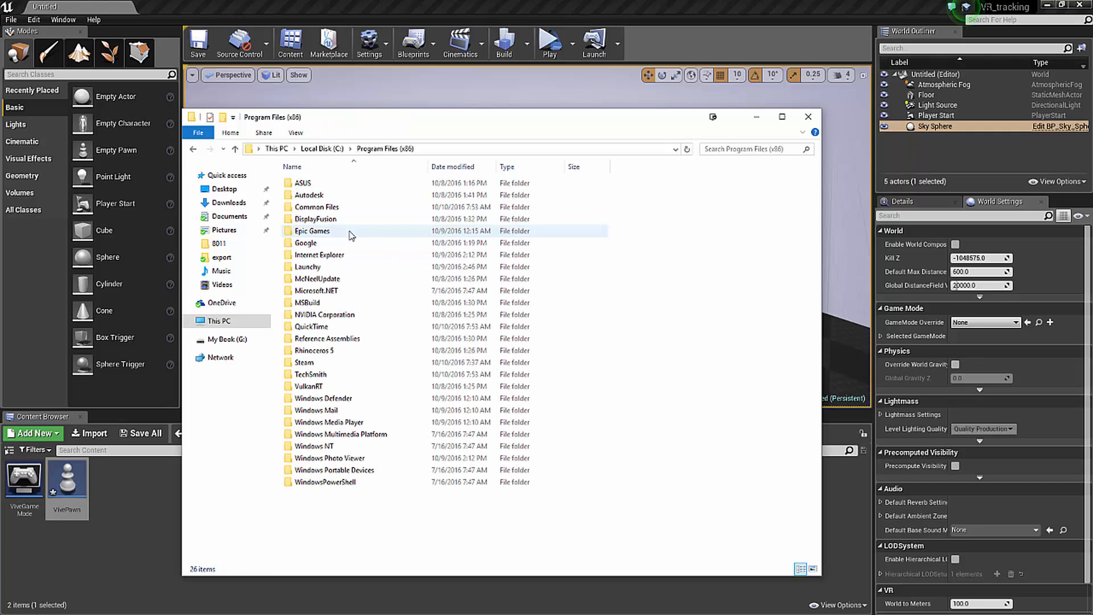
Browse through Steam, steamapps and SteamVR resources into the rendermodels folder.
{"action": "double_click", "coordinate": [302, 362]}
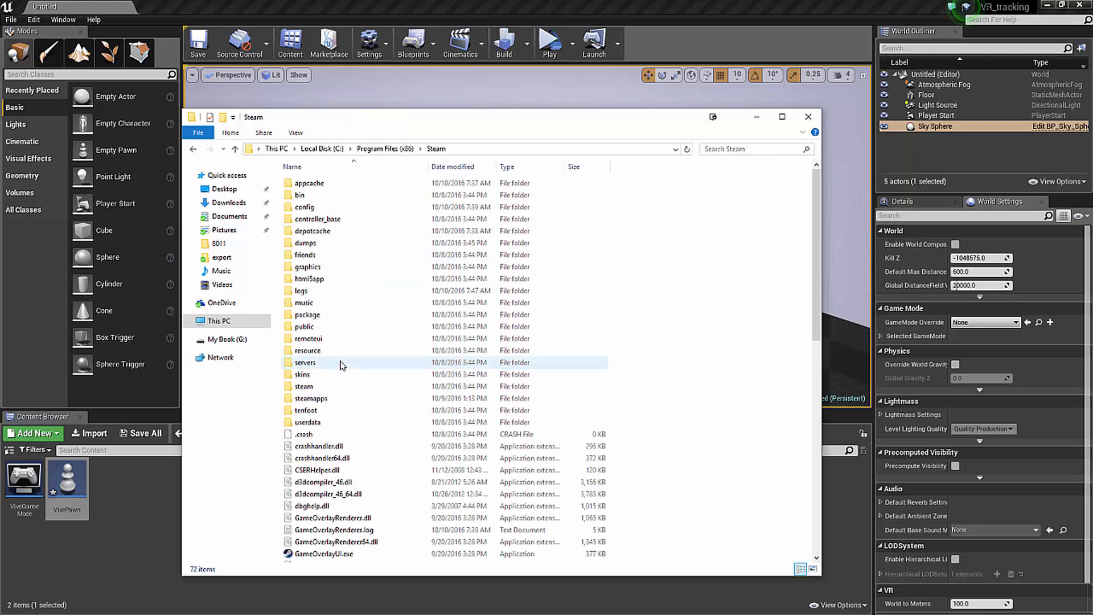
{"action": "double_click", "coordinate": [307, 398]}
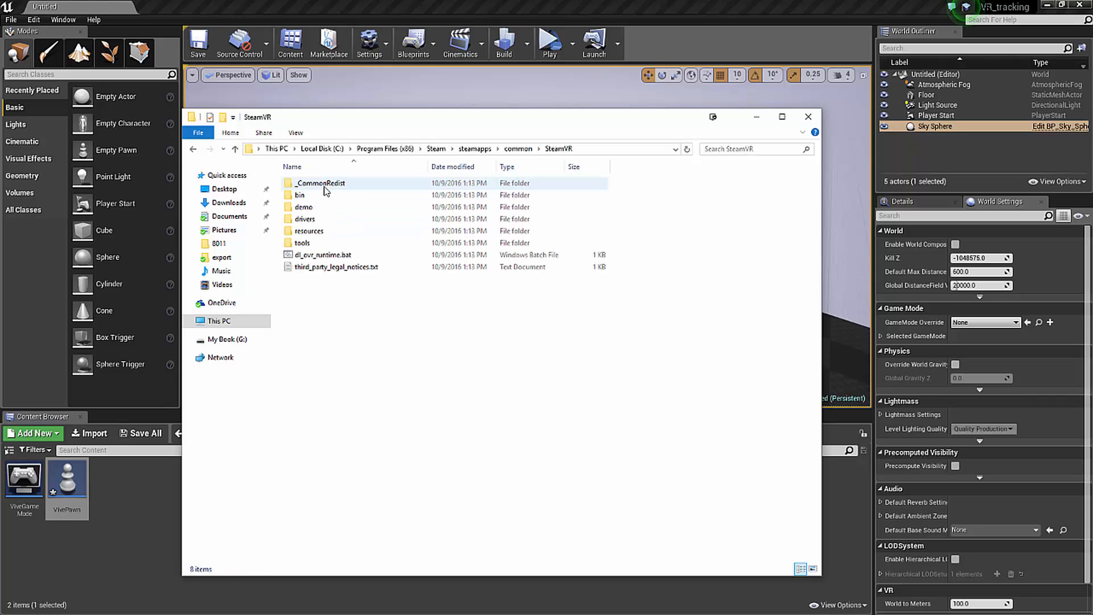
{"action": "double_click", "coordinate": [308, 231]}
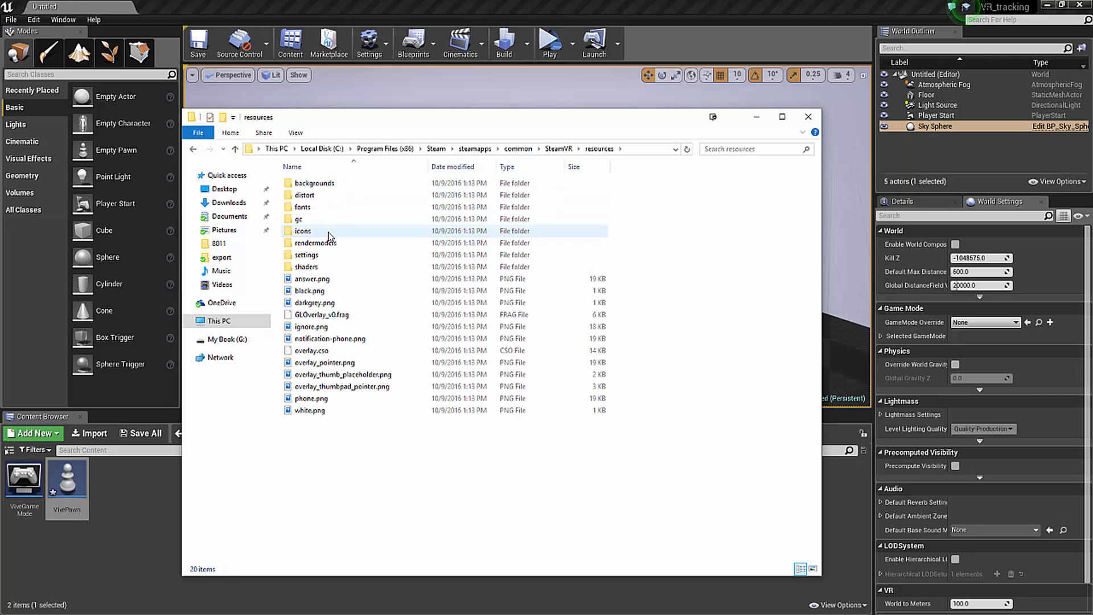
{"action": "double_click", "coordinate": [313, 243]}
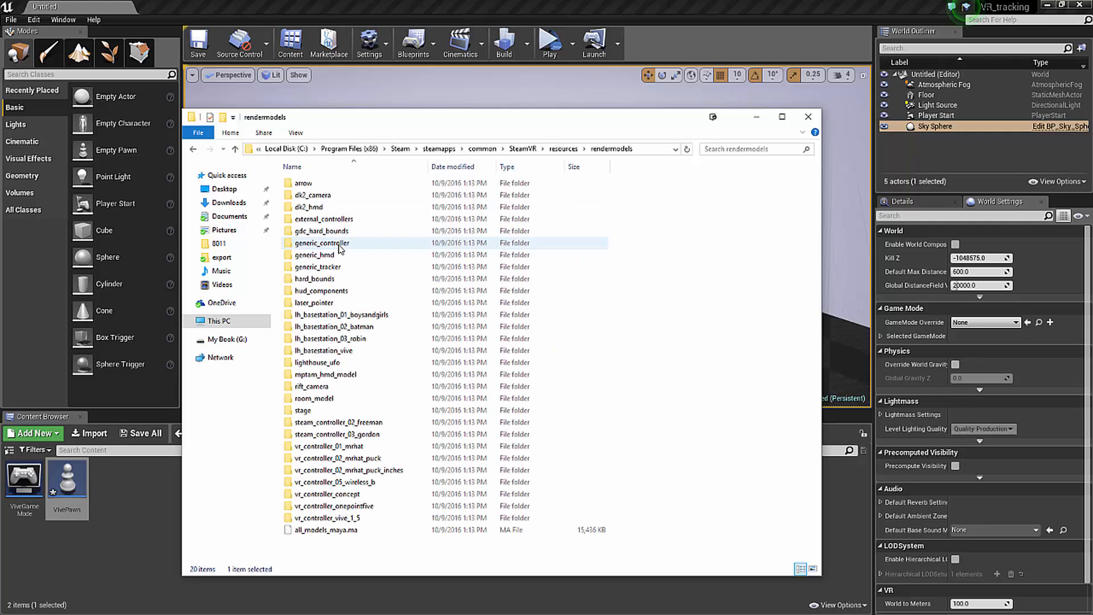
{"action": "left_click", "coordinate": [781, 116]}
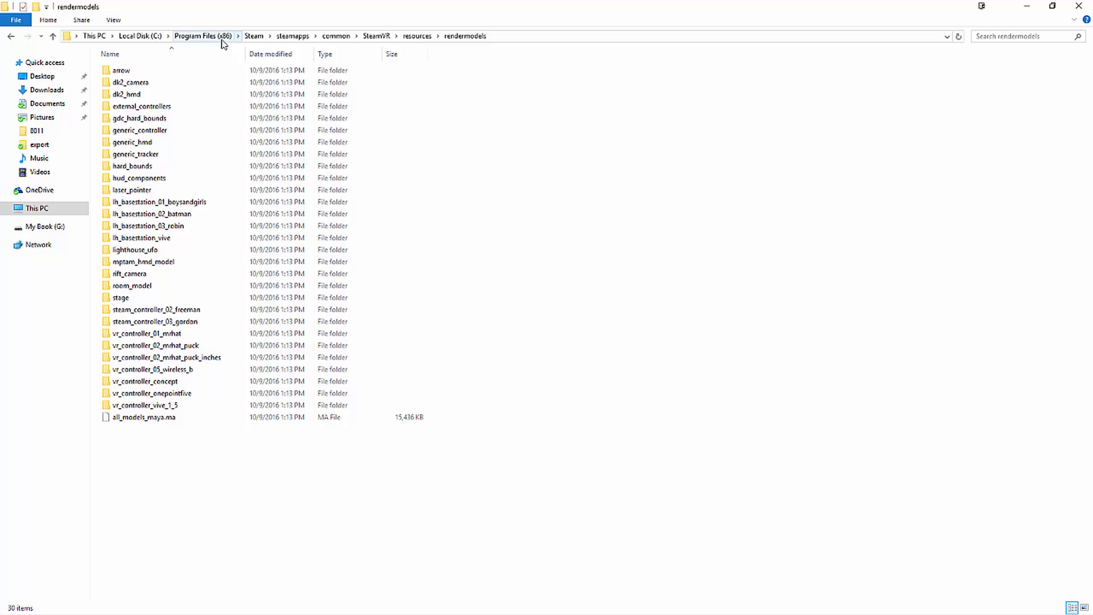
{"action": "mouse_move", "coordinate": [292, 35]}
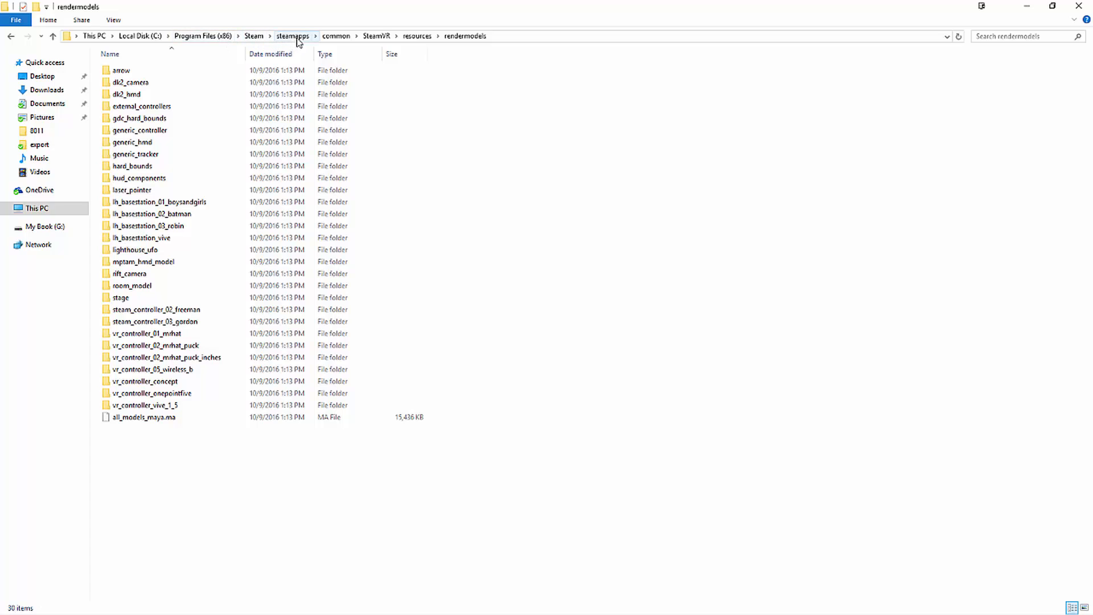
{"action": "mouse_move", "coordinate": [404, 53]}
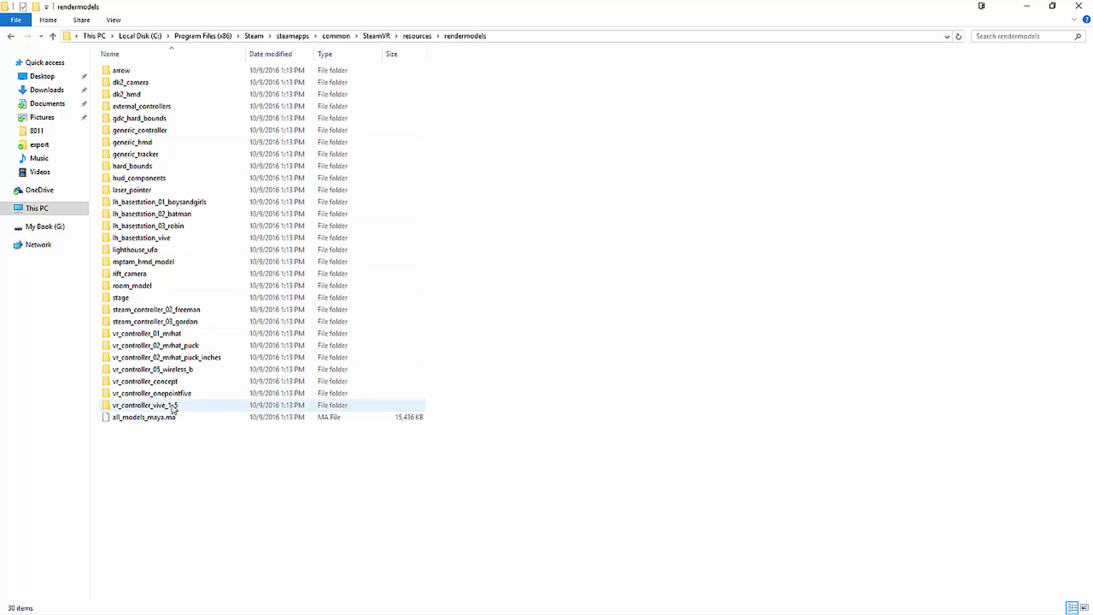
{"action": "mouse_move", "coordinate": [161, 408]}
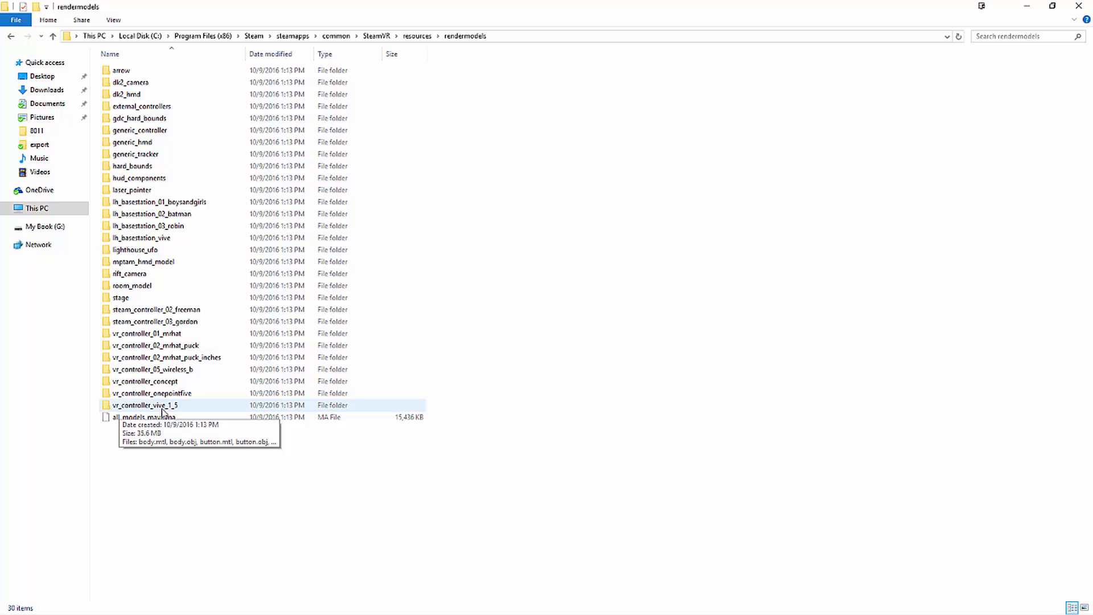
{"action": "mouse_move", "coordinate": [182, 413]}
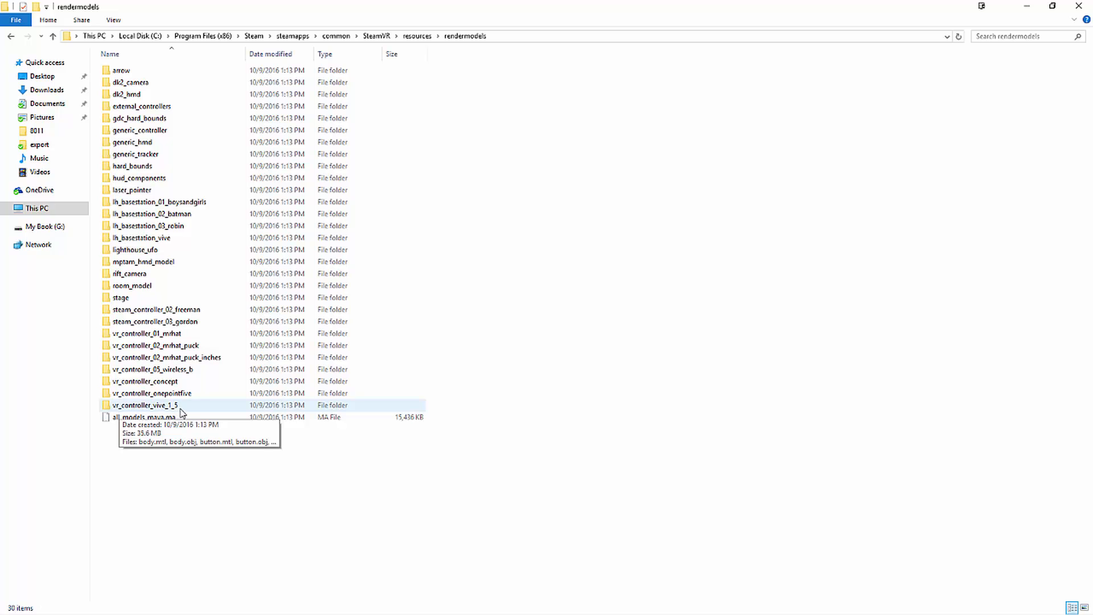
{"action": "mouse_move", "coordinate": [172, 404]}
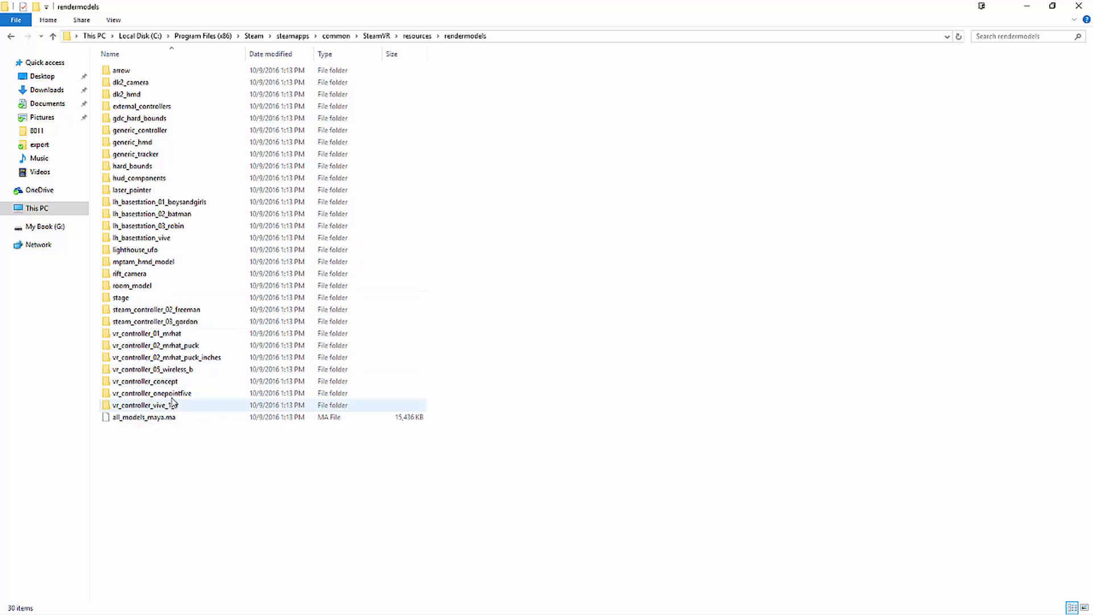
Open vr_controller_vive_1_5 and select its .obj, .mtl, onepointfive_texture and onepointfive_spec files.
{"action": "left_click", "coordinate": [143, 405]}
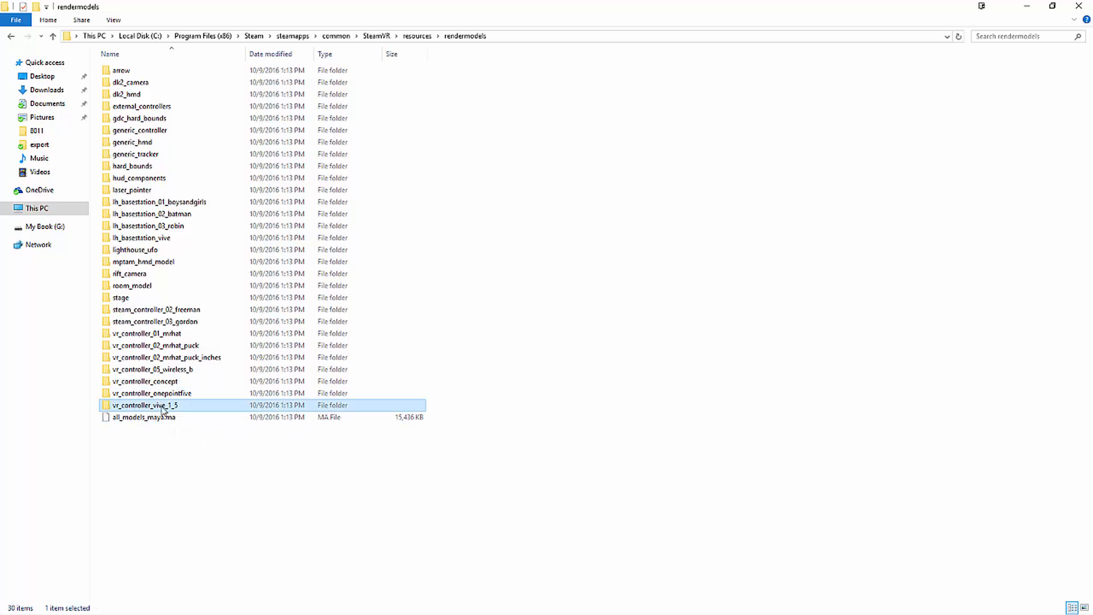
{"action": "double_click", "coordinate": [144, 405]}
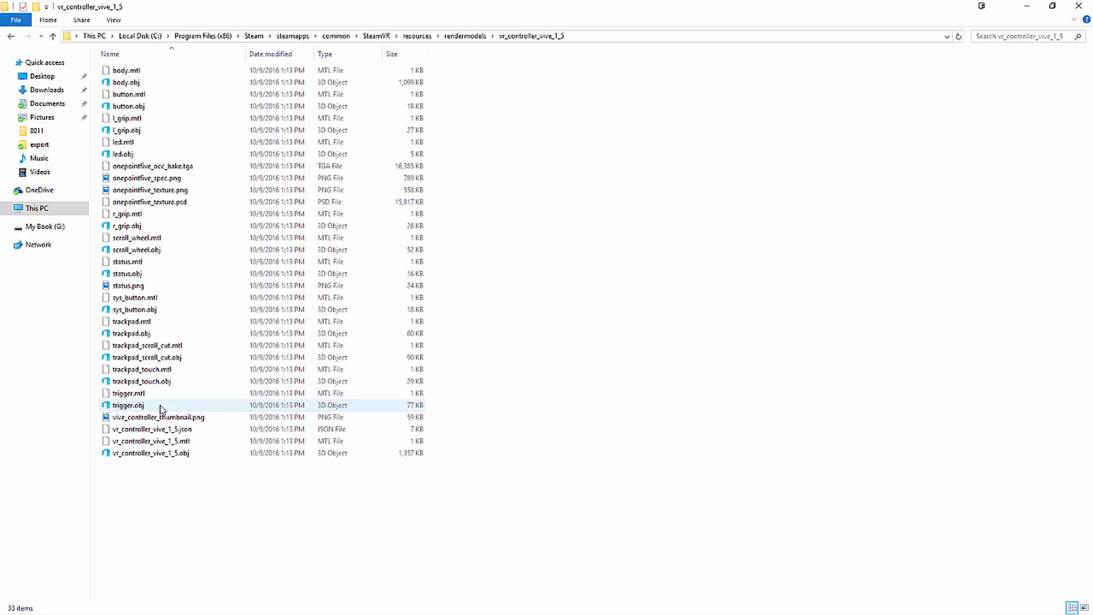
{"action": "left_click", "coordinate": [149, 453]}
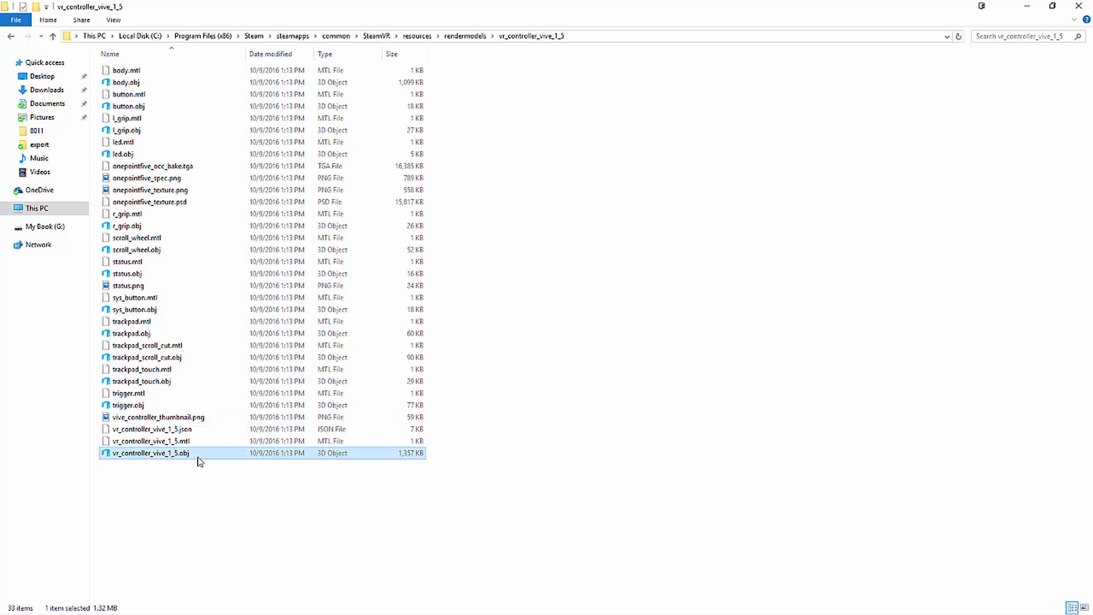
{"action": "mouse_move", "coordinate": [160, 445]}
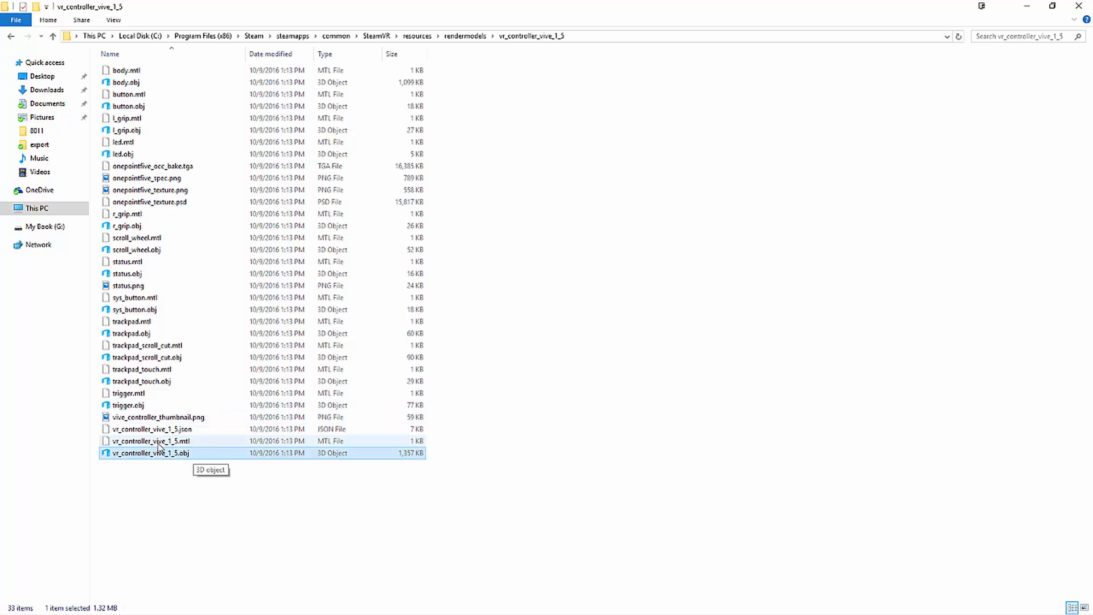
{"action": "left_click", "coordinate": [150, 441]}
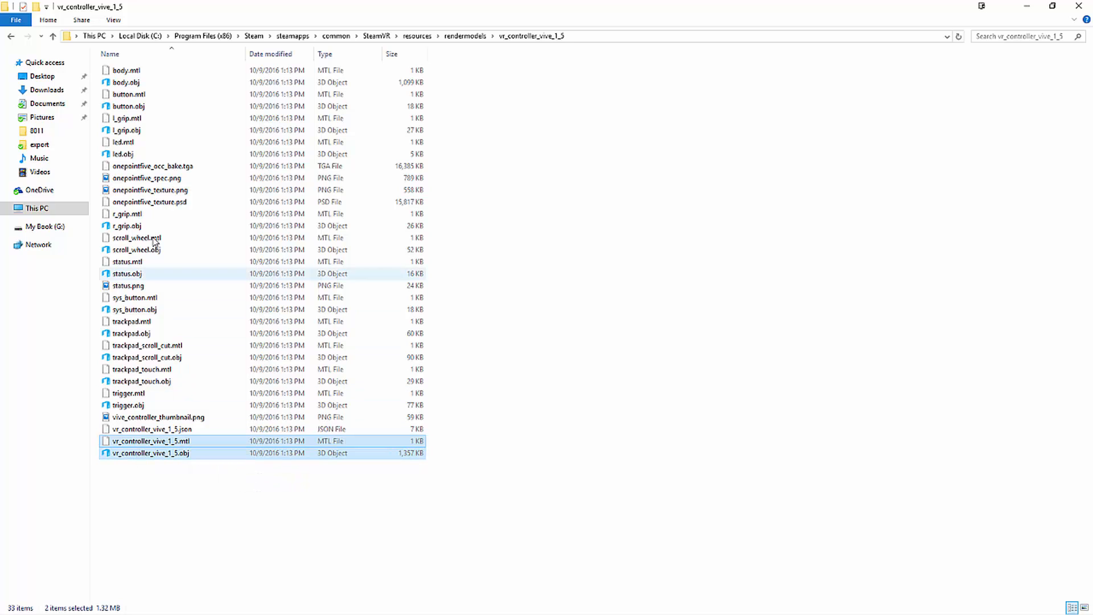
{"action": "mouse_move", "coordinate": [200, 193]}
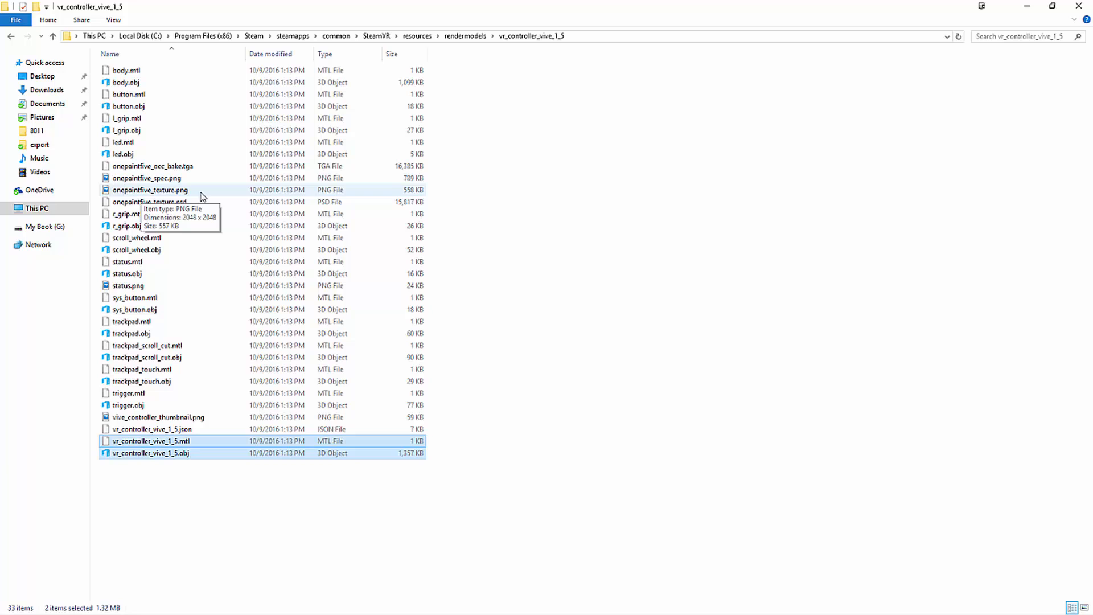
{"action": "left_click", "coordinate": [150, 189]}
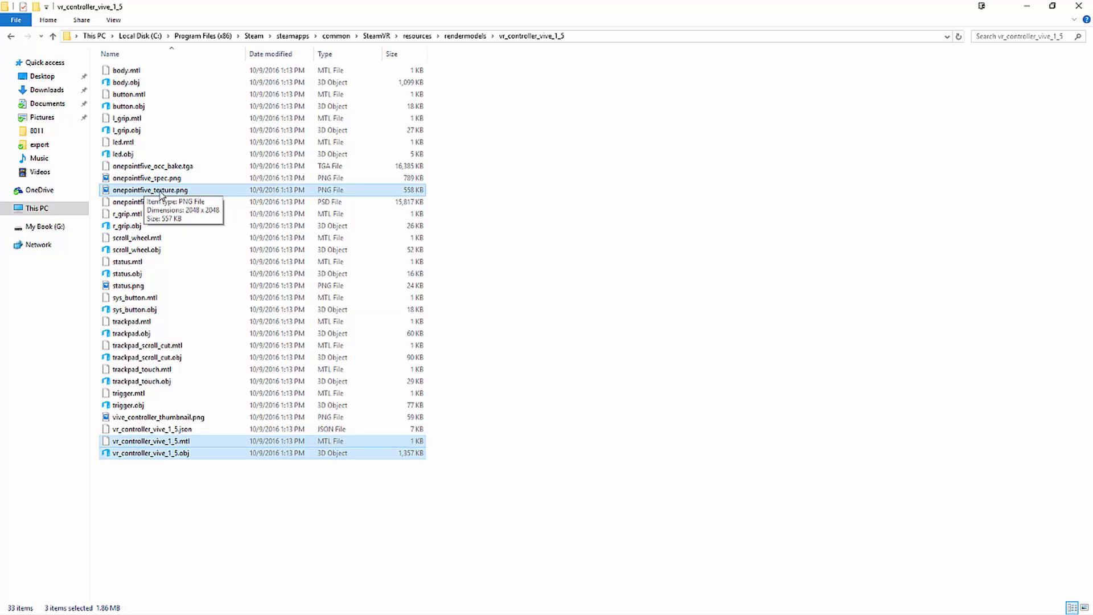
{"action": "left_click", "coordinate": [146, 177]}
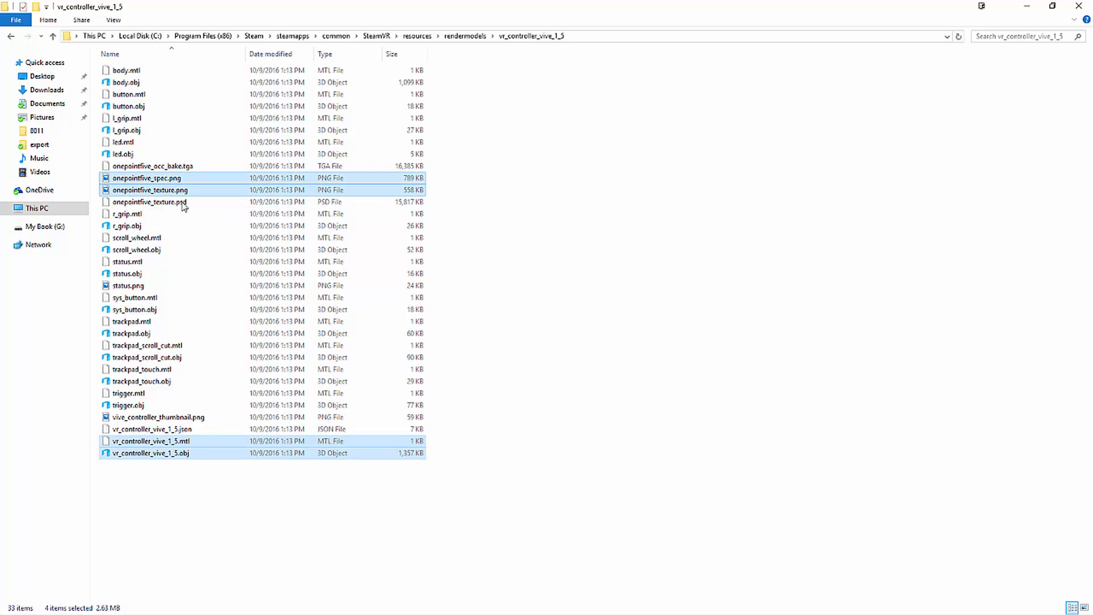
{"action": "mouse_move", "coordinate": [167, 194]}
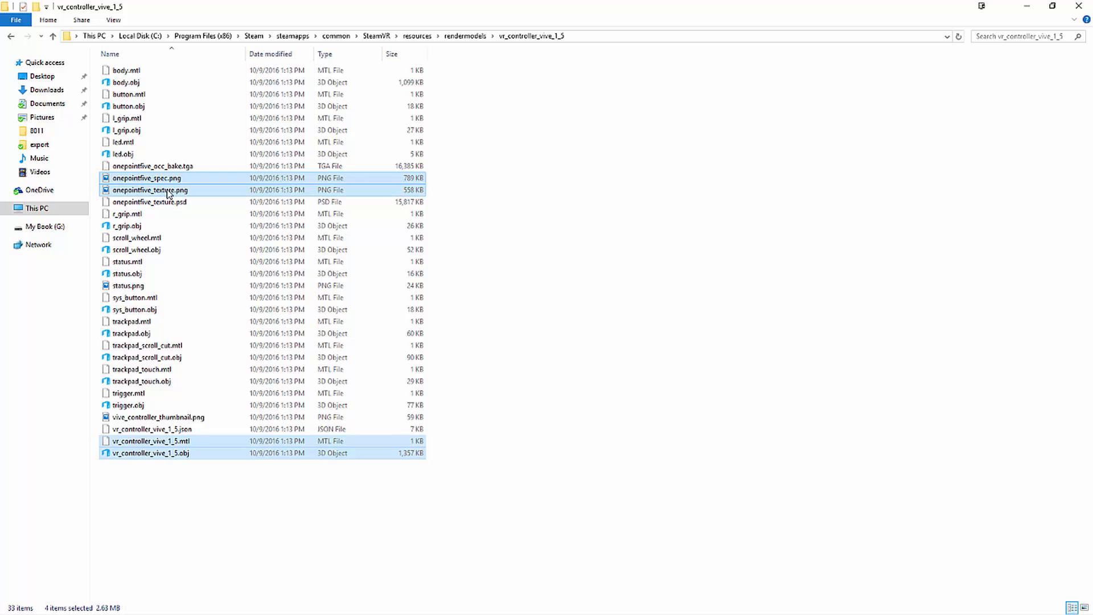
{"action": "mouse_move", "coordinate": [154, 171]}
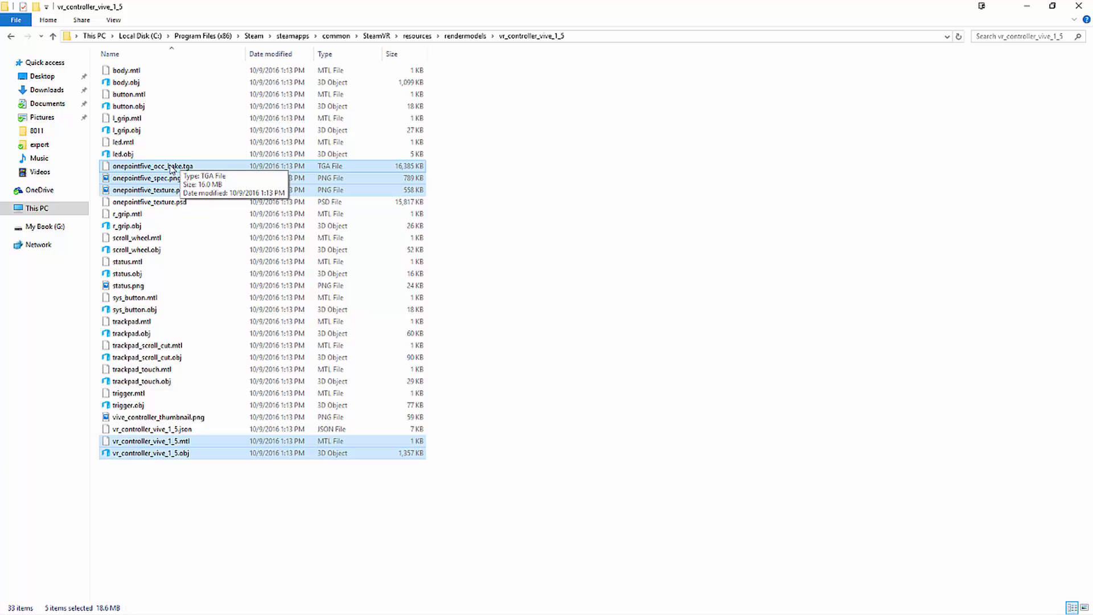
{"action": "mouse_move", "coordinate": [186, 240]}
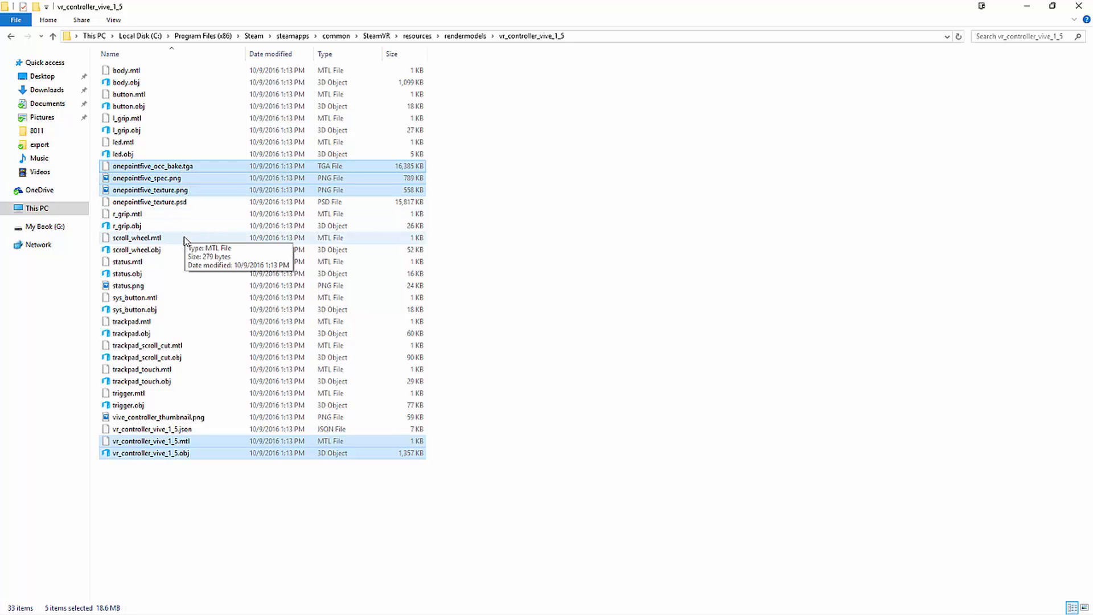
{"action": "mouse_move", "coordinate": [148, 209]}
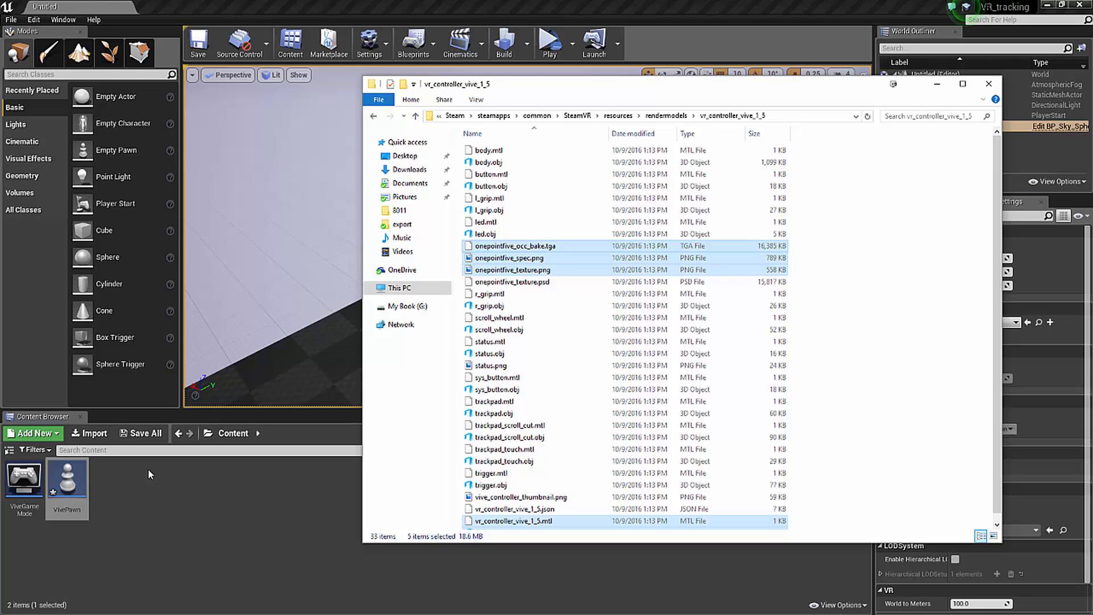
{"action": "mouse_move", "coordinate": [274, 514]}
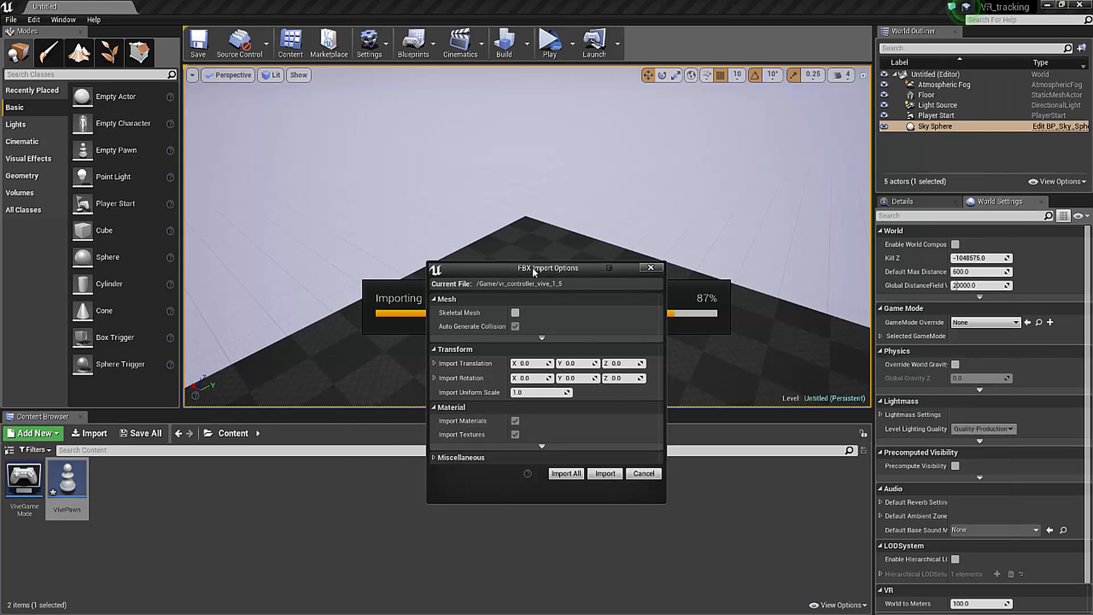
Import the controller files with Import Uniform Scale 100 using Import All.
{"action": "triple_click", "coordinate": [540, 391]}
{"action": "type", "text": "100"}
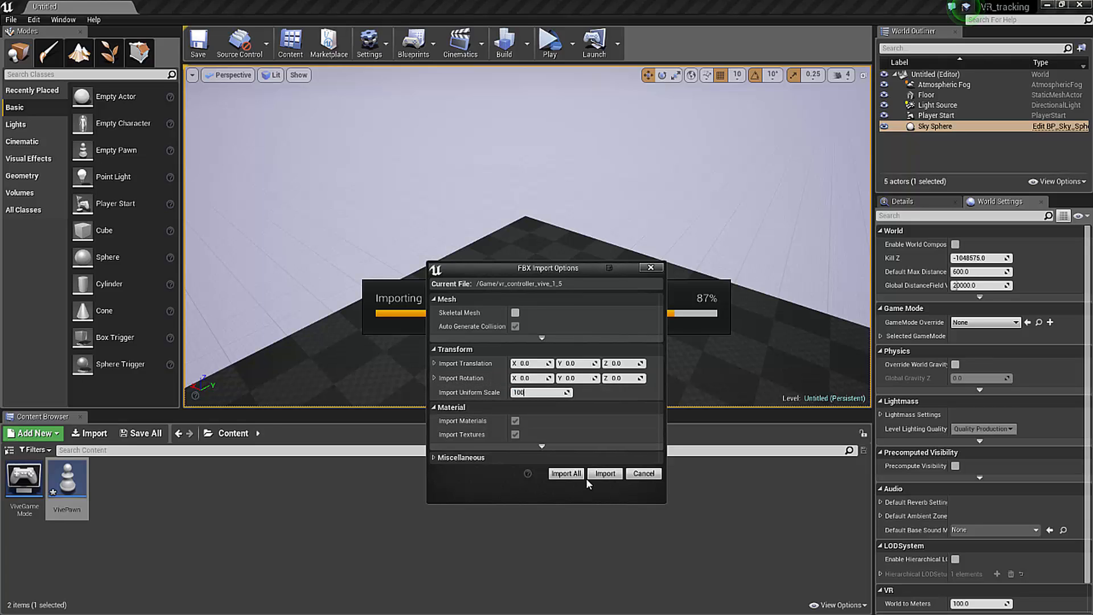
{"action": "left_click", "coordinate": [603, 473]}
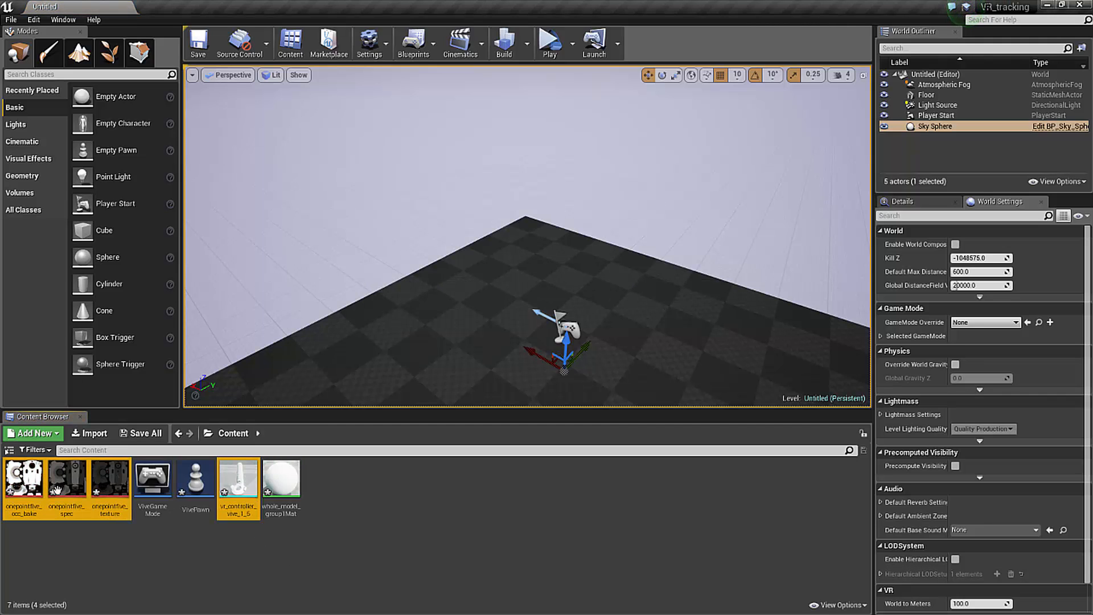
{"action": "left_click", "coordinate": [220, 528]}
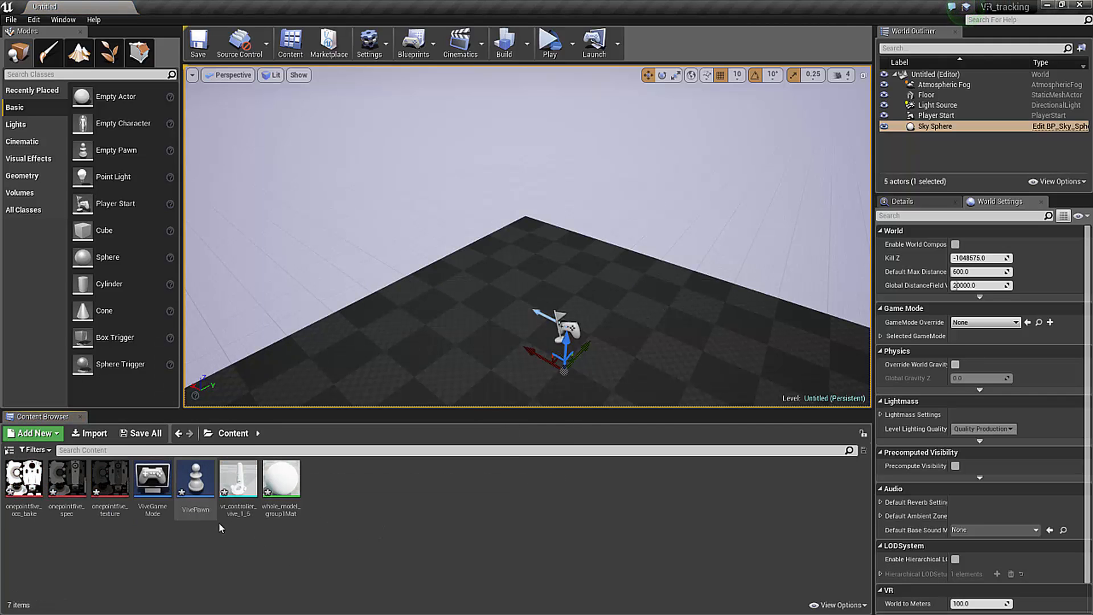
{"action": "mouse_move", "coordinate": [238, 478]}
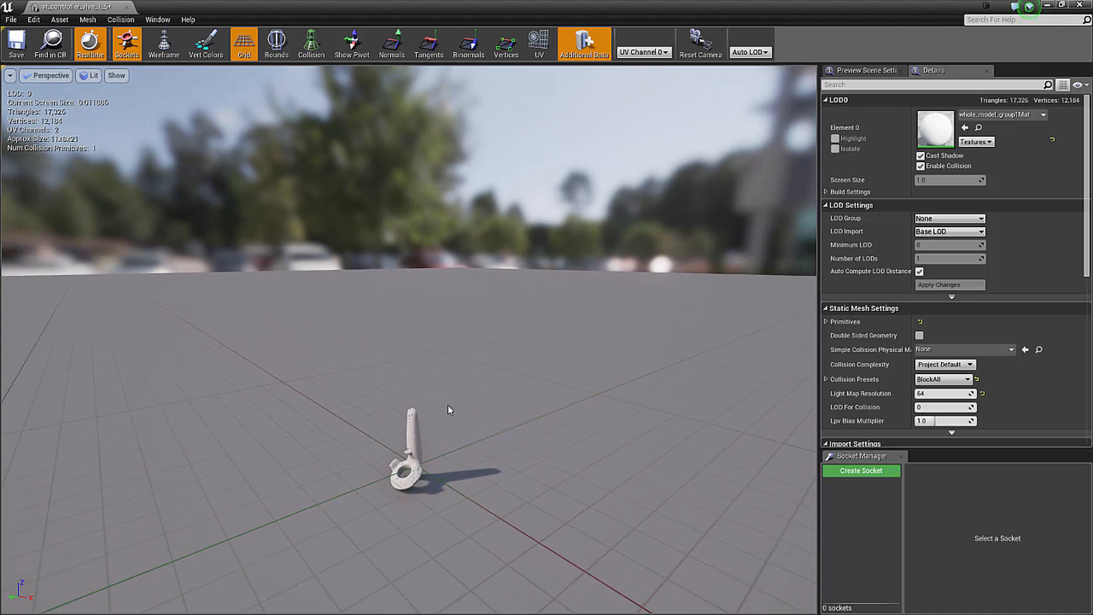
{"action": "mouse_move", "coordinate": [941, 125]}
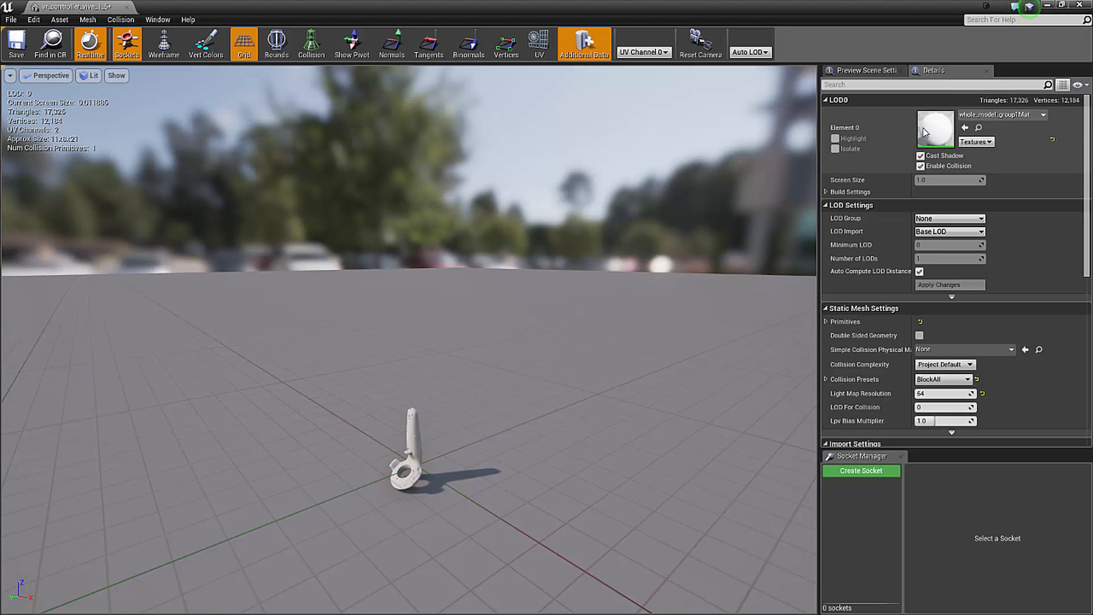
{"action": "mouse_move", "coordinate": [936, 133]}
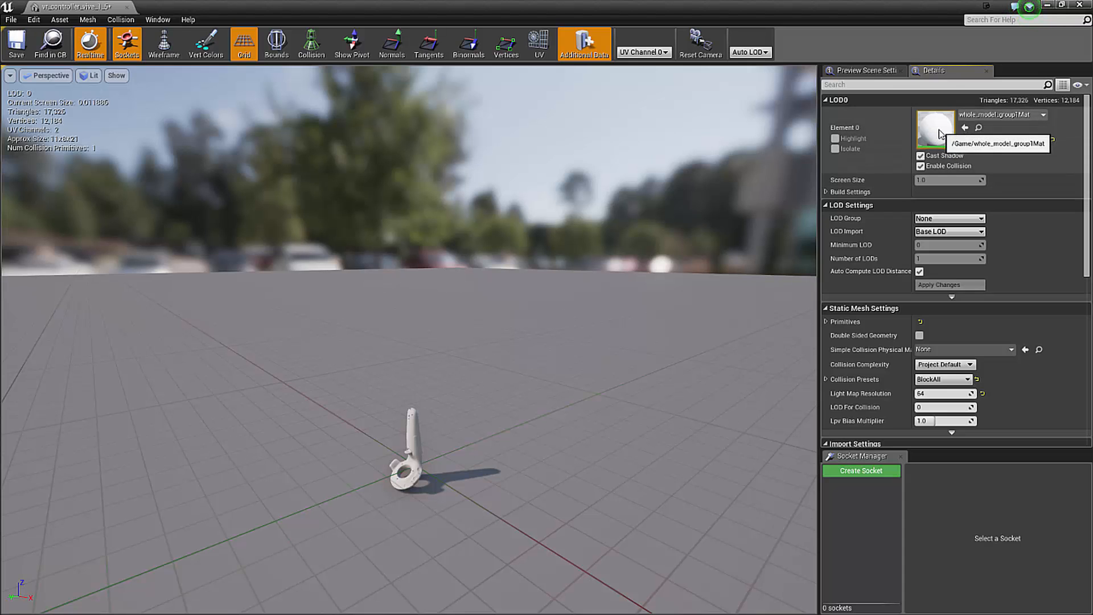
Open the whole_model_group1Mat material from the controller mesh's Details panel.
{"action": "double_click", "coordinate": [935, 129]}
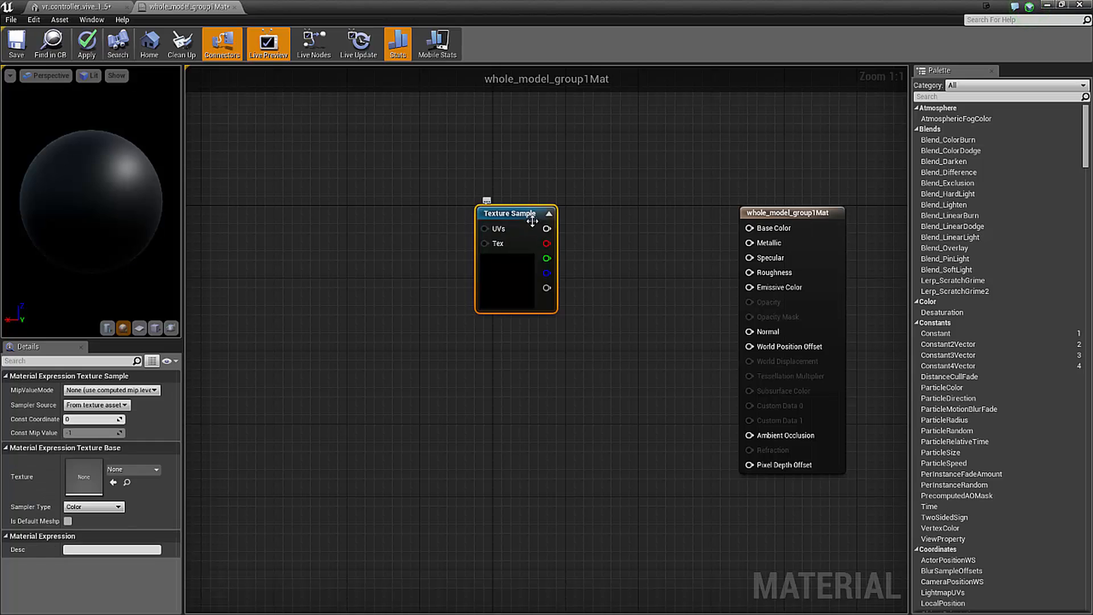
{"action": "mouse_move", "coordinate": [515, 213]}
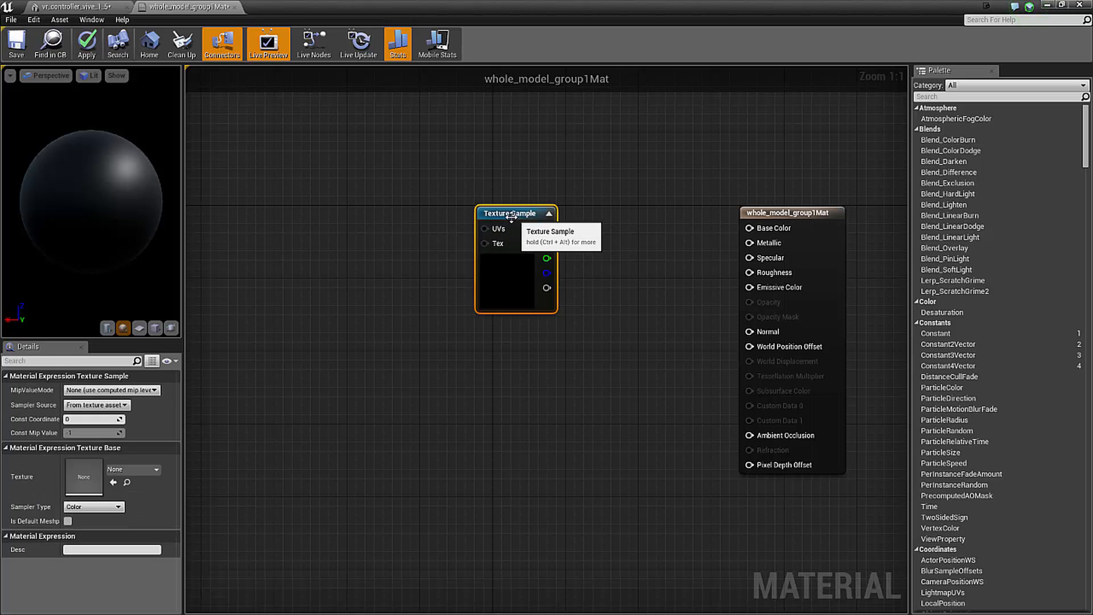
Assign onepointfive_texture to a Texture Sample, select the second sample, and close the mesh editor.
{"action": "left_click", "coordinate": [152, 469]}
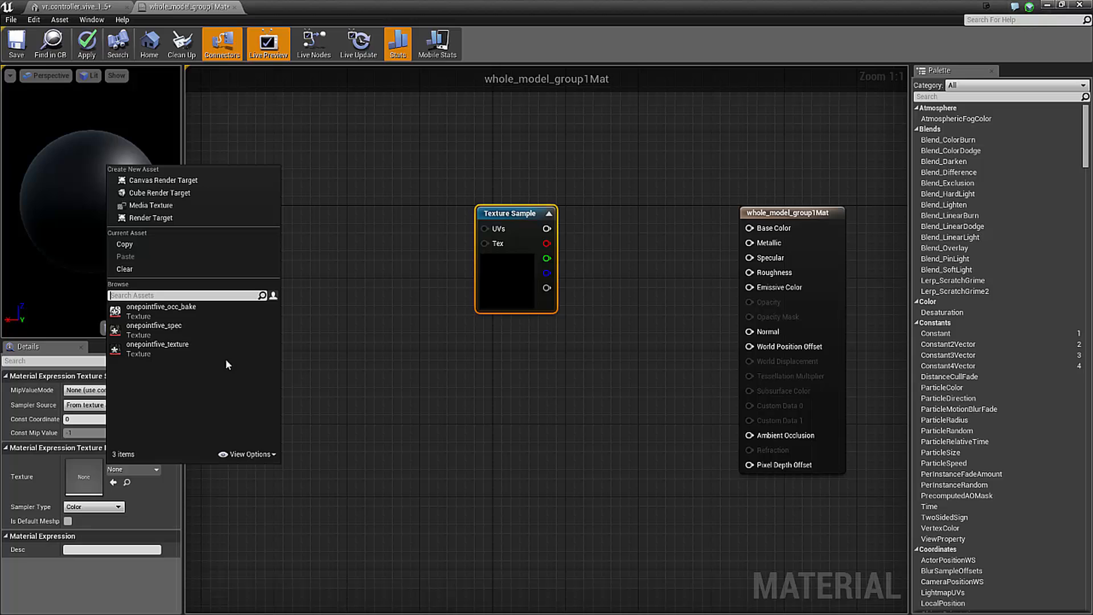
{"action": "mouse_move", "coordinate": [156, 349]}
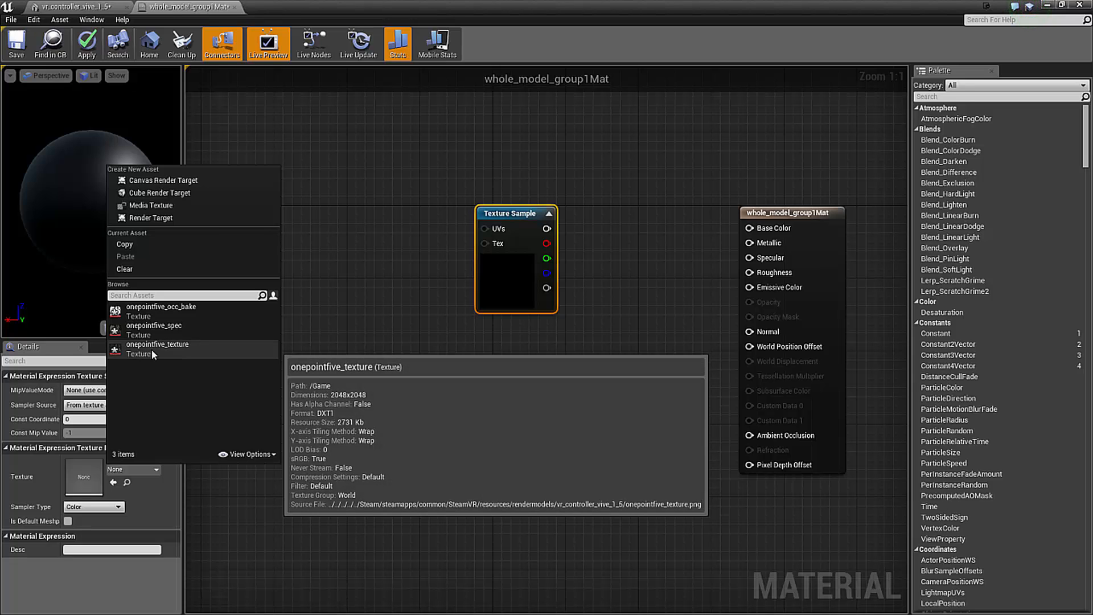
{"action": "left_click", "coordinate": [157, 344]}
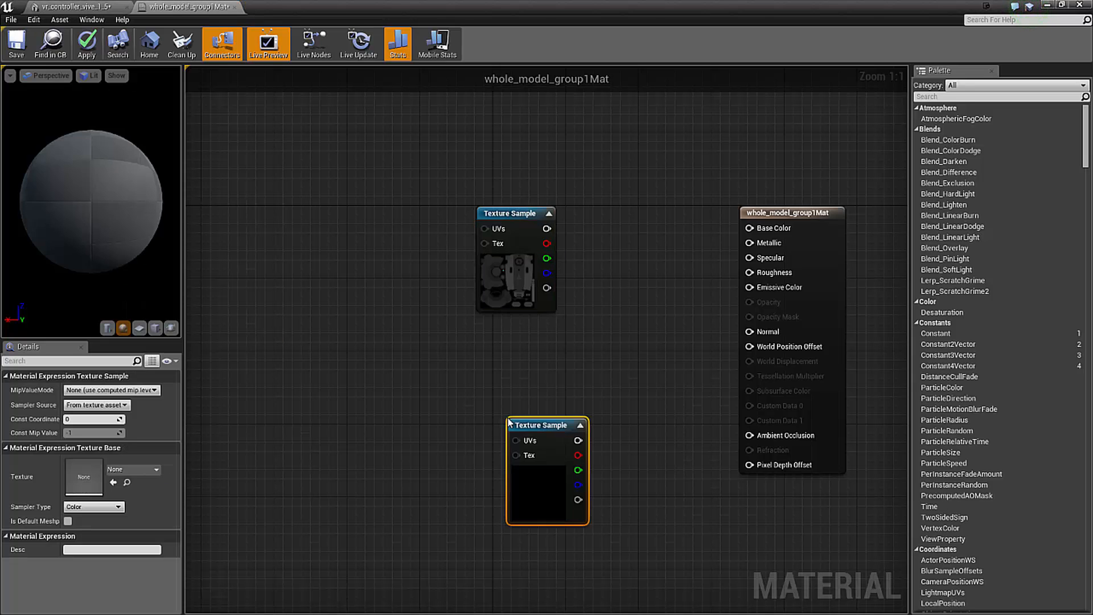
{"action": "left_click", "coordinate": [150, 469]}
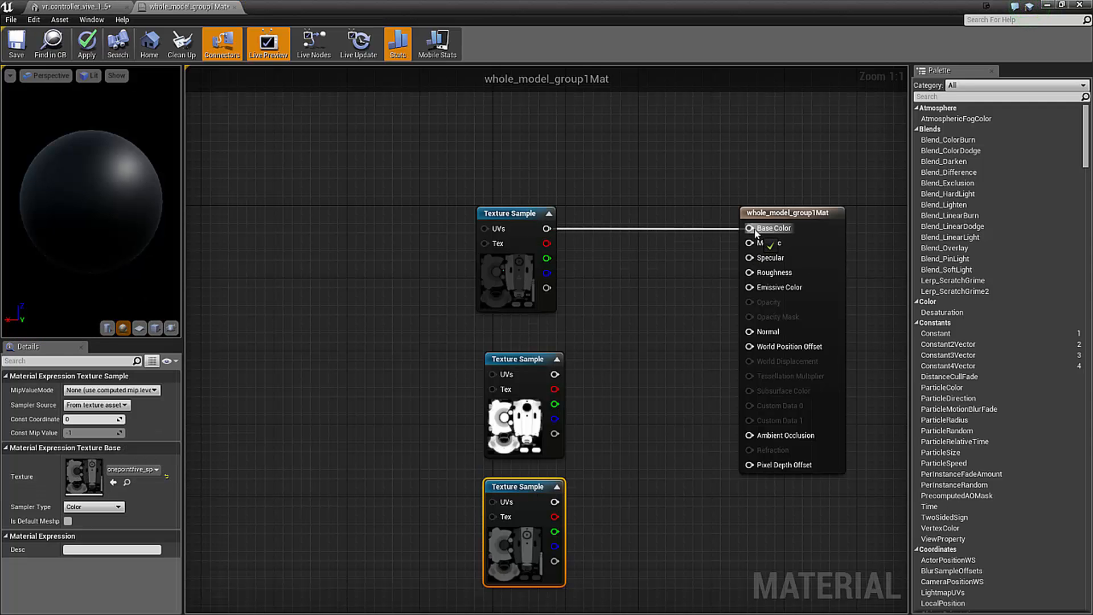
{"action": "left_click", "coordinate": [768, 242]}
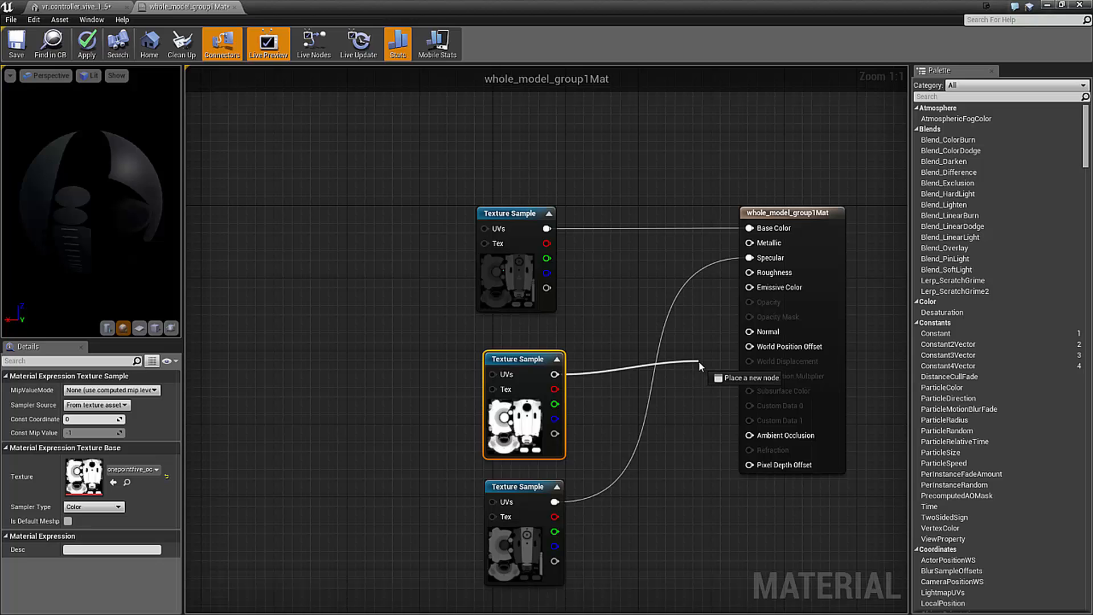
{"action": "mouse_move", "coordinate": [634, 382]}
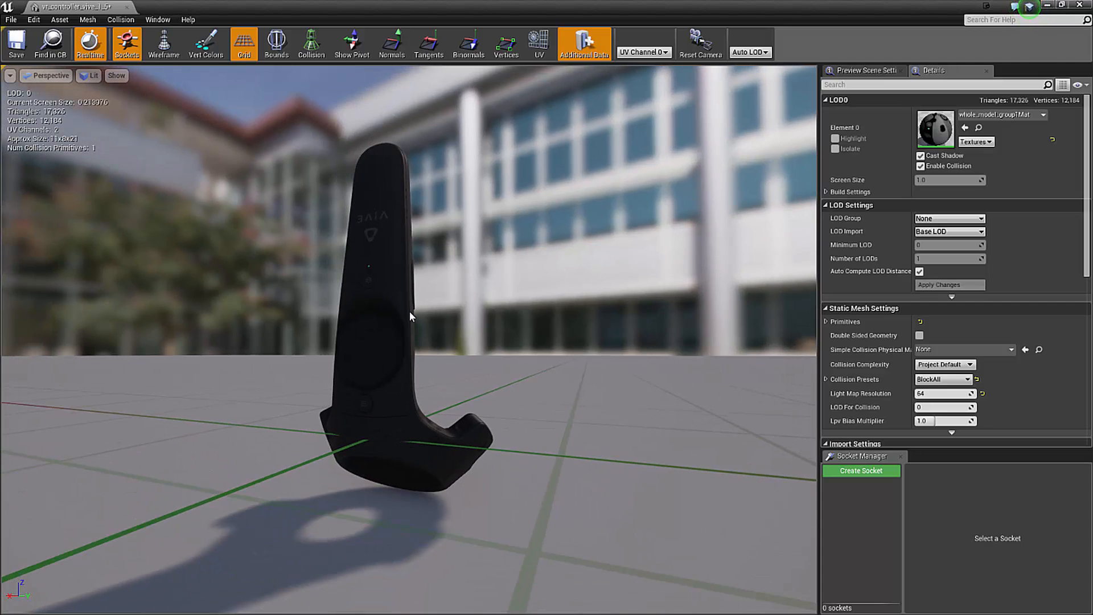
{"action": "mouse_move", "coordinate": [127, 8]}
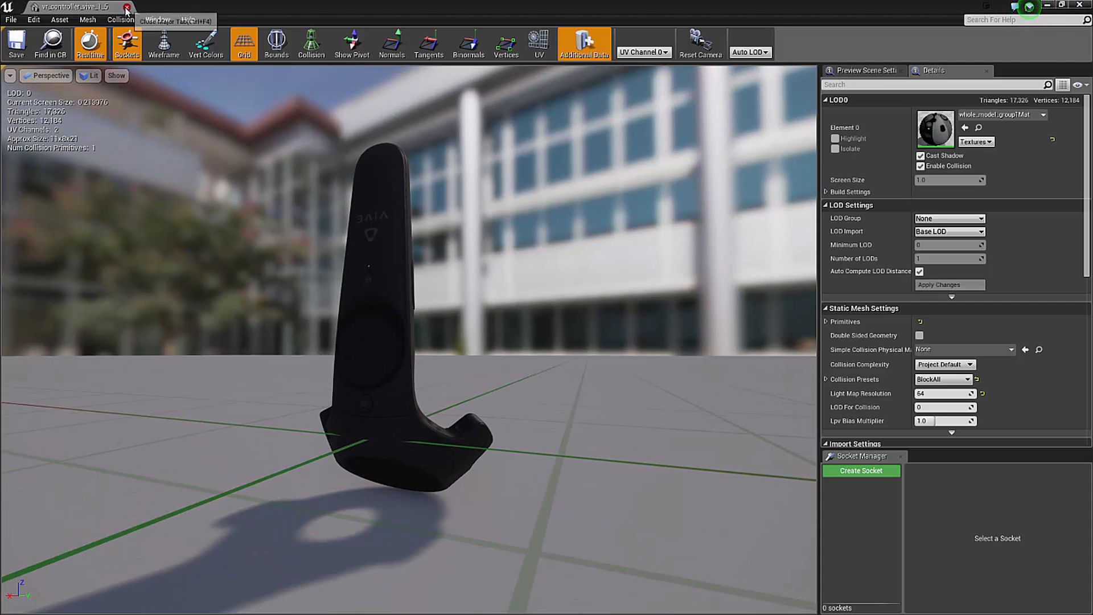
{"action": "left_click", "coordinate": [128, 6]}
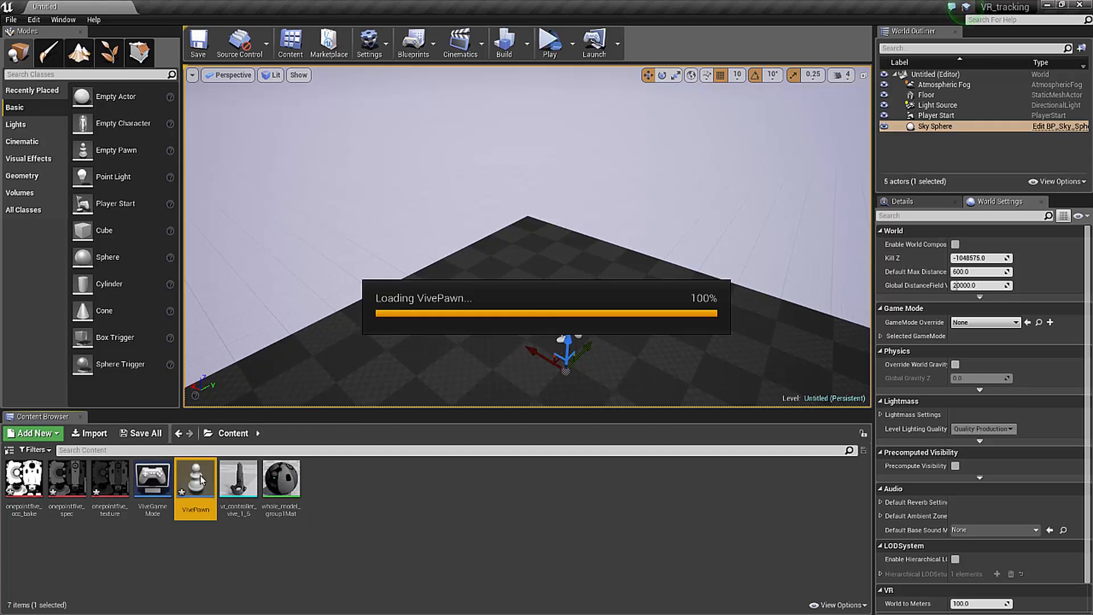
Open VivePawn in the full Blueprint Editor with its Viewport showing.
{"action": "double_click", "coordinate": [196, 479]}
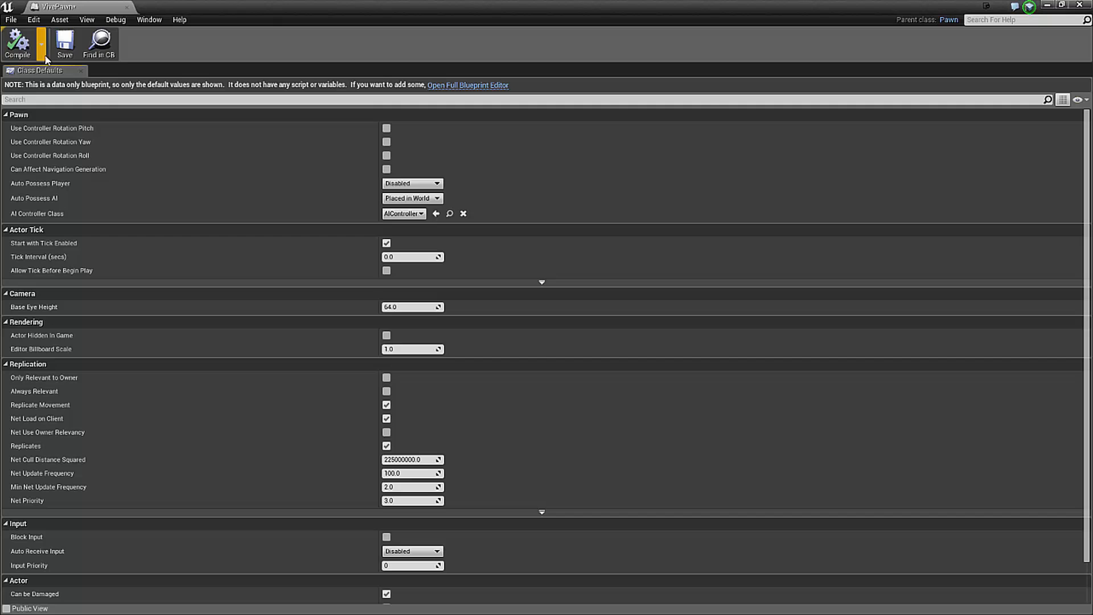
{"action": "mouse_move", "coordinate": [127, 10]}
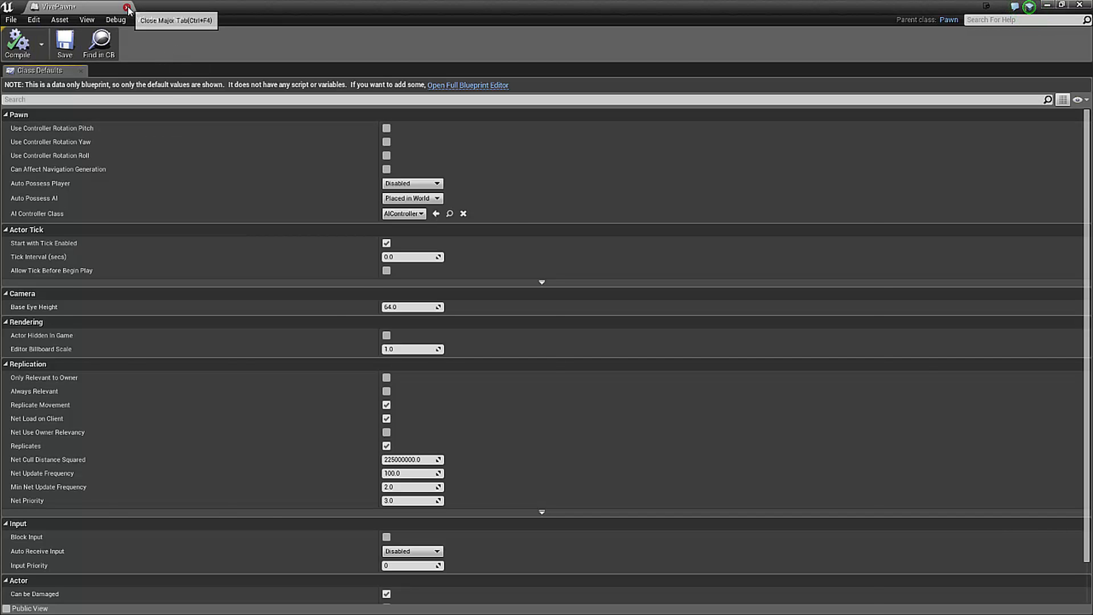
{"action": "left_click", "coordinate": [128, 7]}
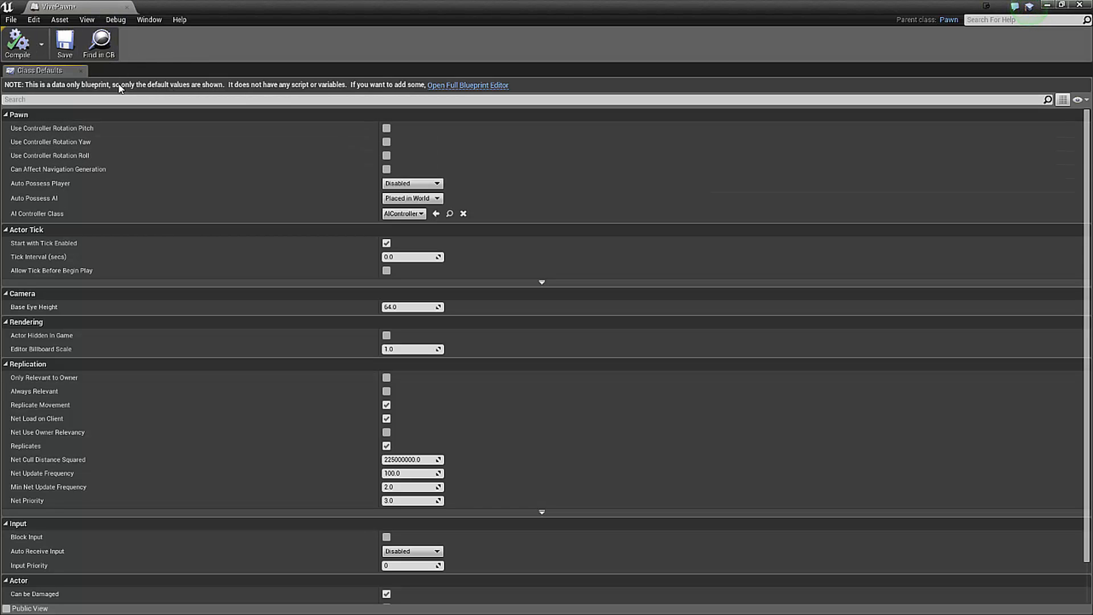
{"action": "left_click", "coordinate": [468, 84]}
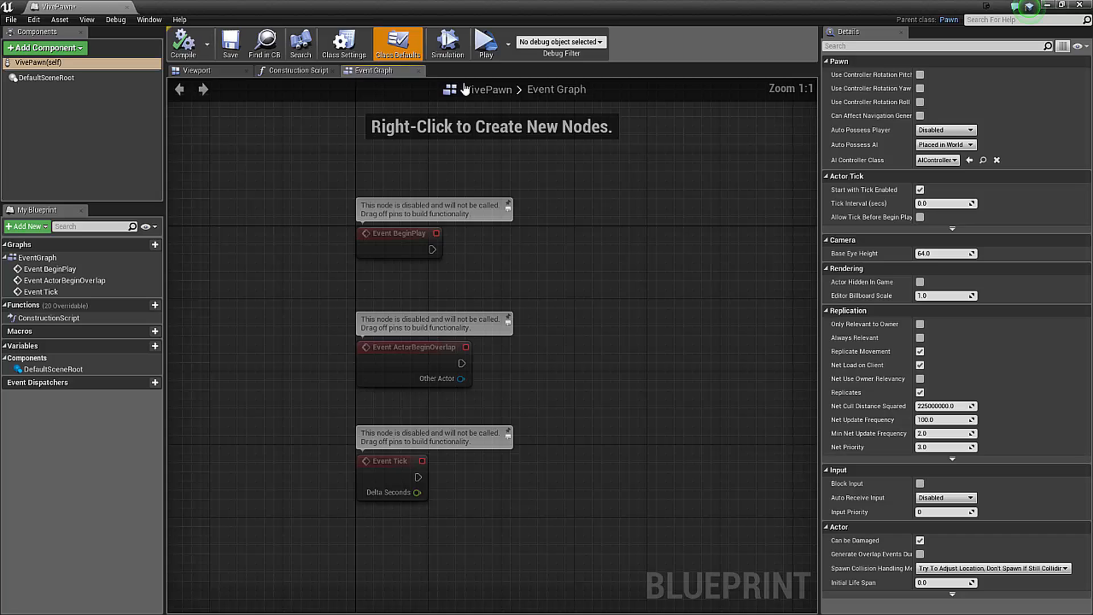
{"action": "mouse_move", "coordinate": [196, 69]}
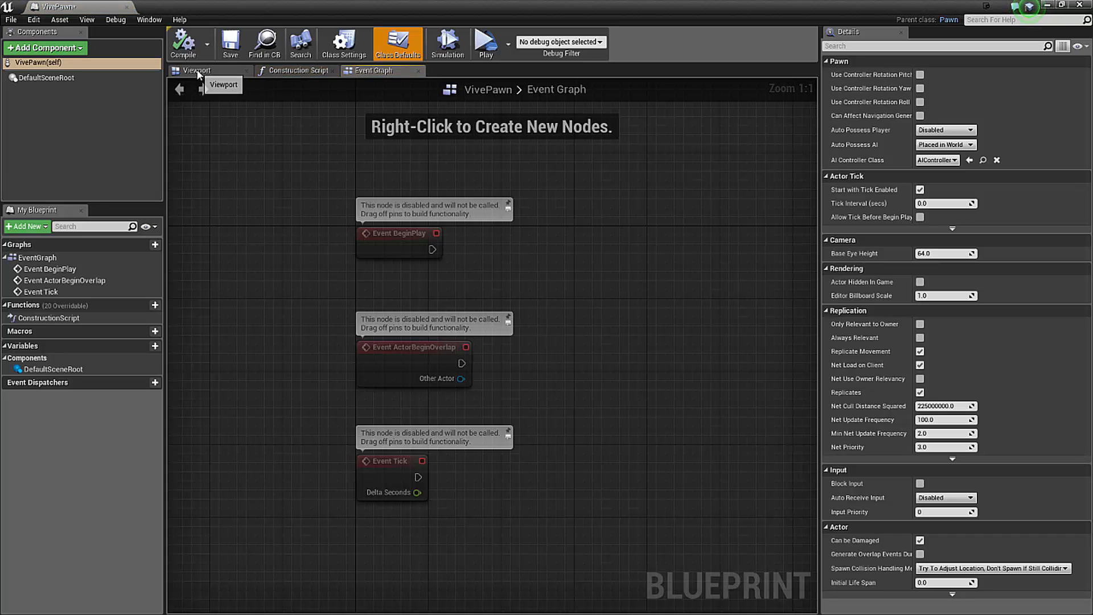
{"action": "left_click", "coordinate": [201, 69]}
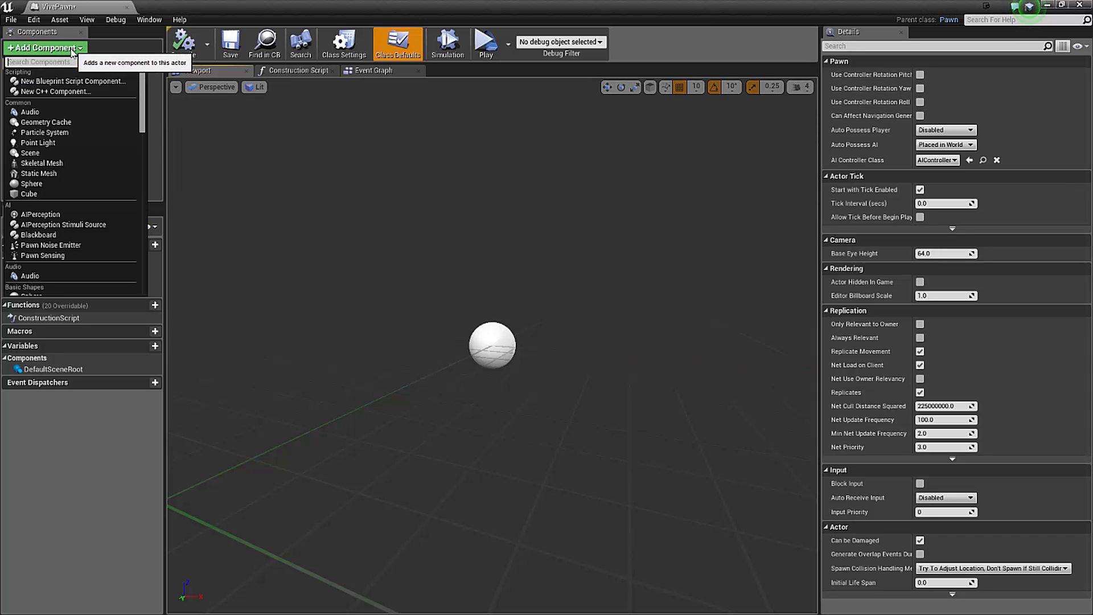
Add a Camera and a Motion Controller component to VivePawn, then search components for 'stra'.
{"action": "type", "text": "cam"}
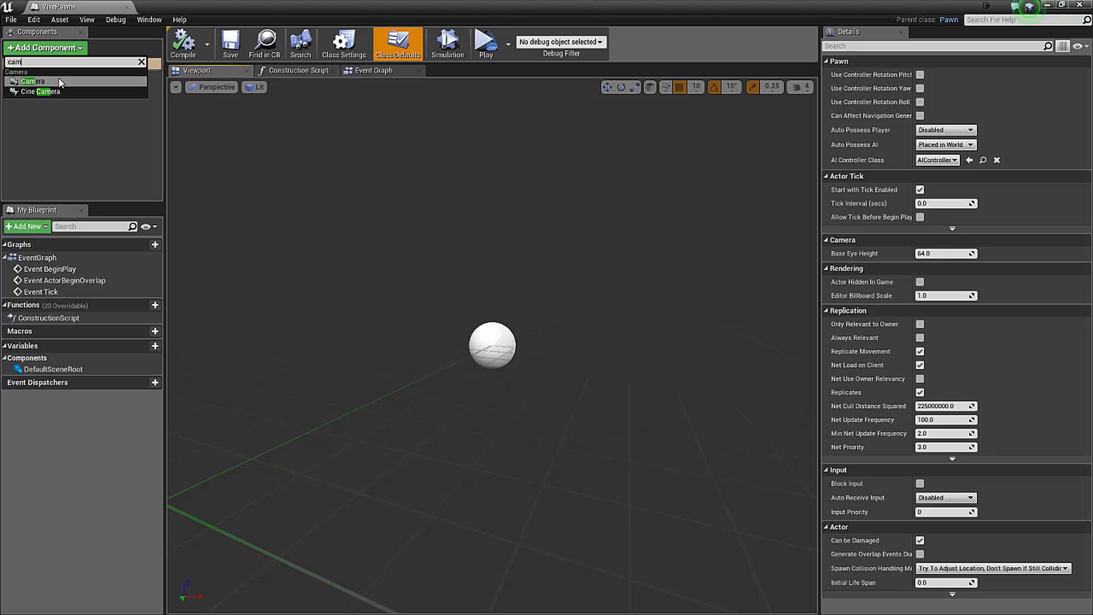
{"action": "left_click", "coordinate": [33, 81]}
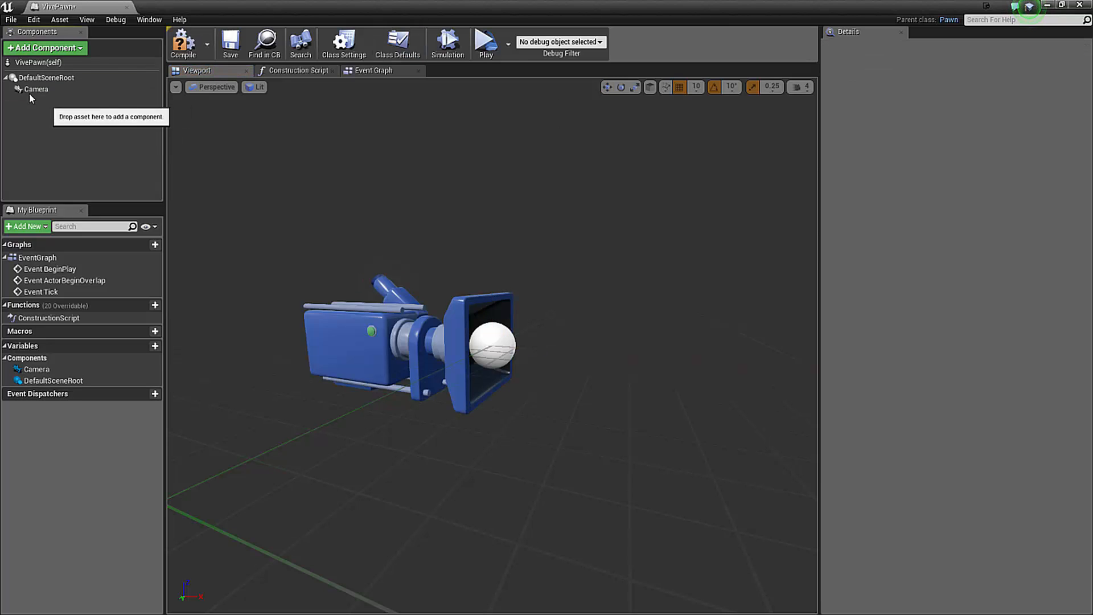
{"action": "left_click", "coordinate": [44, 48]}
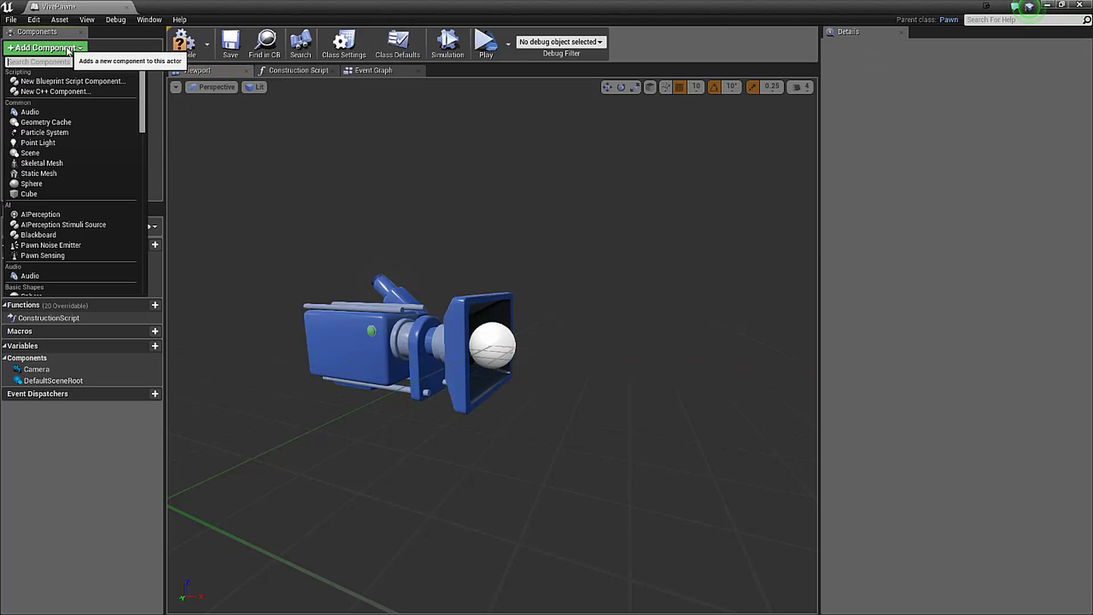
{"action": "type", "text": "moti"}
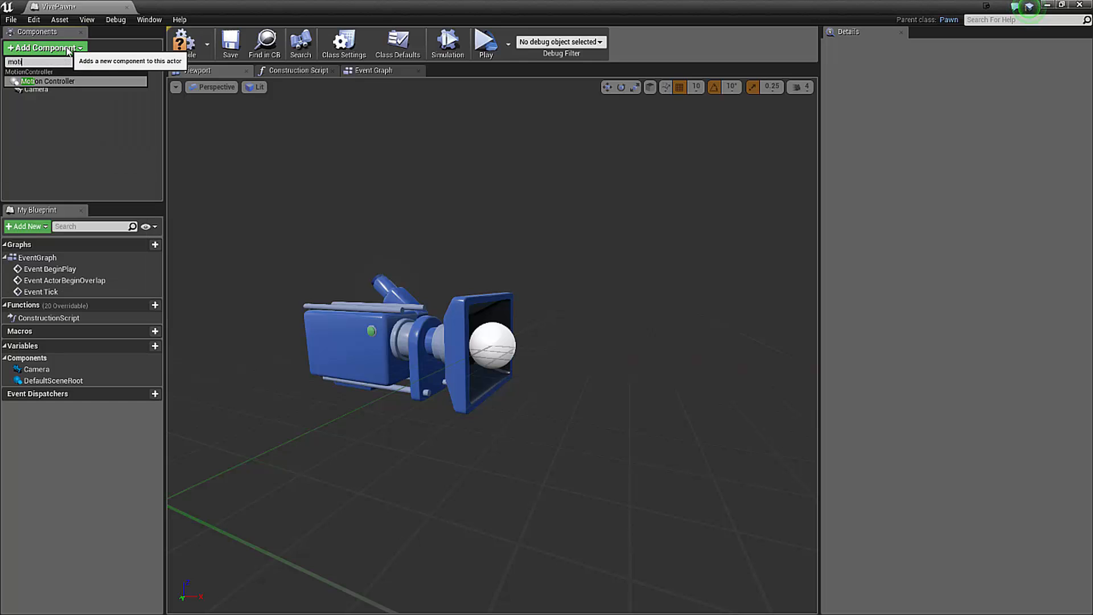
{"action": "left_click", "coordinate": [48, 81]}
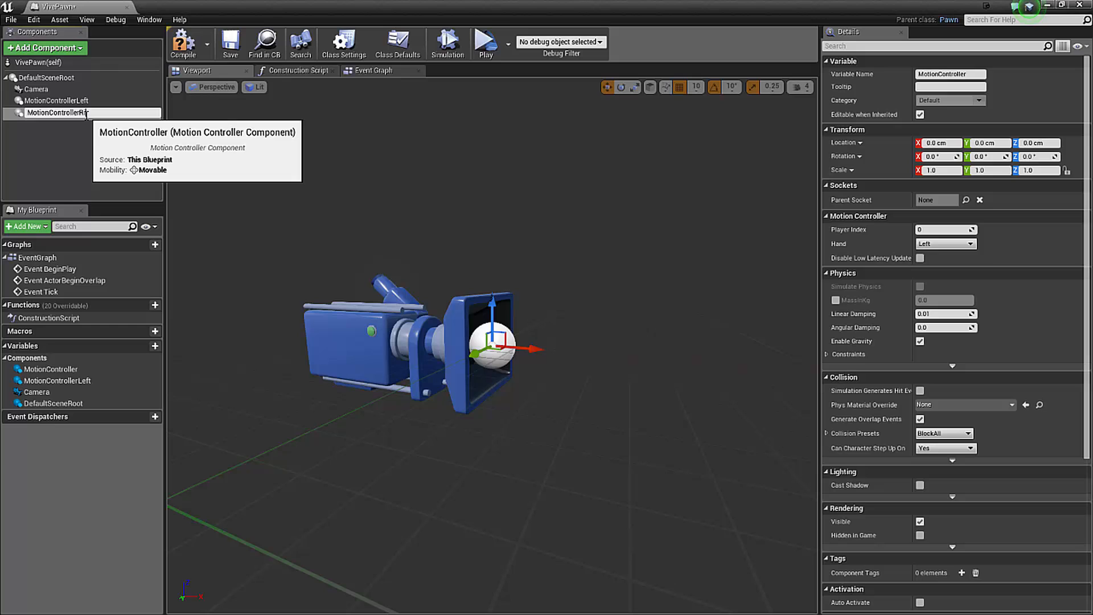
{"action": "left_click", "coordinate": [45, 47]}
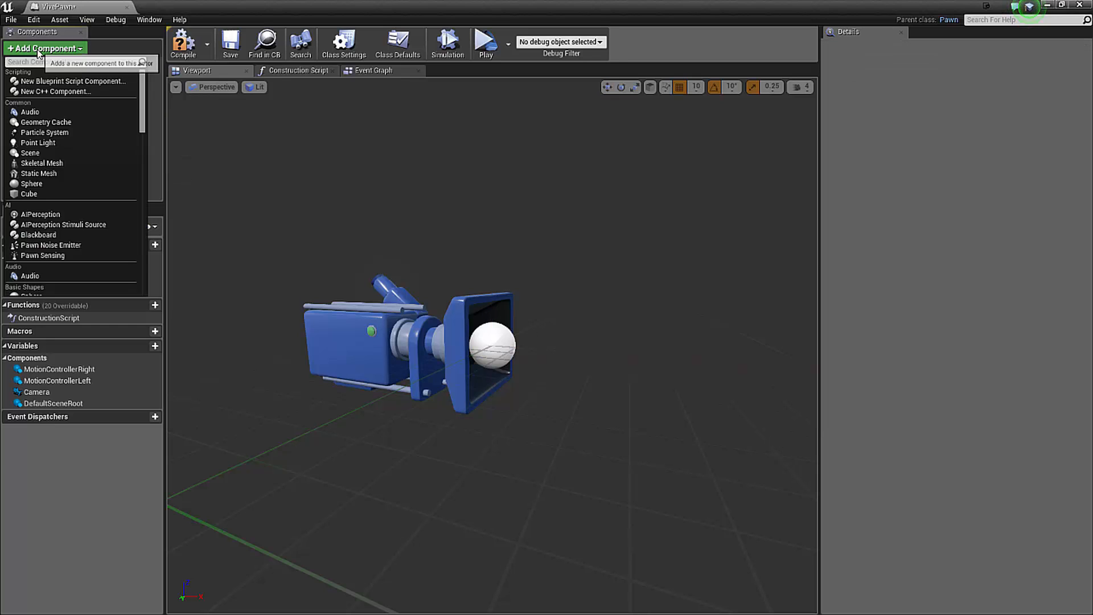
{"action": "type", "text": "stra"}
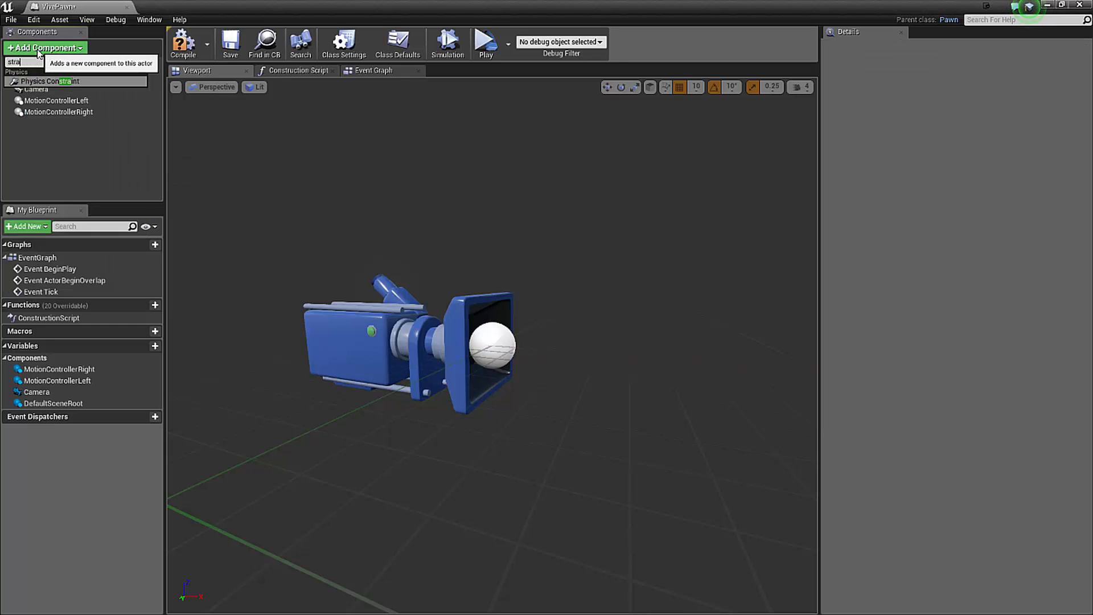
Add two Static Mesh components to VivePawn, searching 'stat' and 'sta' in Add Component.
{"action": "type", "text": "stat"}
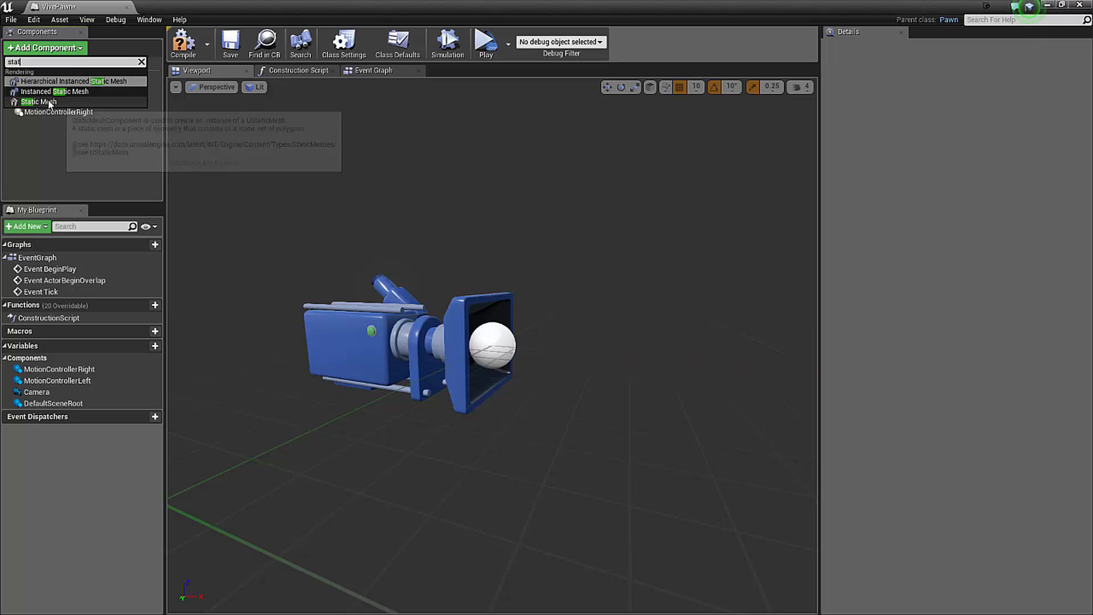
{"action": "left_click", "coordinate": [38, 102]}
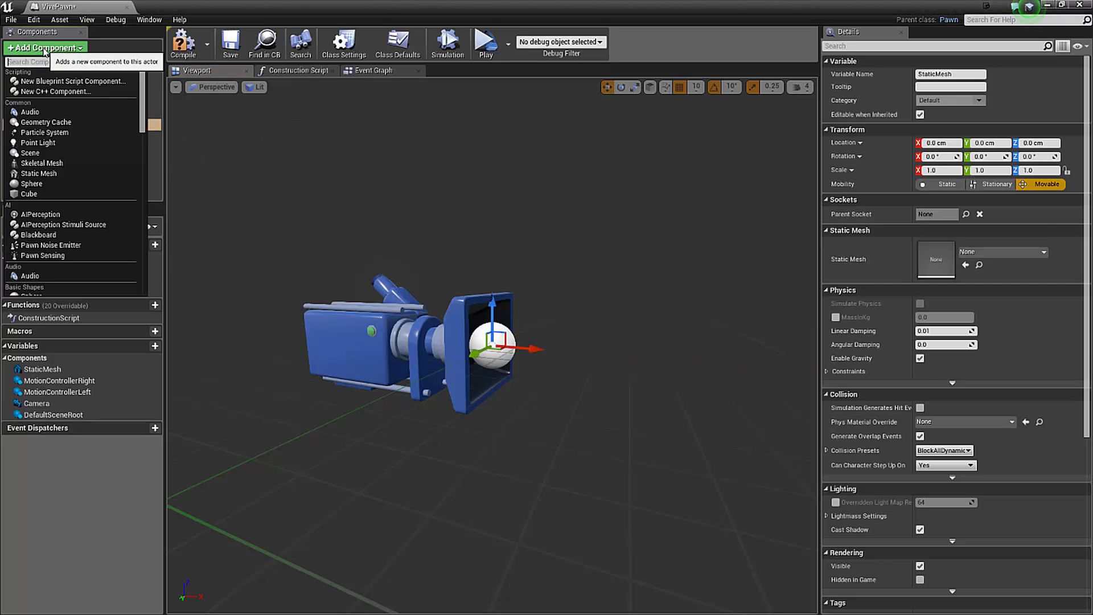
{"action": "type", "text": "sta"}
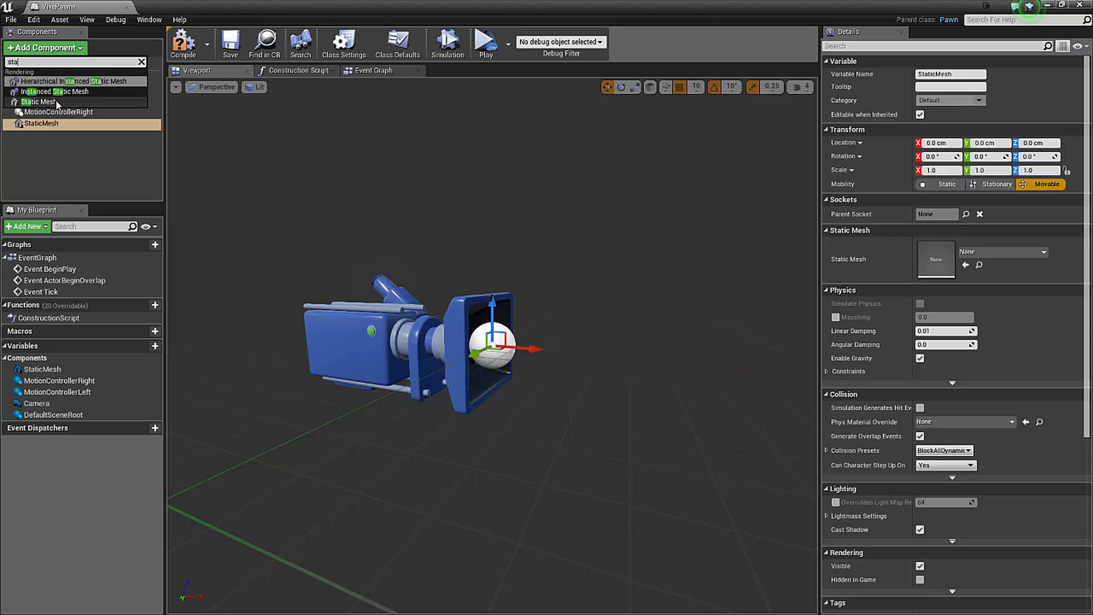
{"action": "left_click", "coordinate": [40, 102]}
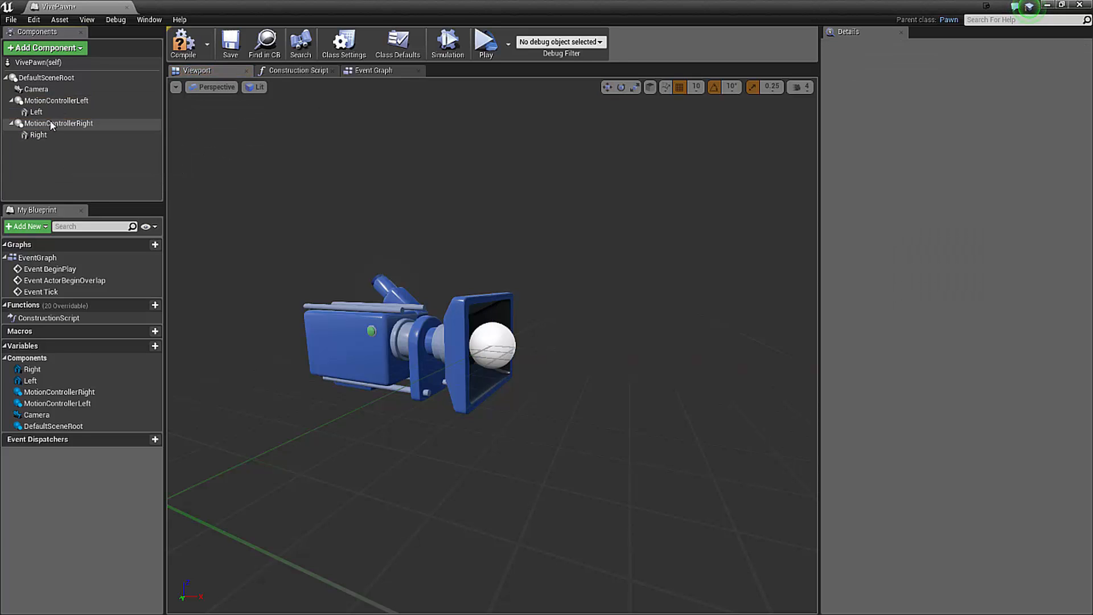
Assign the vr_controller_vive_1_5 static mesh to the Left component.
{"action": "left_click", "coordinate": [37, 111]}
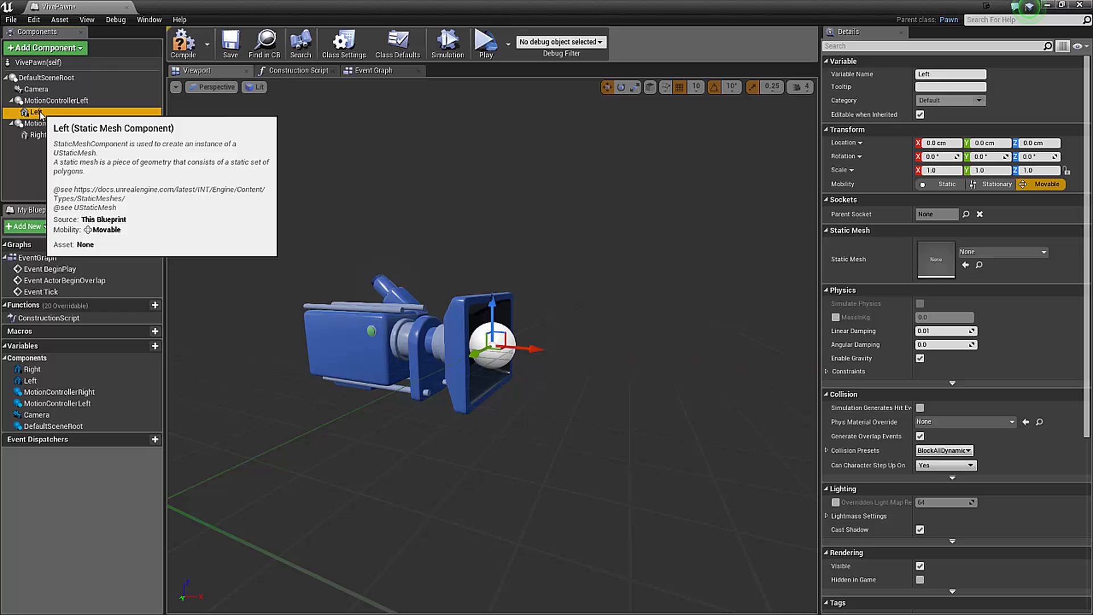
{"action": "mouse_move", "coordinate": [983, 253]}
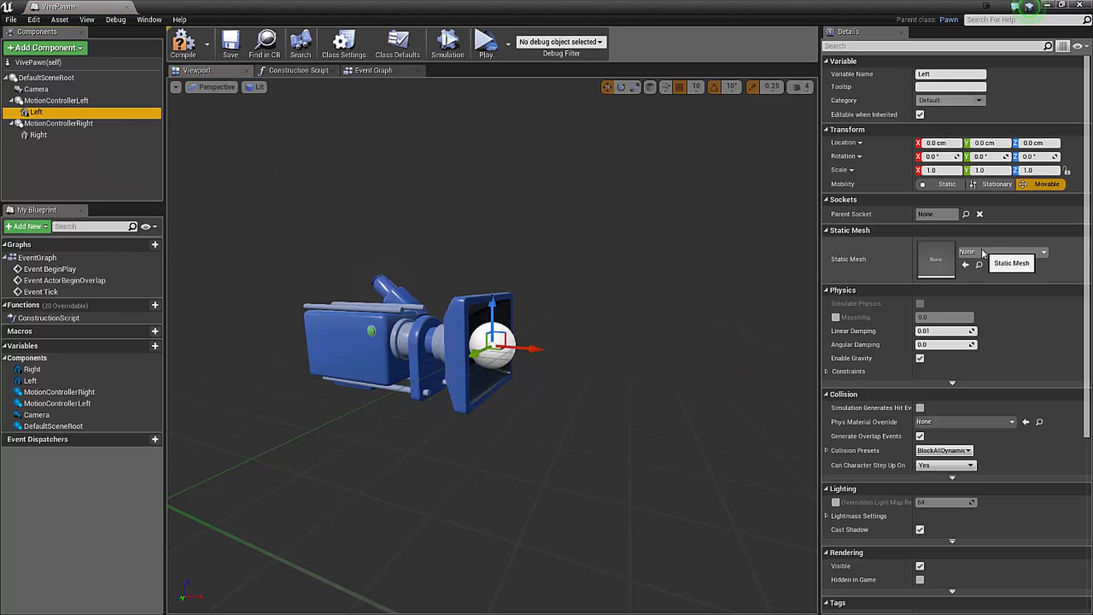
{"action": "left_click", "coordinate": [1044, 251]}
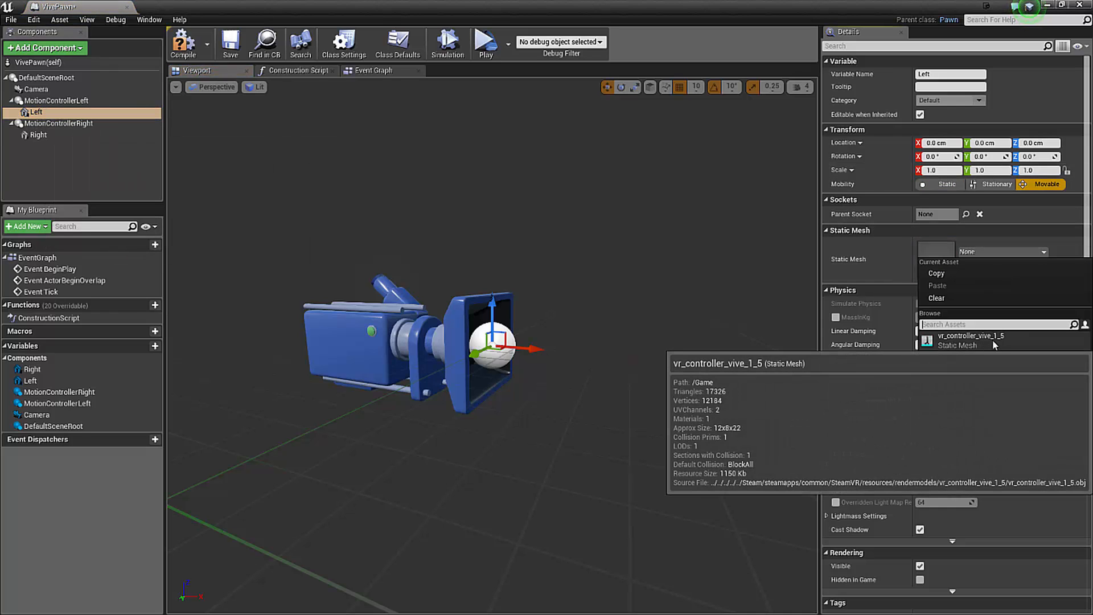
{"action": "left_click", "coordinate": [966, 335]}
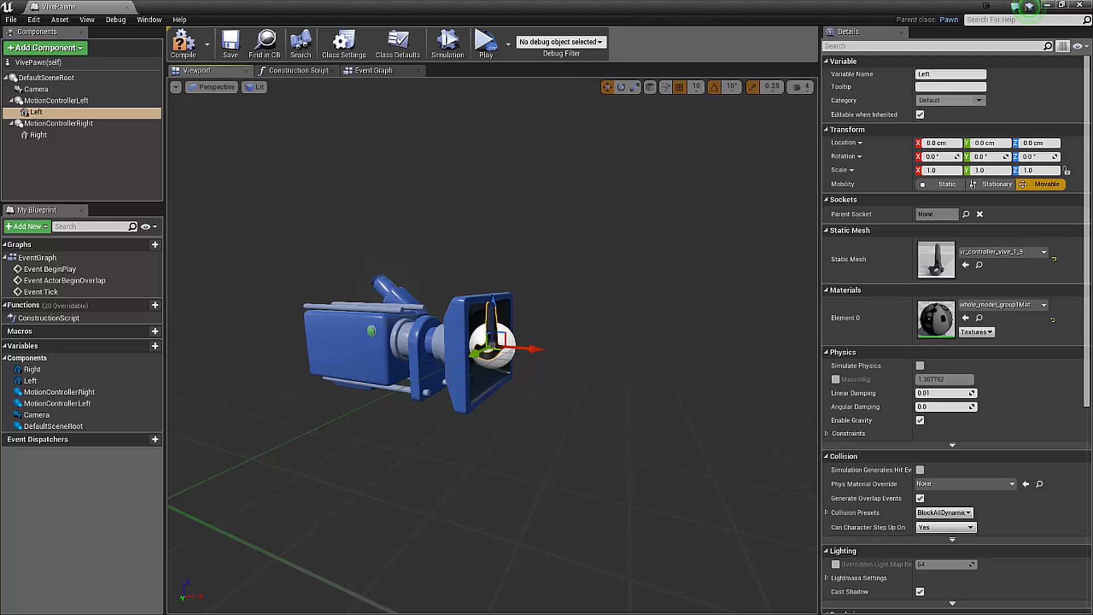
{"action": "mouse_move", "coordinate": [586, 260]}
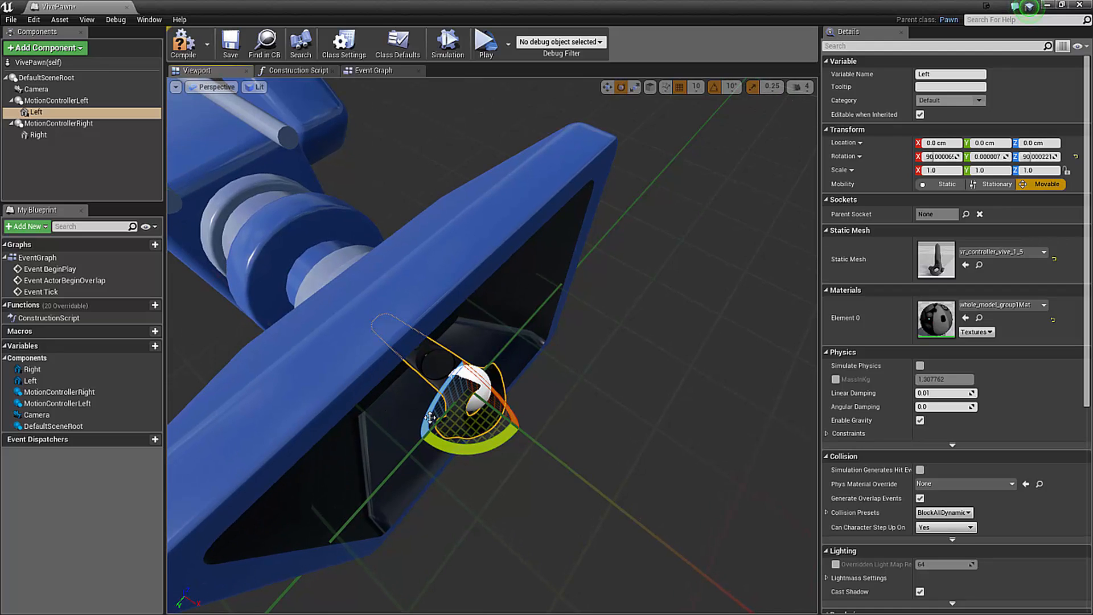
{"action": "mouse_move", "coordinate": [451, 274]}
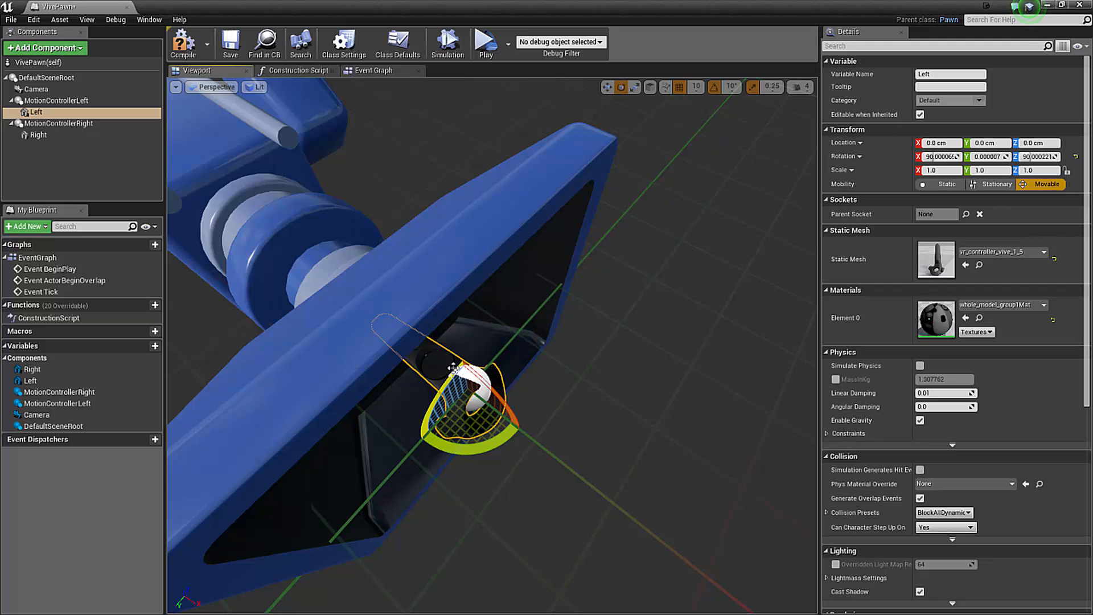
Select the Right component and open its Static Mesh dropdown to choose the Vive mesh.
{"action": "left_click", "coordinate": [37, 134]}
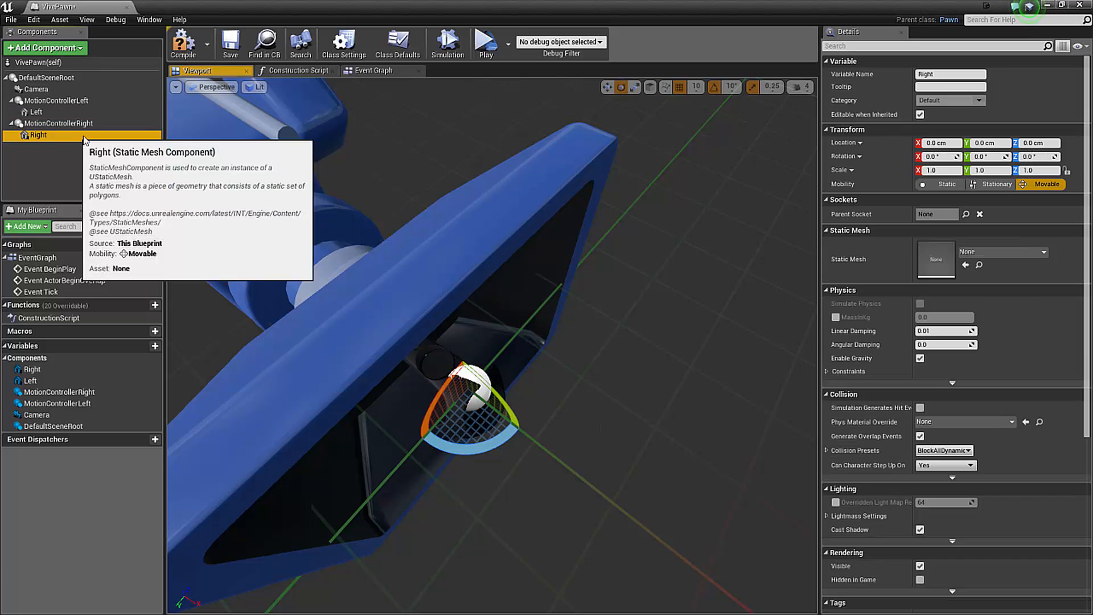
{"action": "left_click", "coordinate": [1043, 252]}
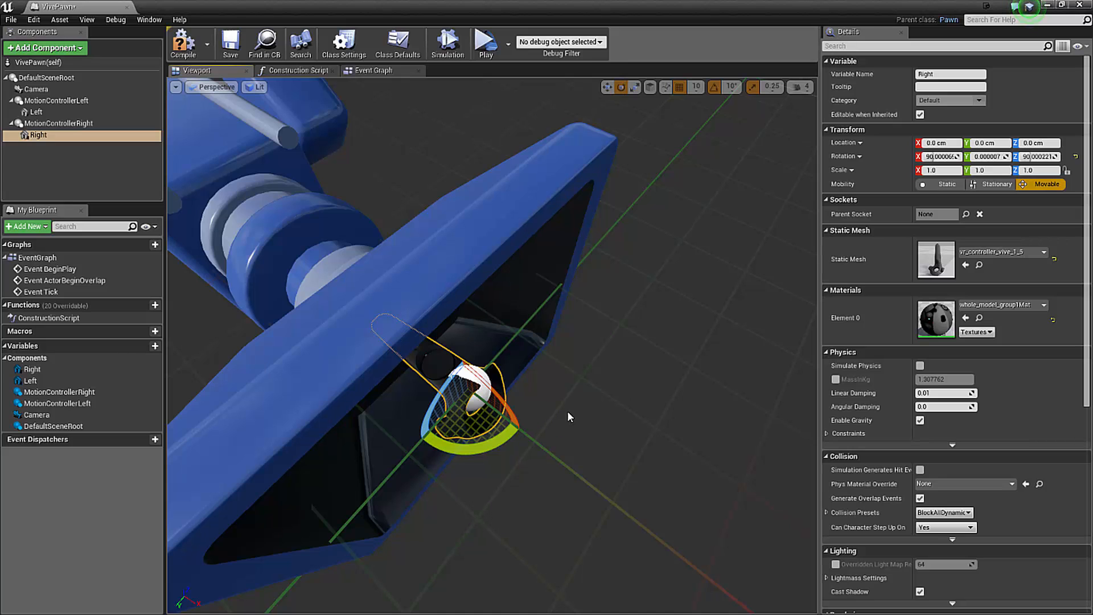
{"action": "mouse_move", "coordinate": [570, 417]}
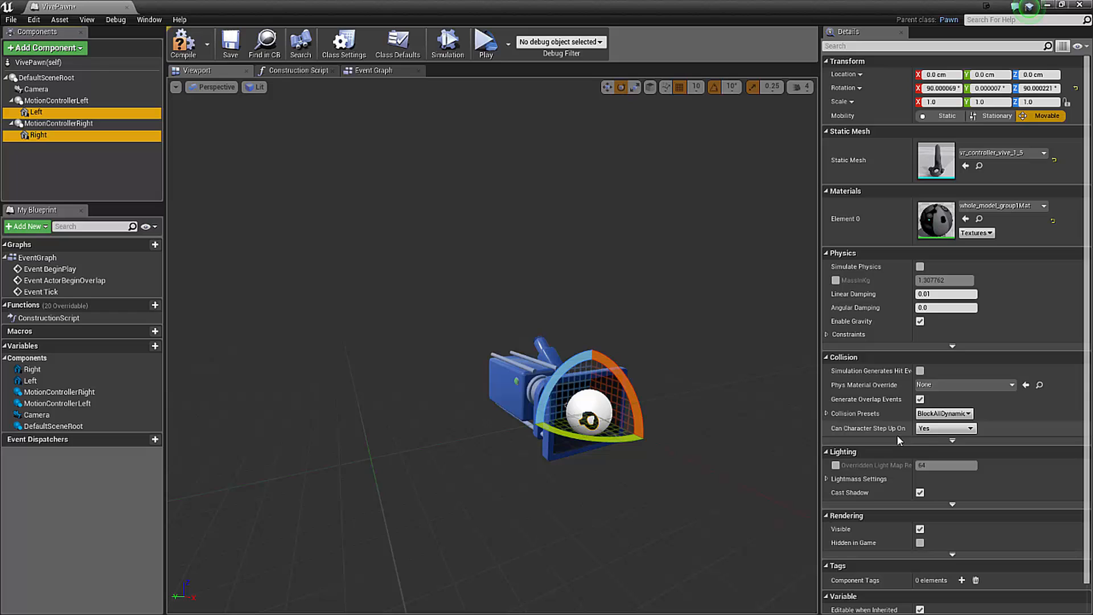
Set the Collision Presets of Left and Right to NoCollision.
{"action": "left_click", "coordinate": [944, 413]}
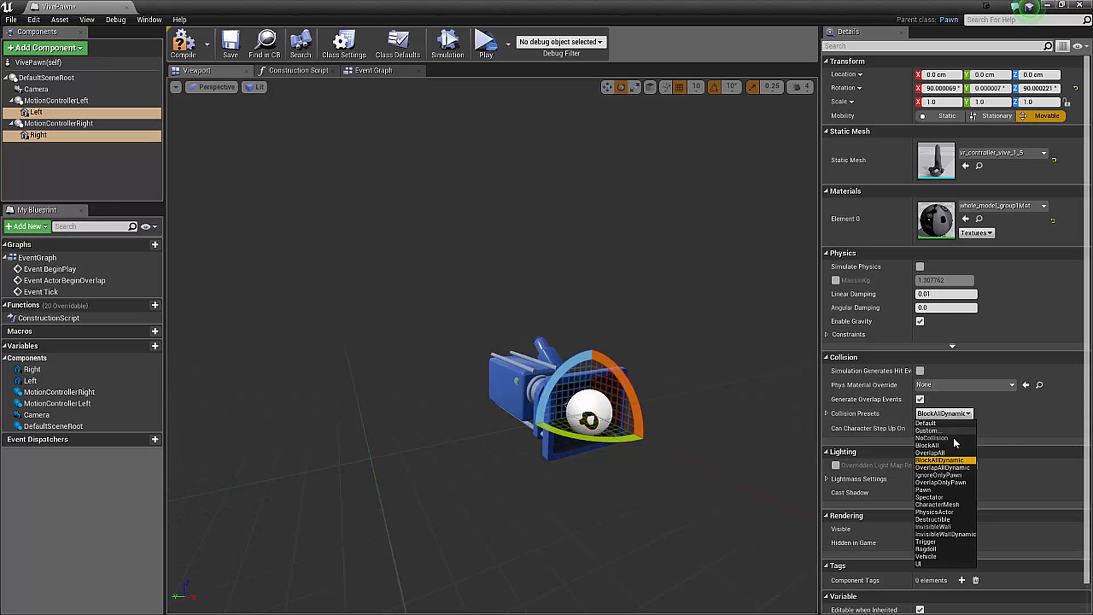
{"action": "mouse_move", "coordinate": [941, 439]}
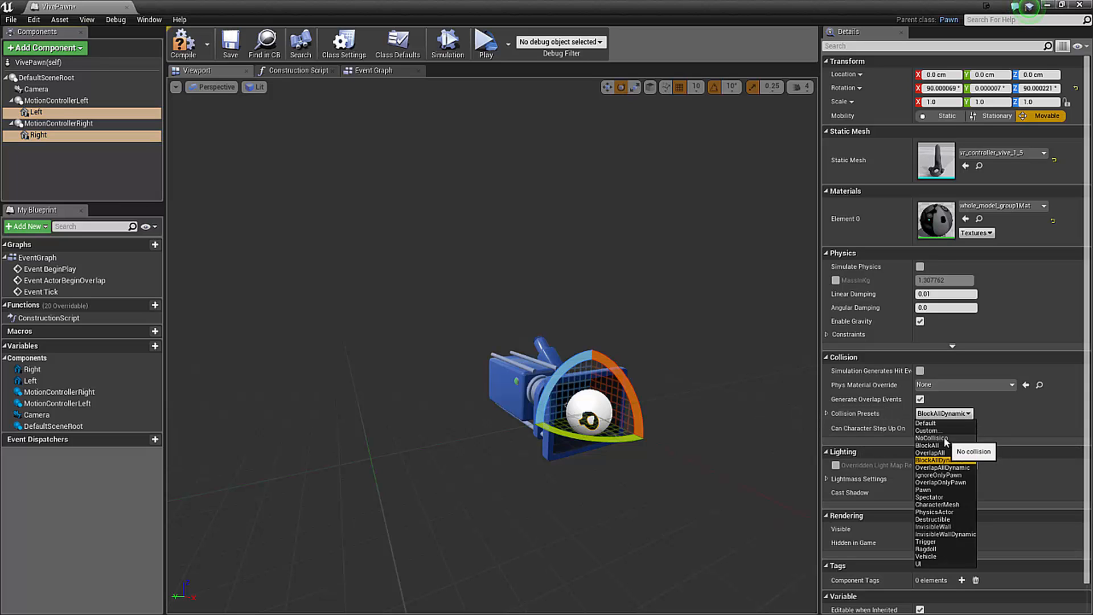
{"action": "left_click", "coordinate": [932, 438]}
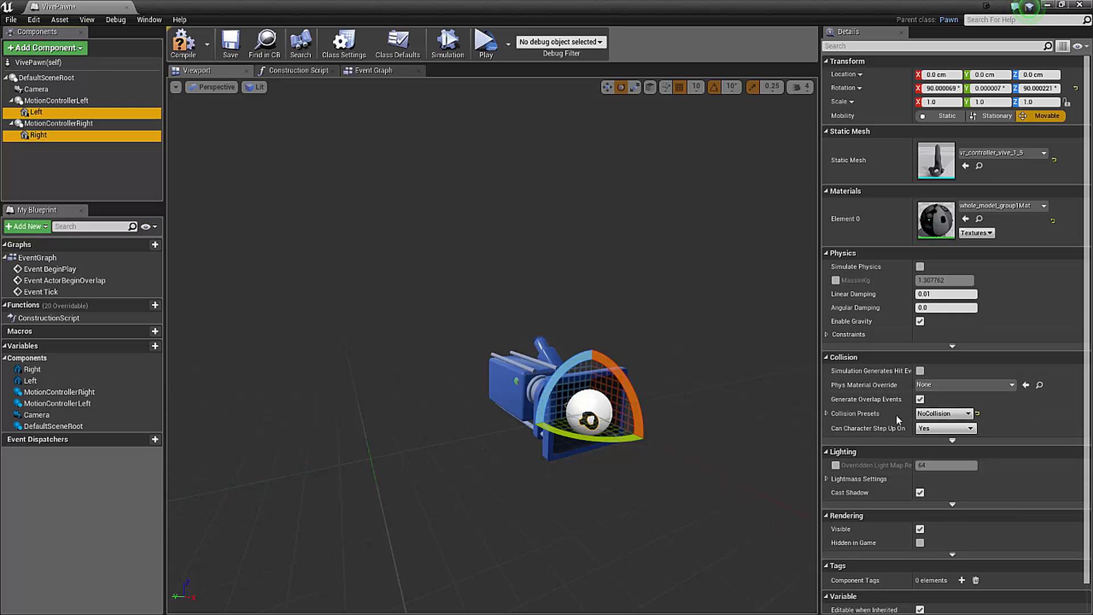
{"action": "mouse_move", "coordinate": [510, 326]}
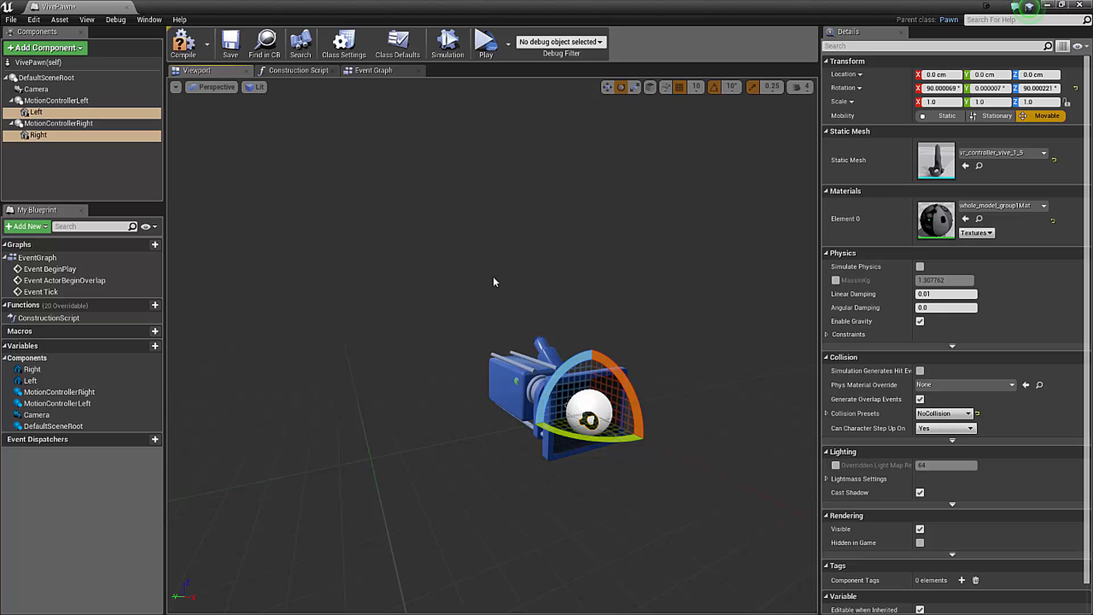
Back in the level, set World Settings GameMode Override to ViveGameMode and open Play options.
{"action": "left_click", "coordinate": [183, 43]}
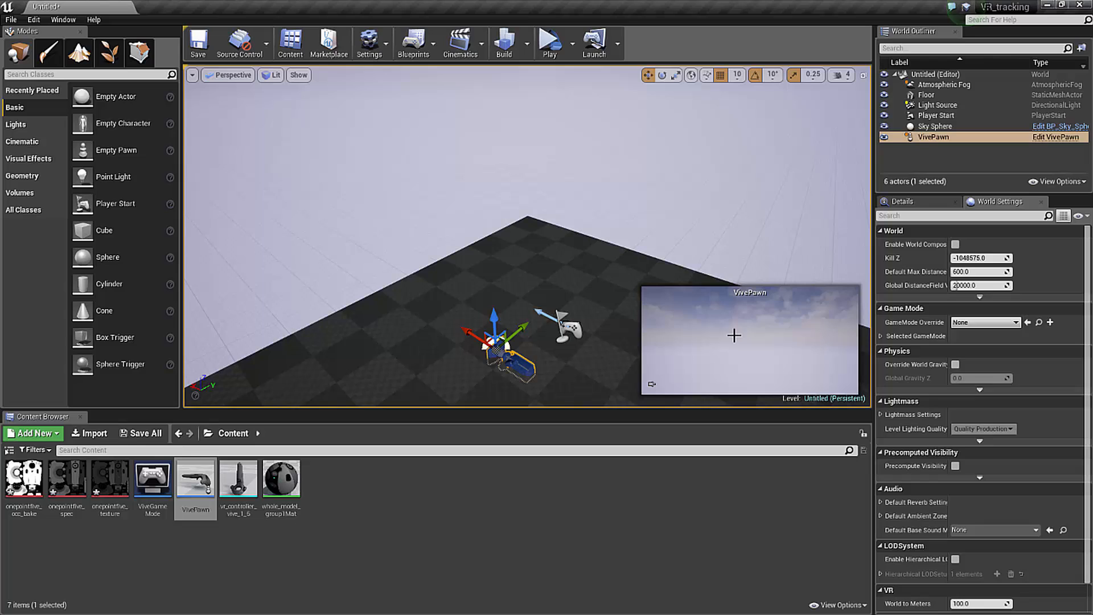
{"action": "mouse_move", "coordinate": [308, 111]}
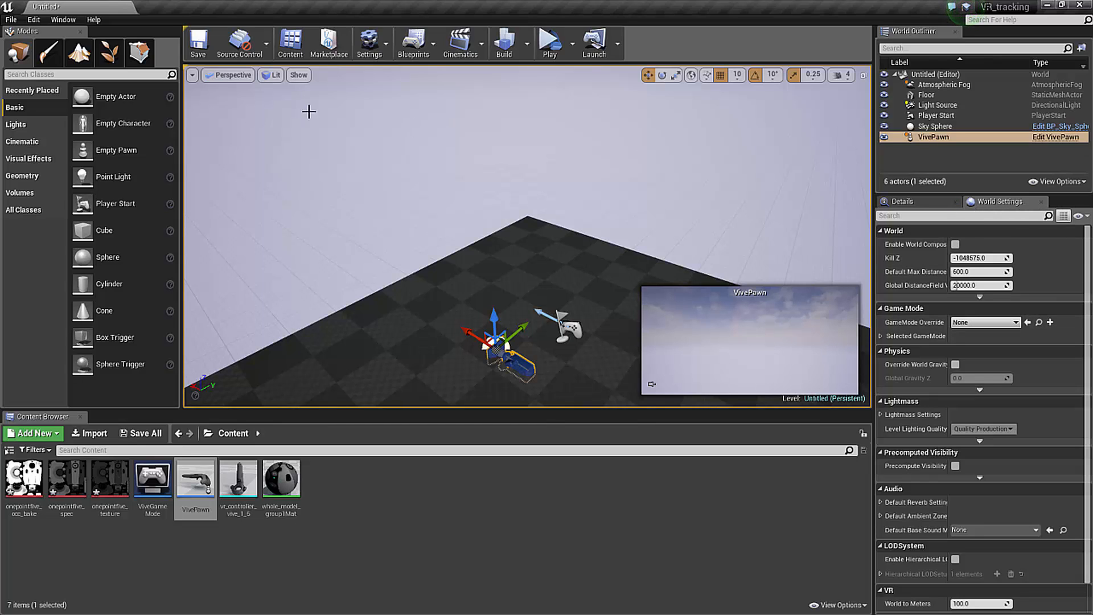
{"action": "left_click", "coordinate": [63, 19]}
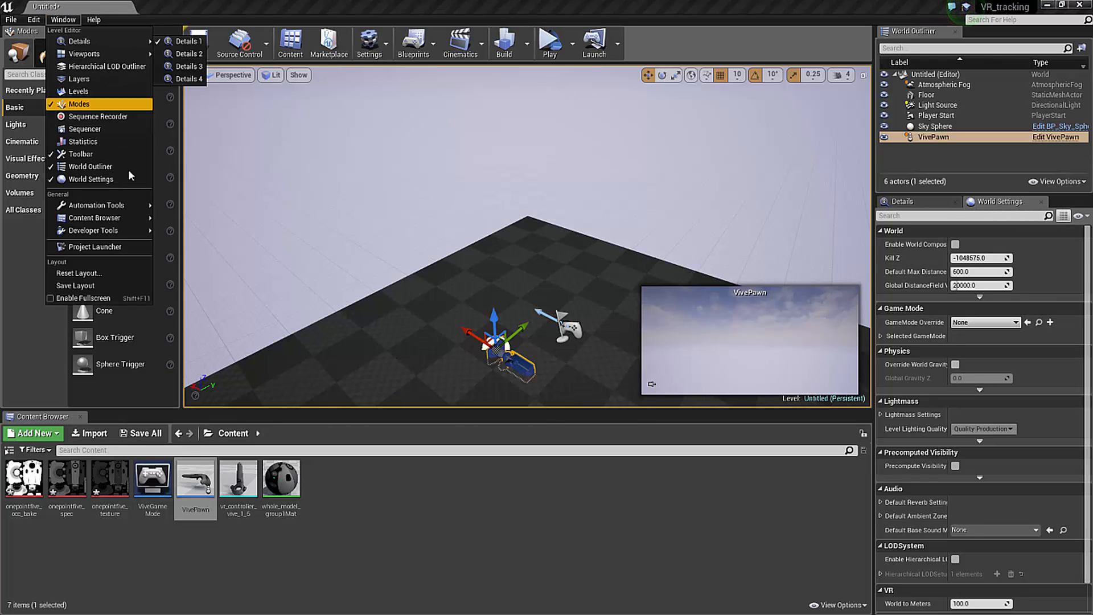
{"action": "left_click", "coordinate": [1016, 322]}
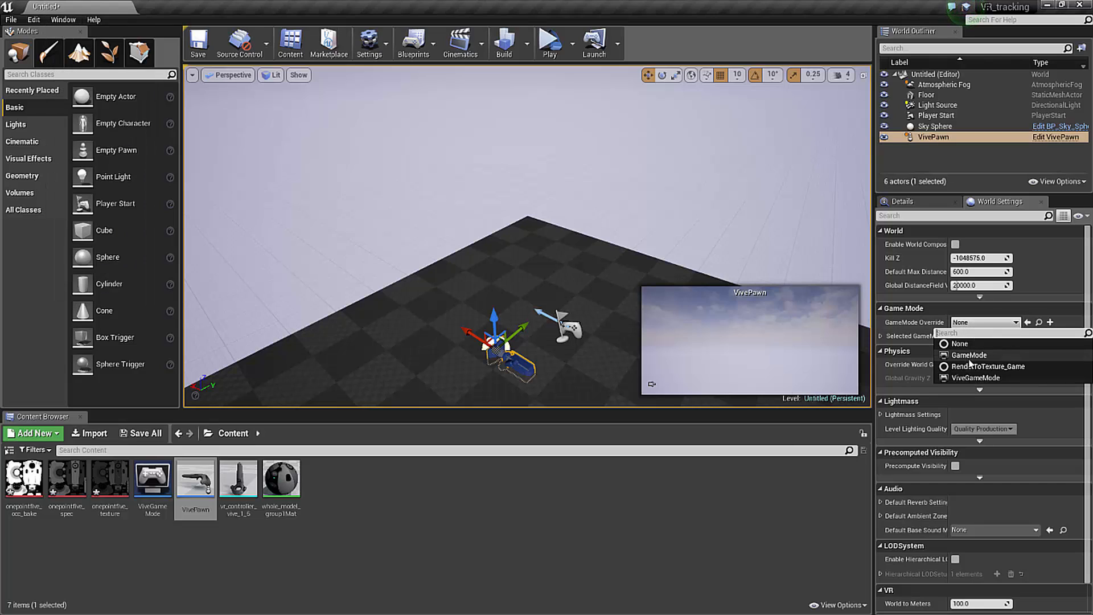
{"action": "left_click", "coordinate": [976, 377]}
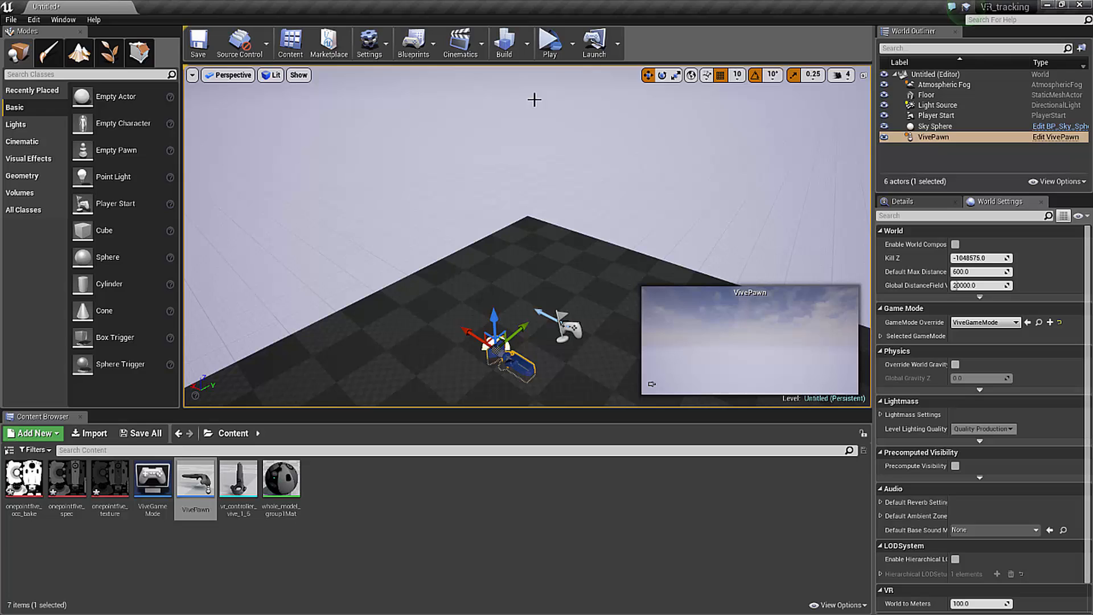
{"action": "left_click", "coordinate": [562, 44]}
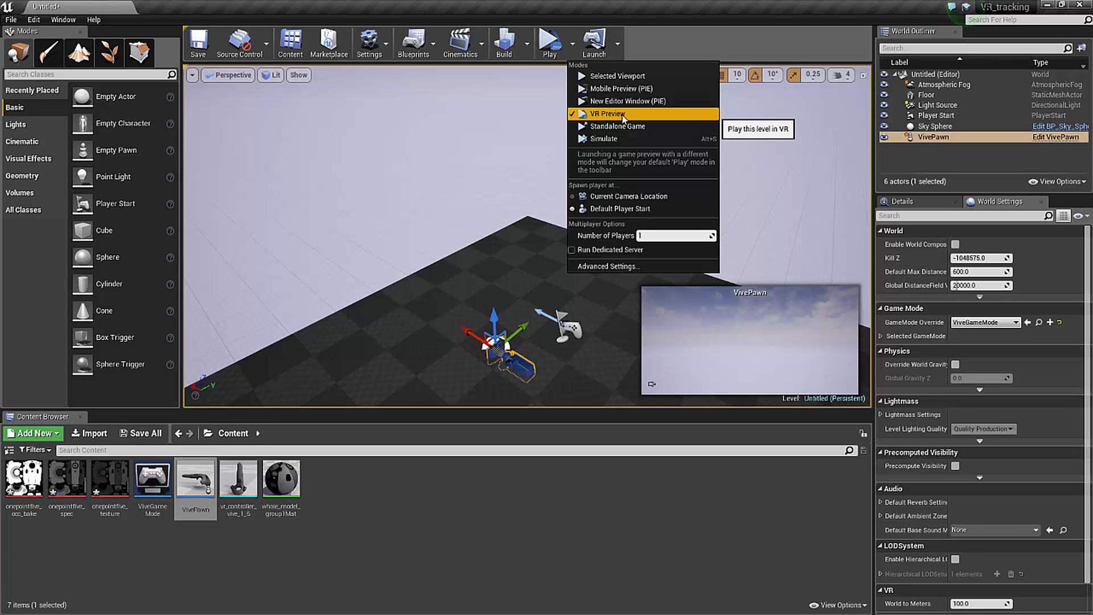
Run the level with VR Preview.
{"action": "left_click", "coordinate": [608, 114]}
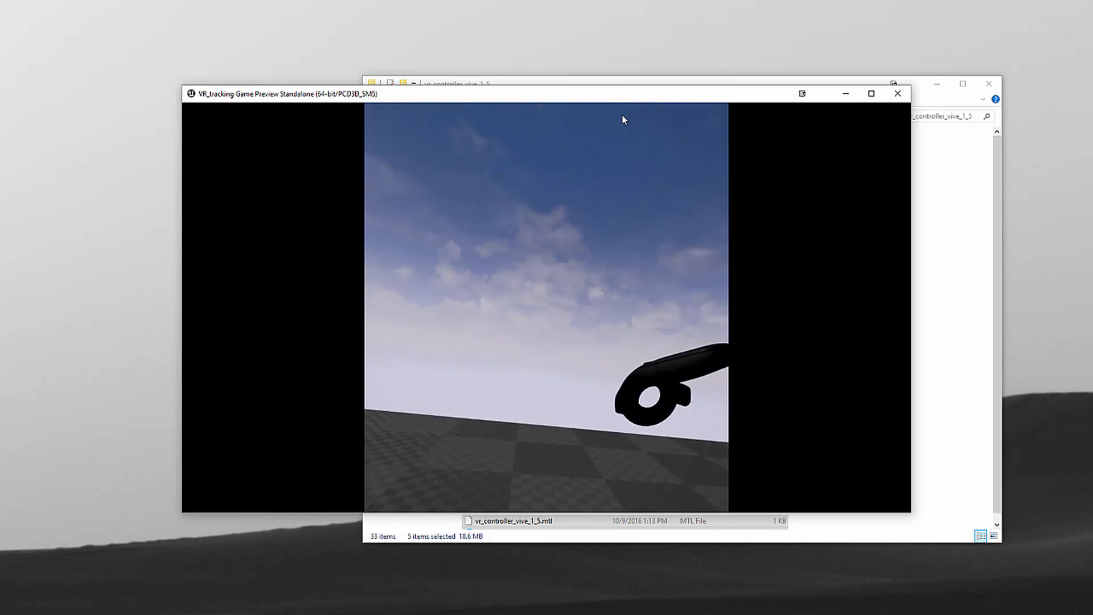
In VivePawn, check both motion controllers and set MotionControllerRight's Hand to Right.
{"action": "left_click", "coordinate": [897, 93]}
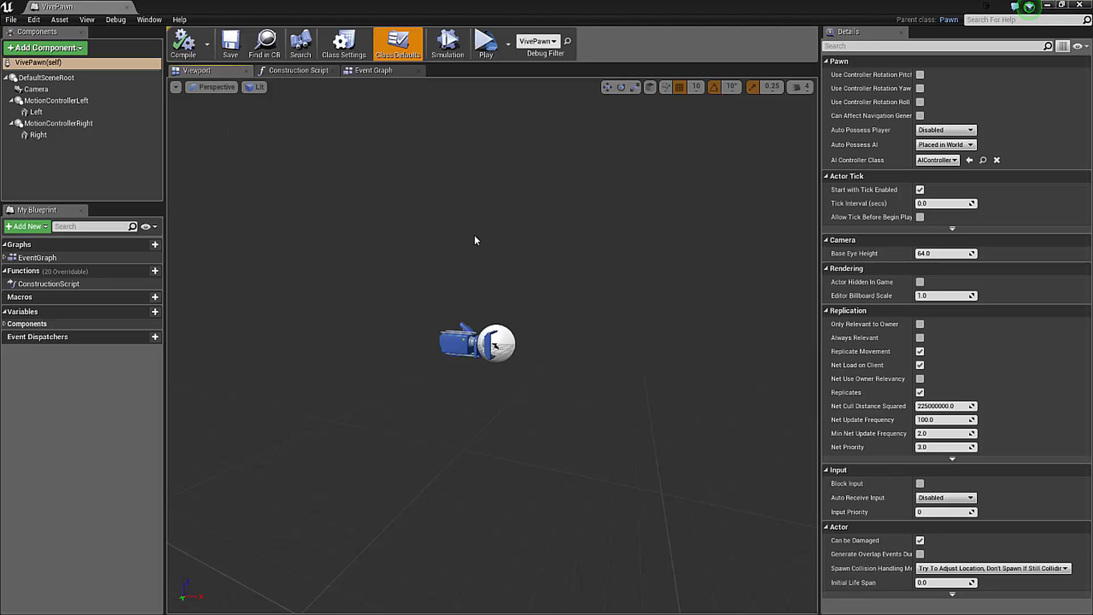
{"action": "mouse_move", "coordinate": [524, 339]}
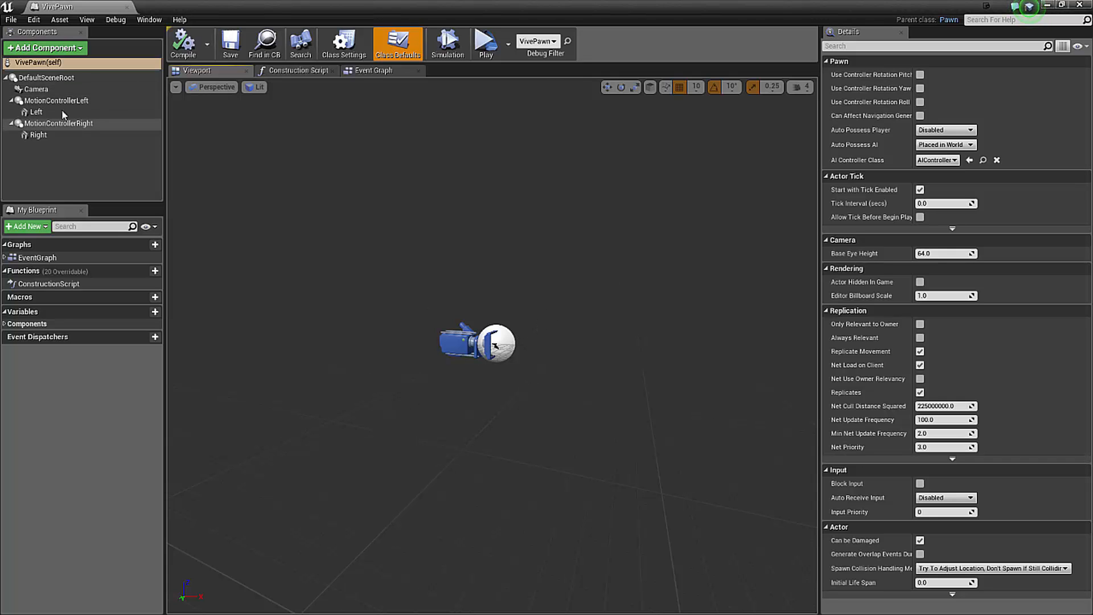
{"action": "left_click", "coordinate": [59, 101]}
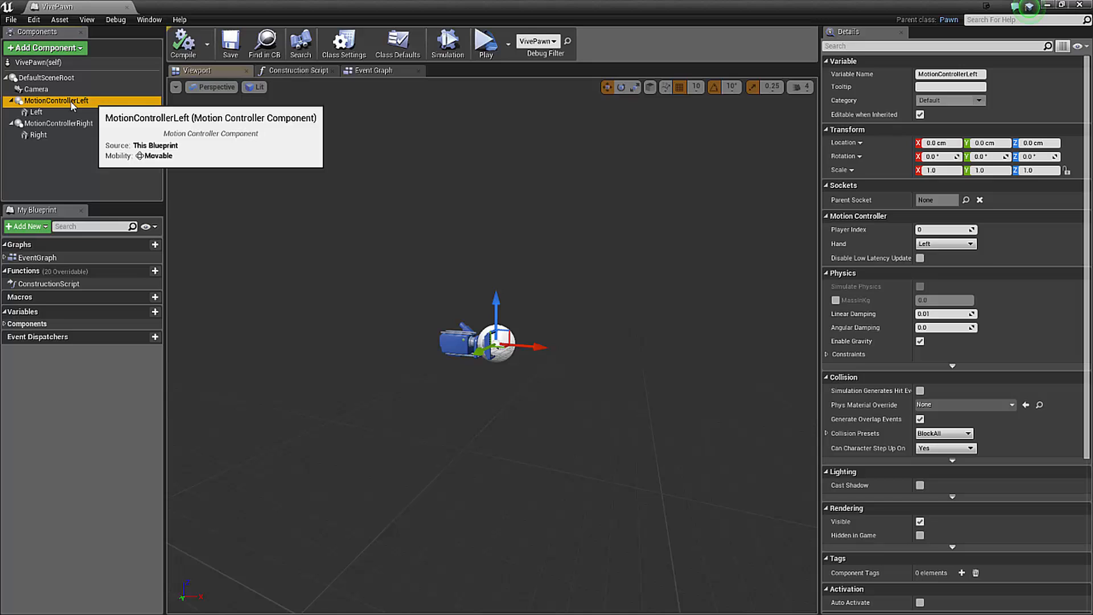
{"action": "mouse_move", "coordinate": [834, 252]}
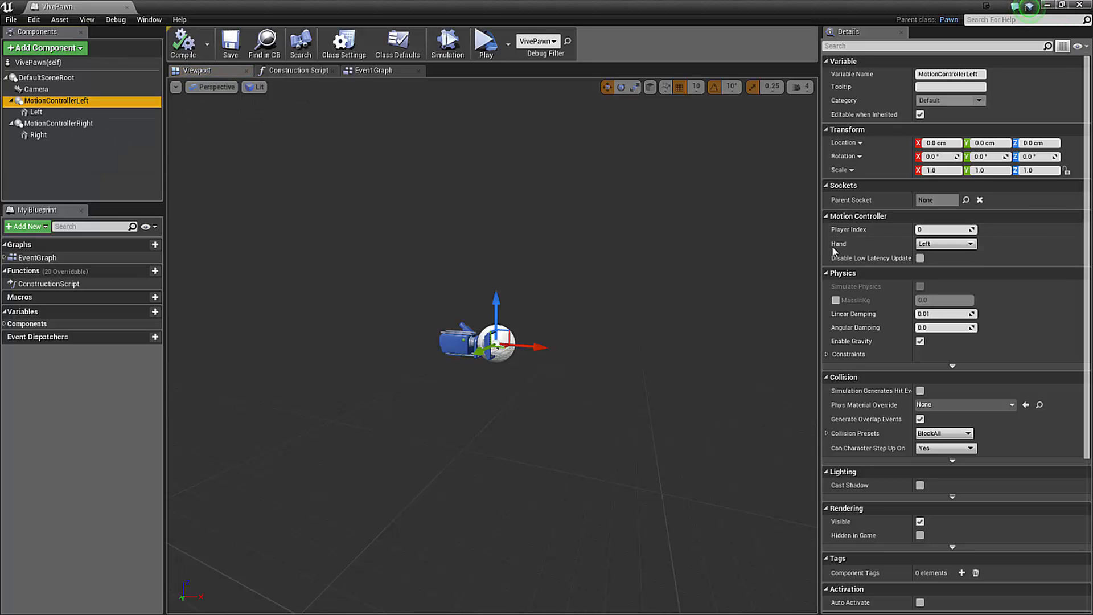
{"action": "mouse_move", "coordinate": [99, 147]}
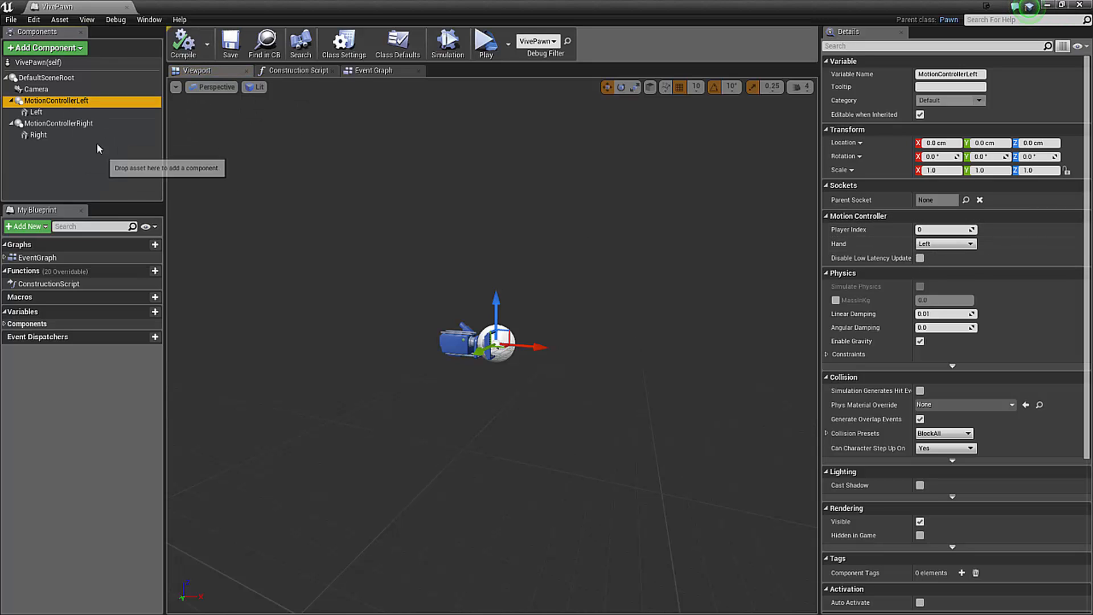
{"action": "left_click", "coordinate": [59, 124]}
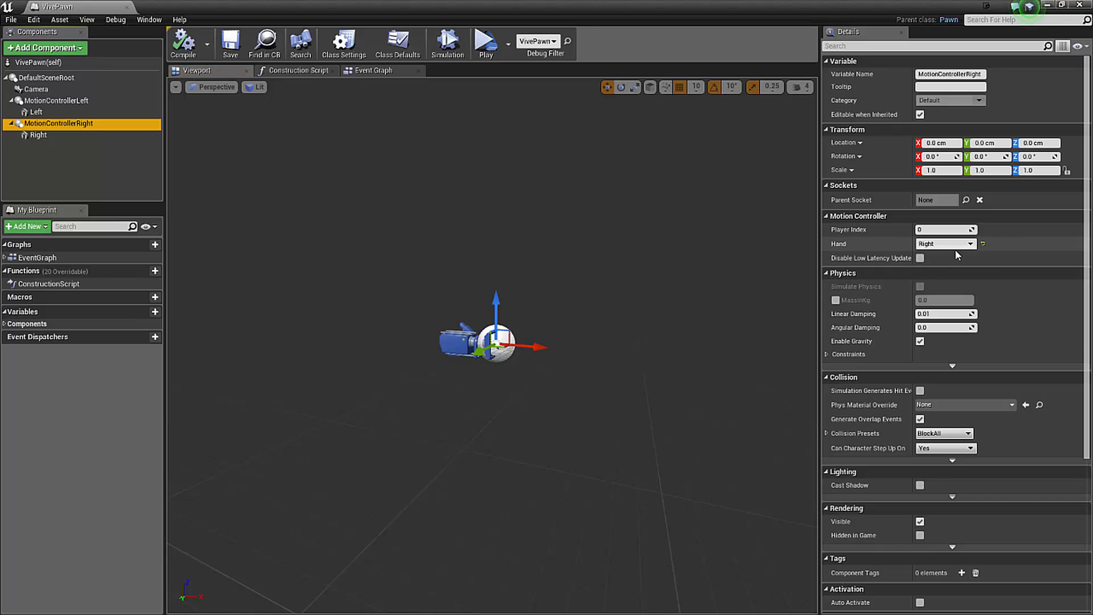
{"action": "left_click", "coordinate": [945, 243]}
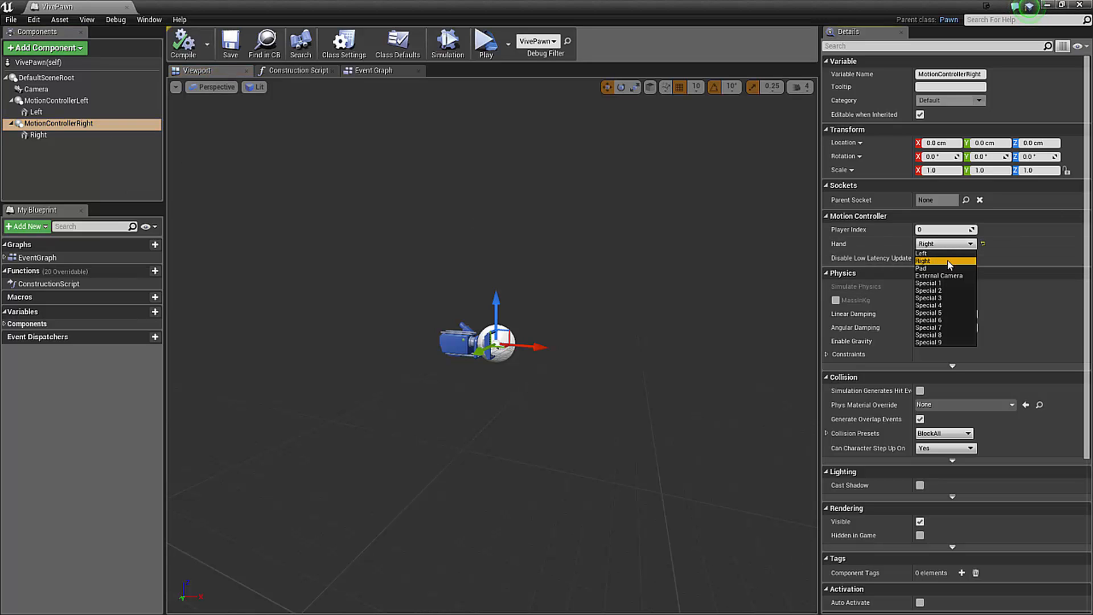
{"action": "left_click", "coordinate": [945, 260]}
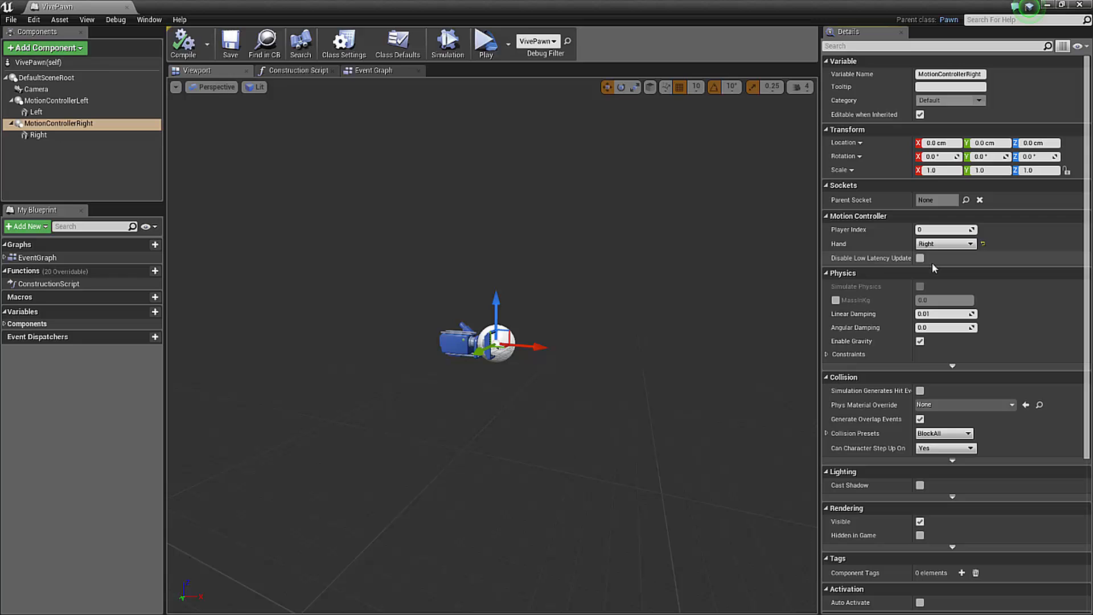
{"action": "mouse_move", "coordinate": [184, 43]}
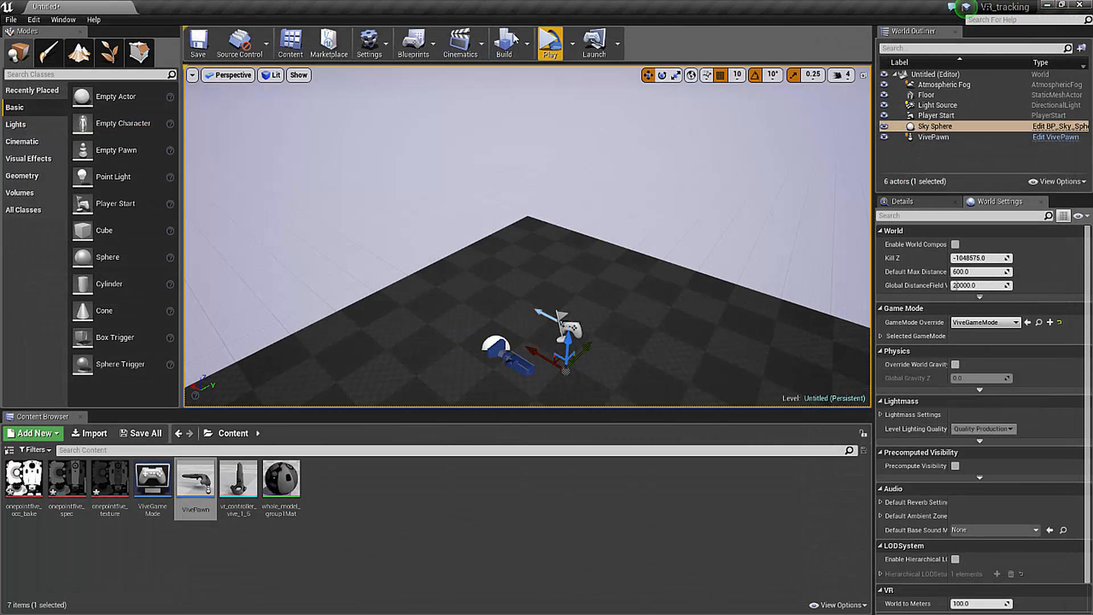
{"action": "left_click", "coordinate": [549, 38]}
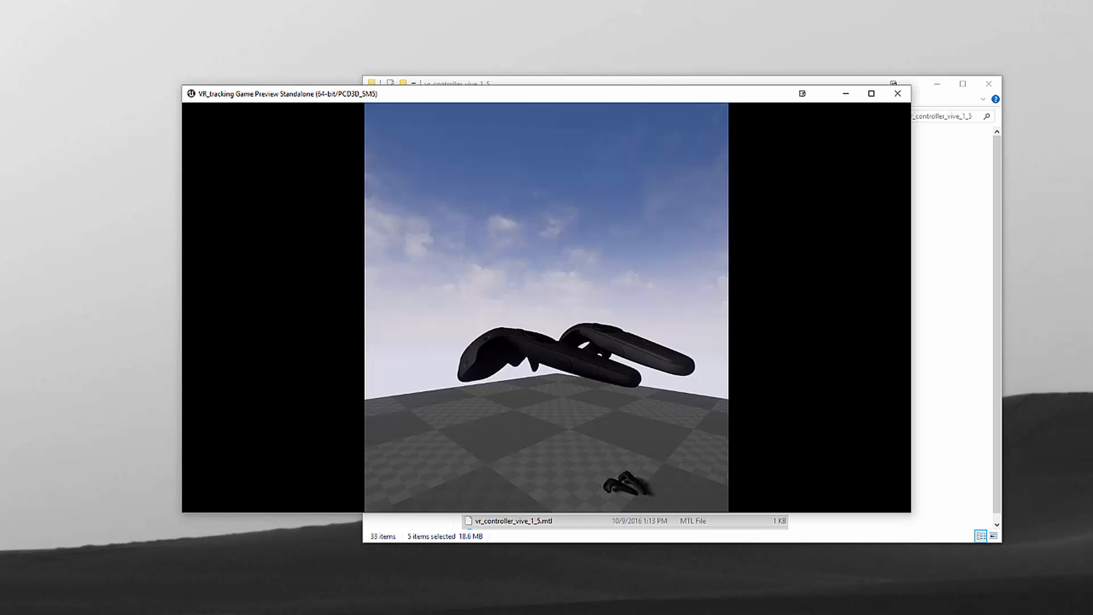
{"action": "left_click", "coordinate": [897, 94]}
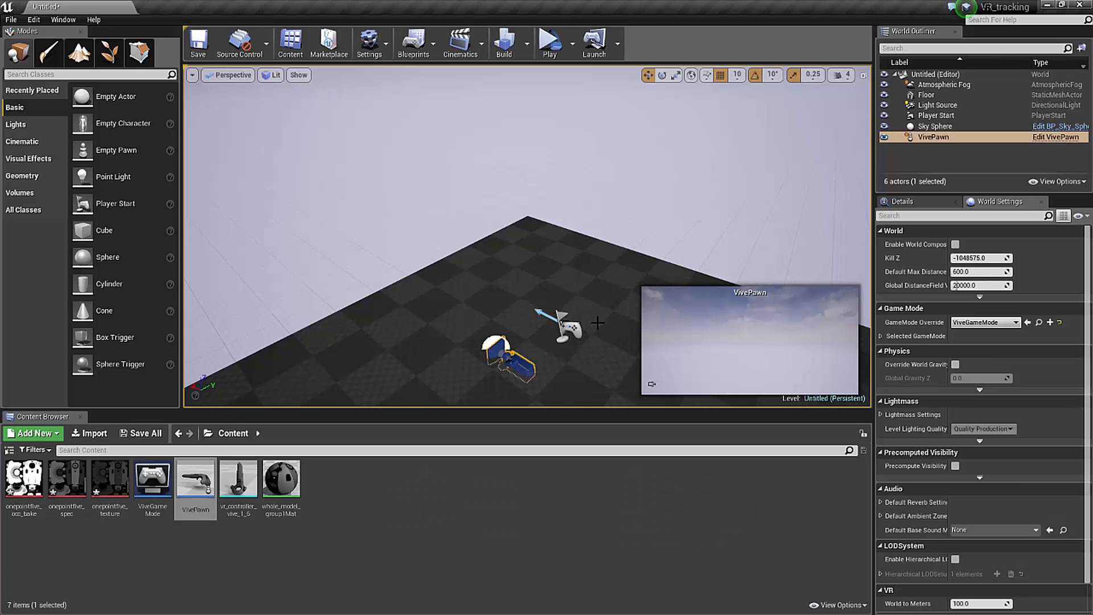
{"action": "mouse_move", "coordinate": [605, 287]}
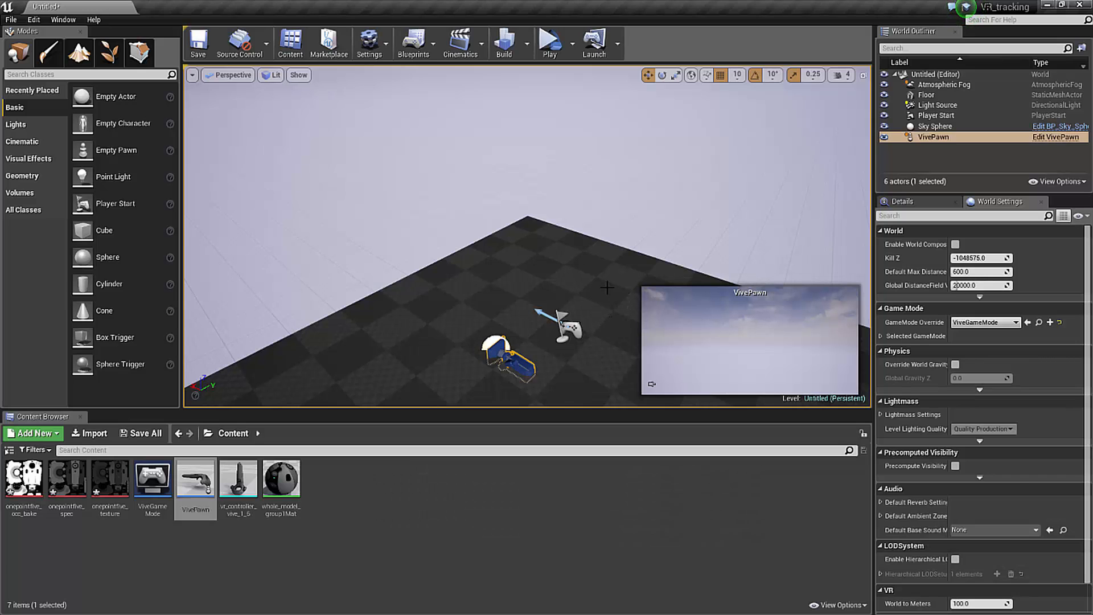